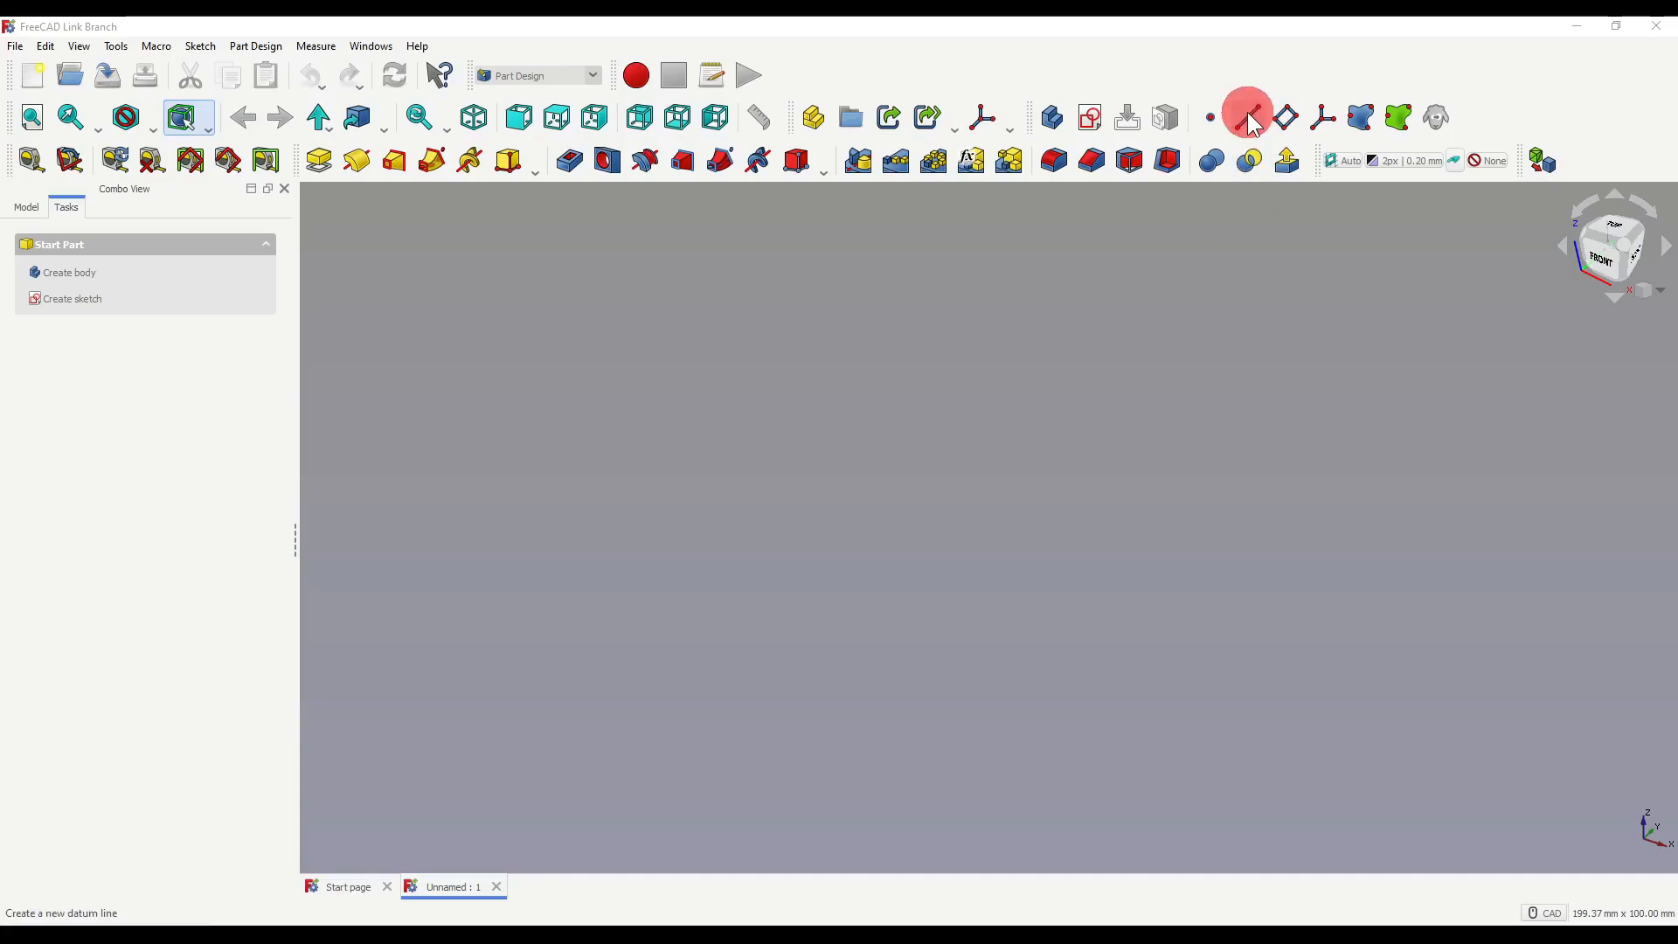
# - Create a new body with an additive Box primitive at its default 10 mm size
pyautogui.click(1249, 118)
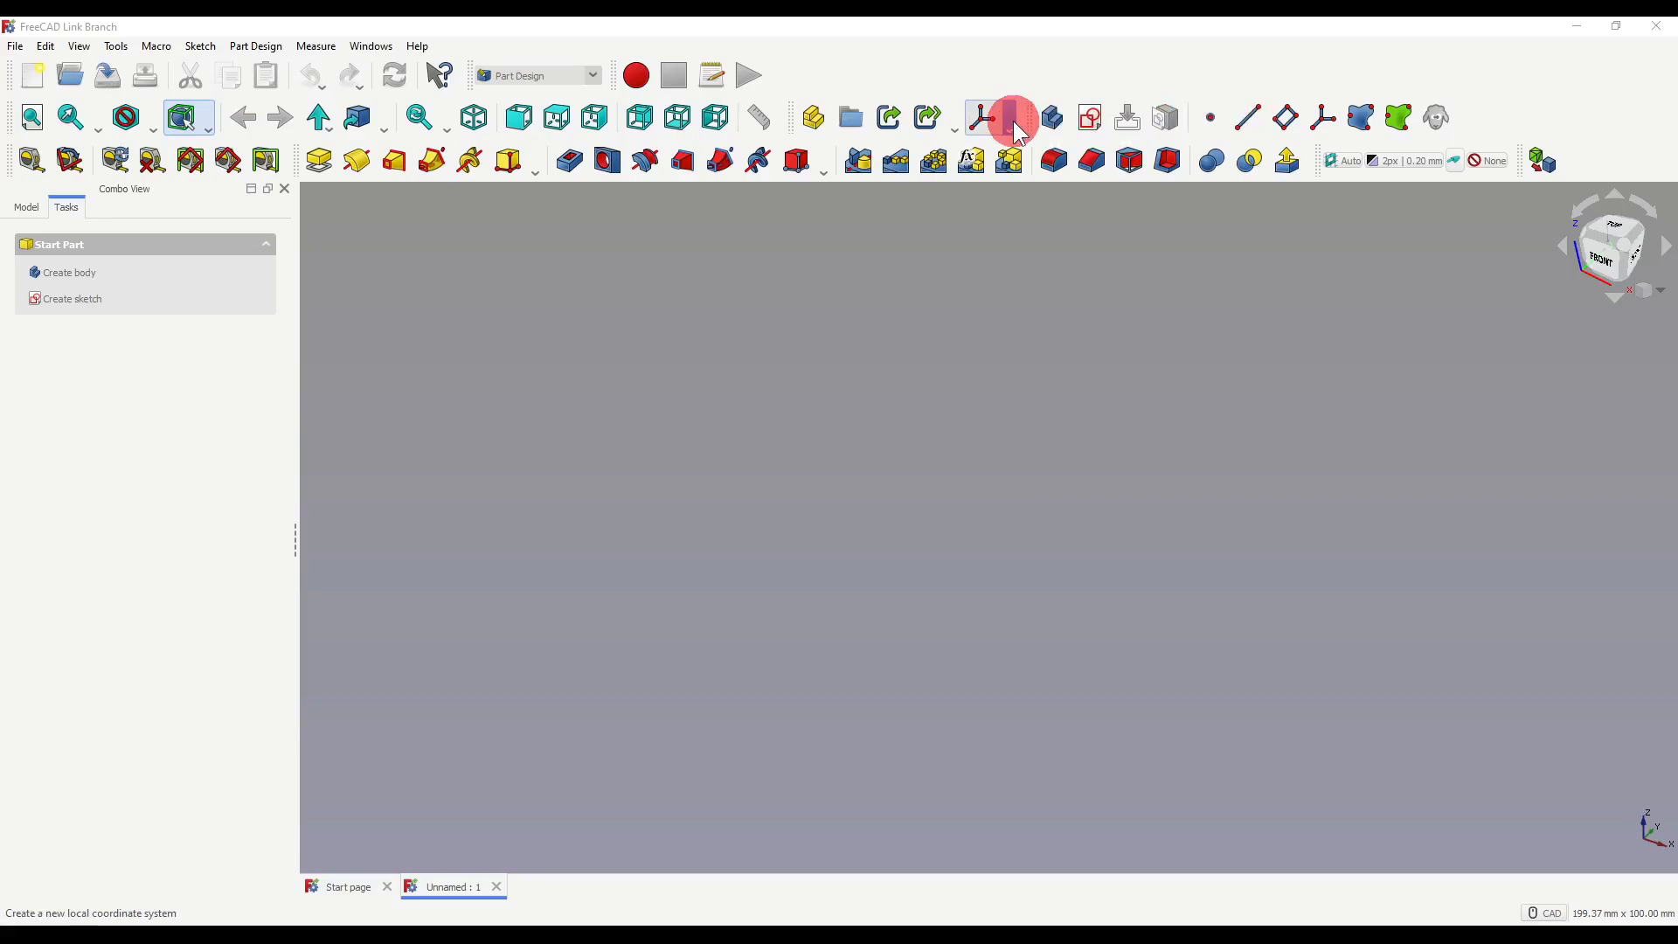
pyautogui.click(1007, 117)
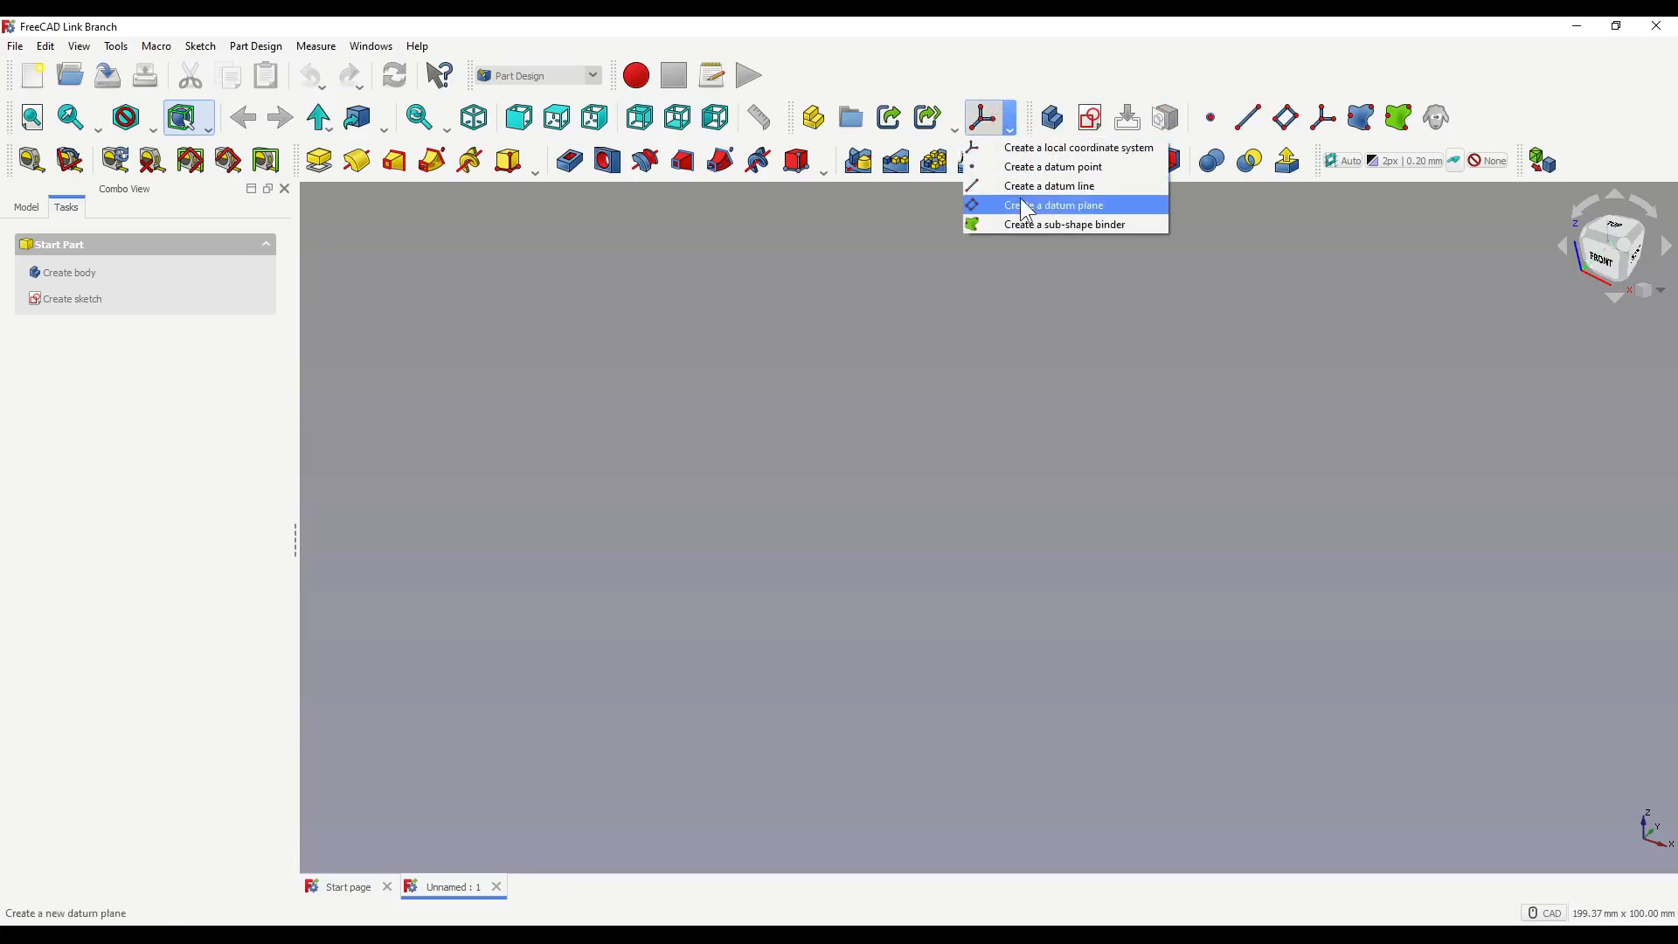
pyautogui.moveTo(1049, 185)
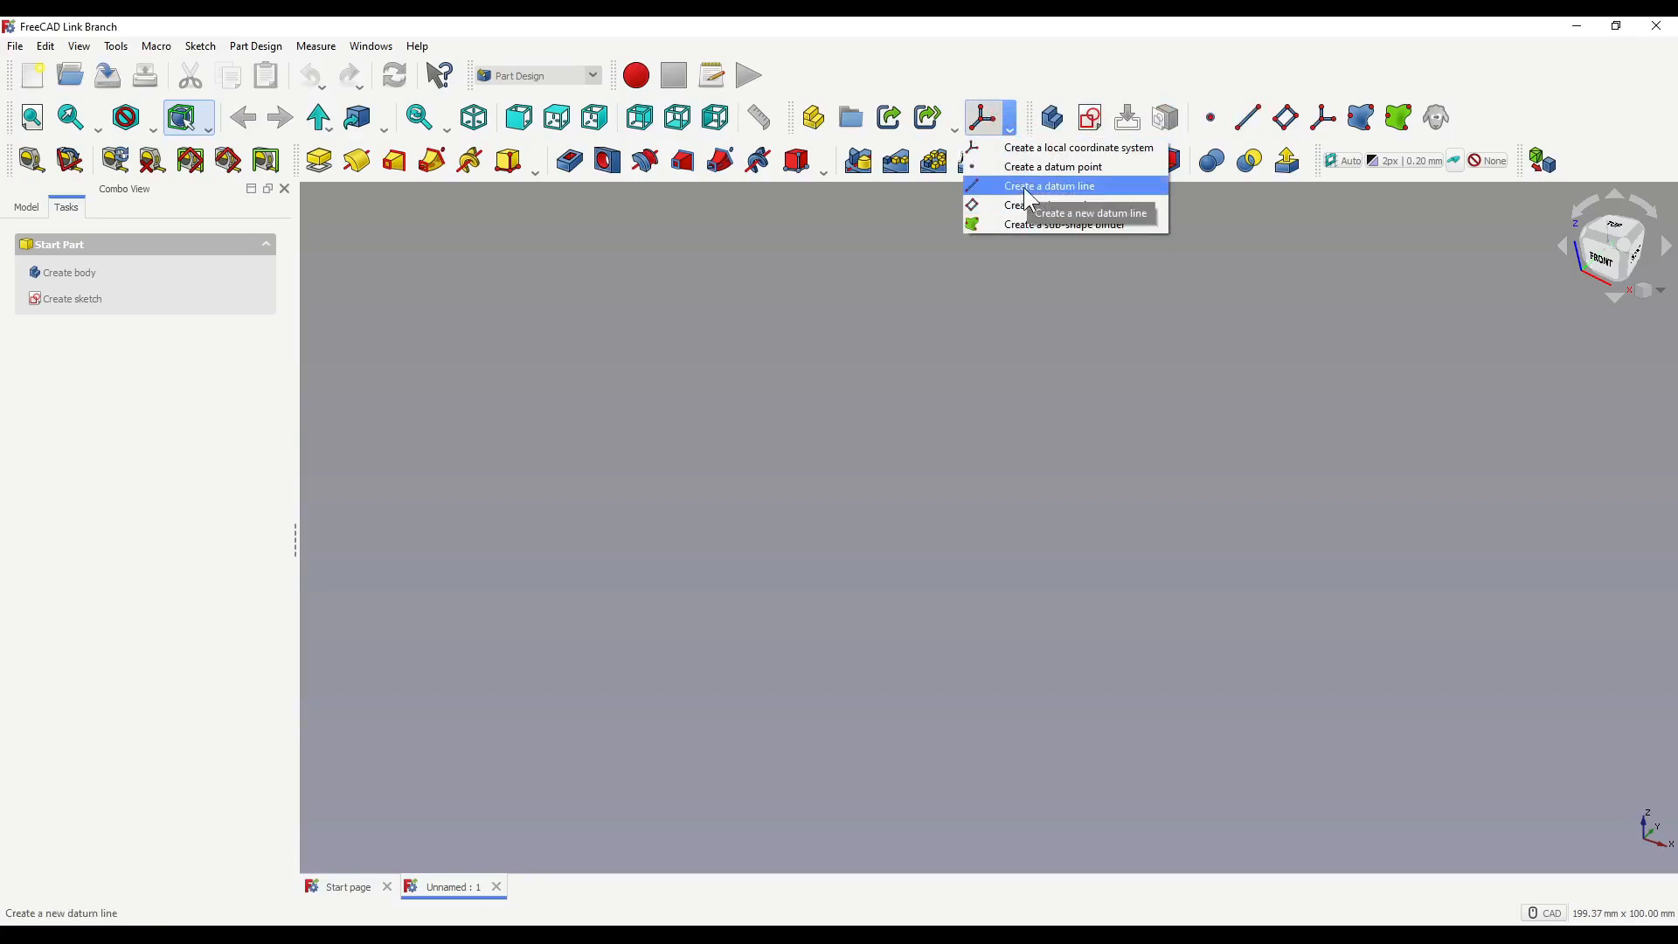
pyautogui.click(1049, 185)
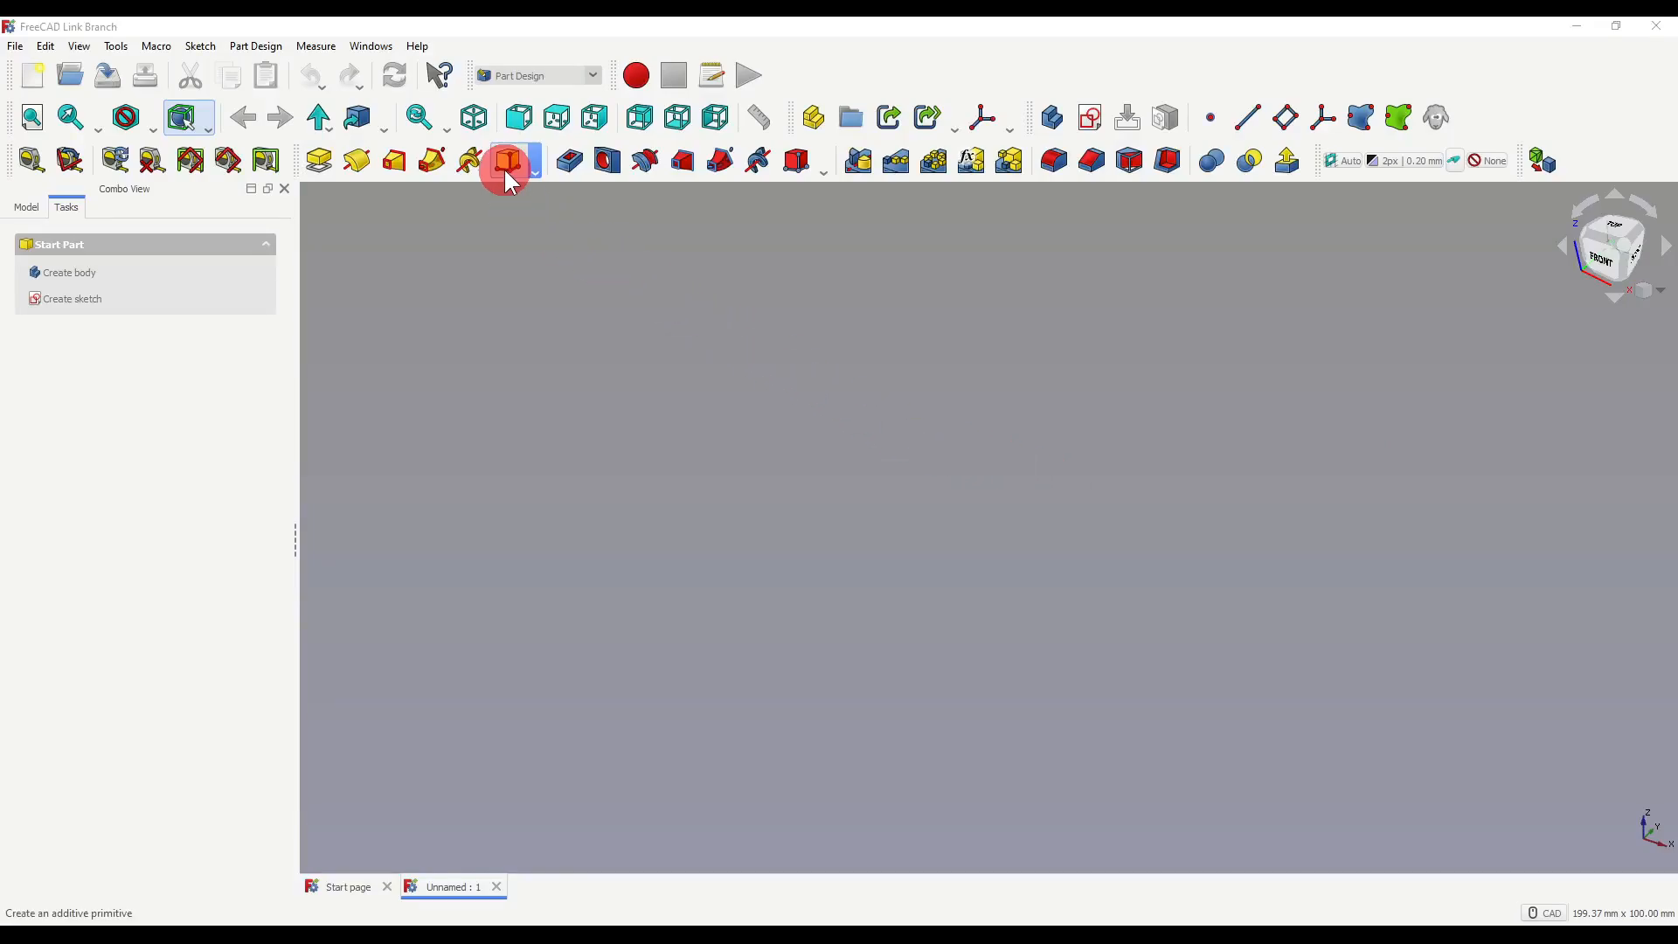
pyautogui.click(507, 161)
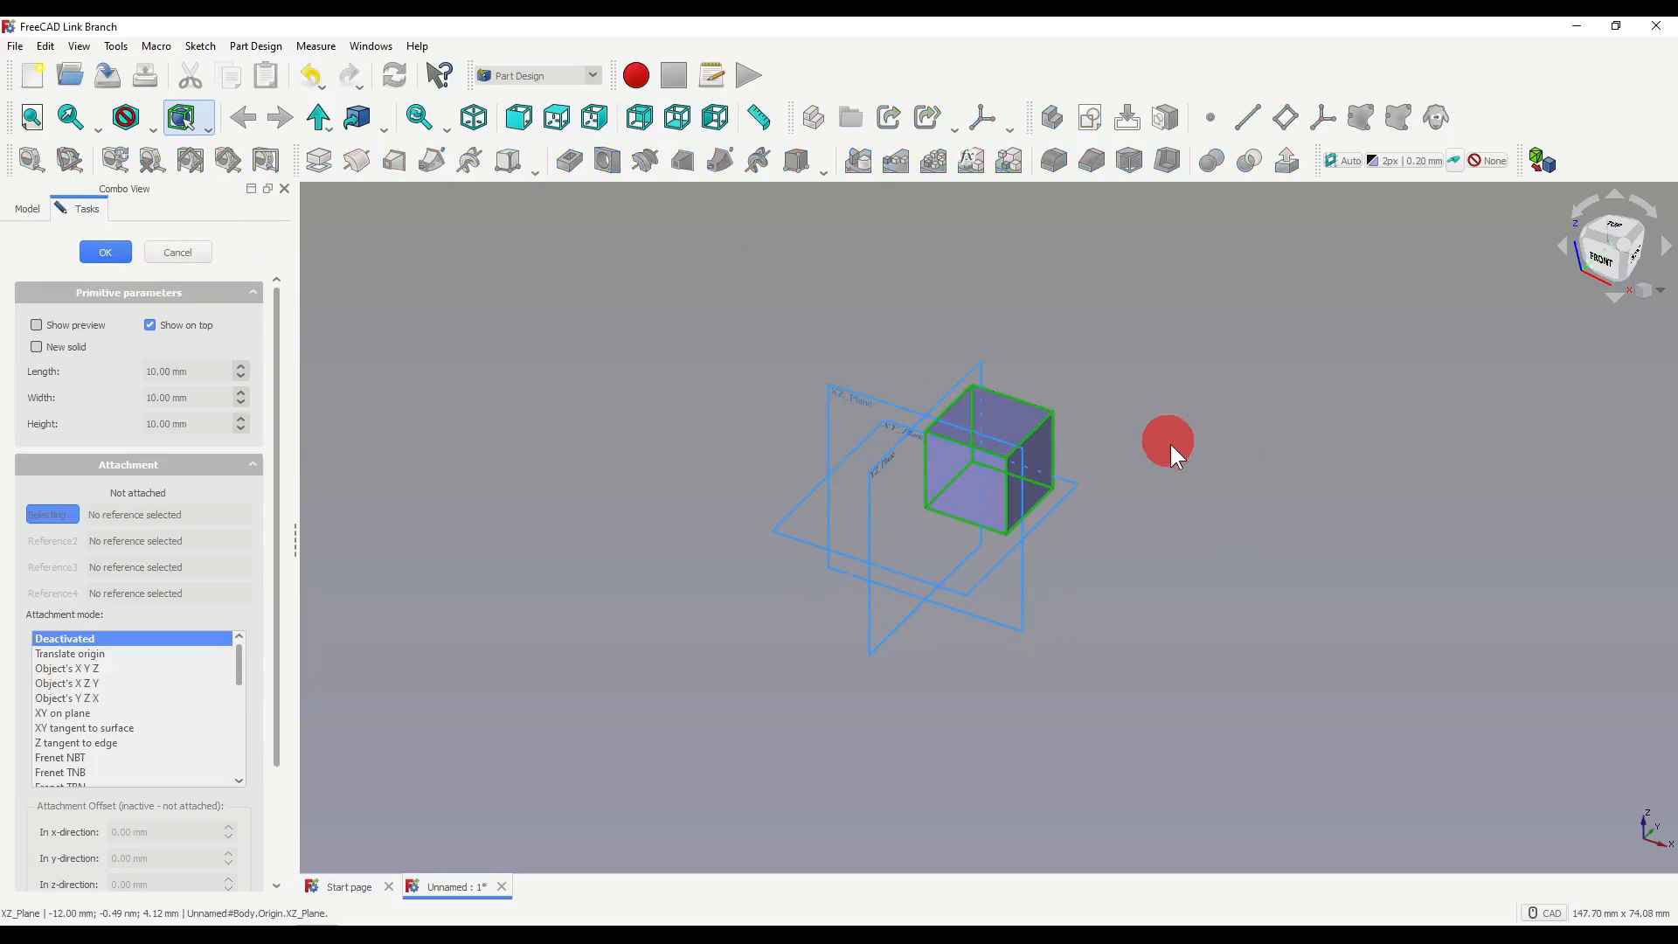
pyautogui.click(105, 252)
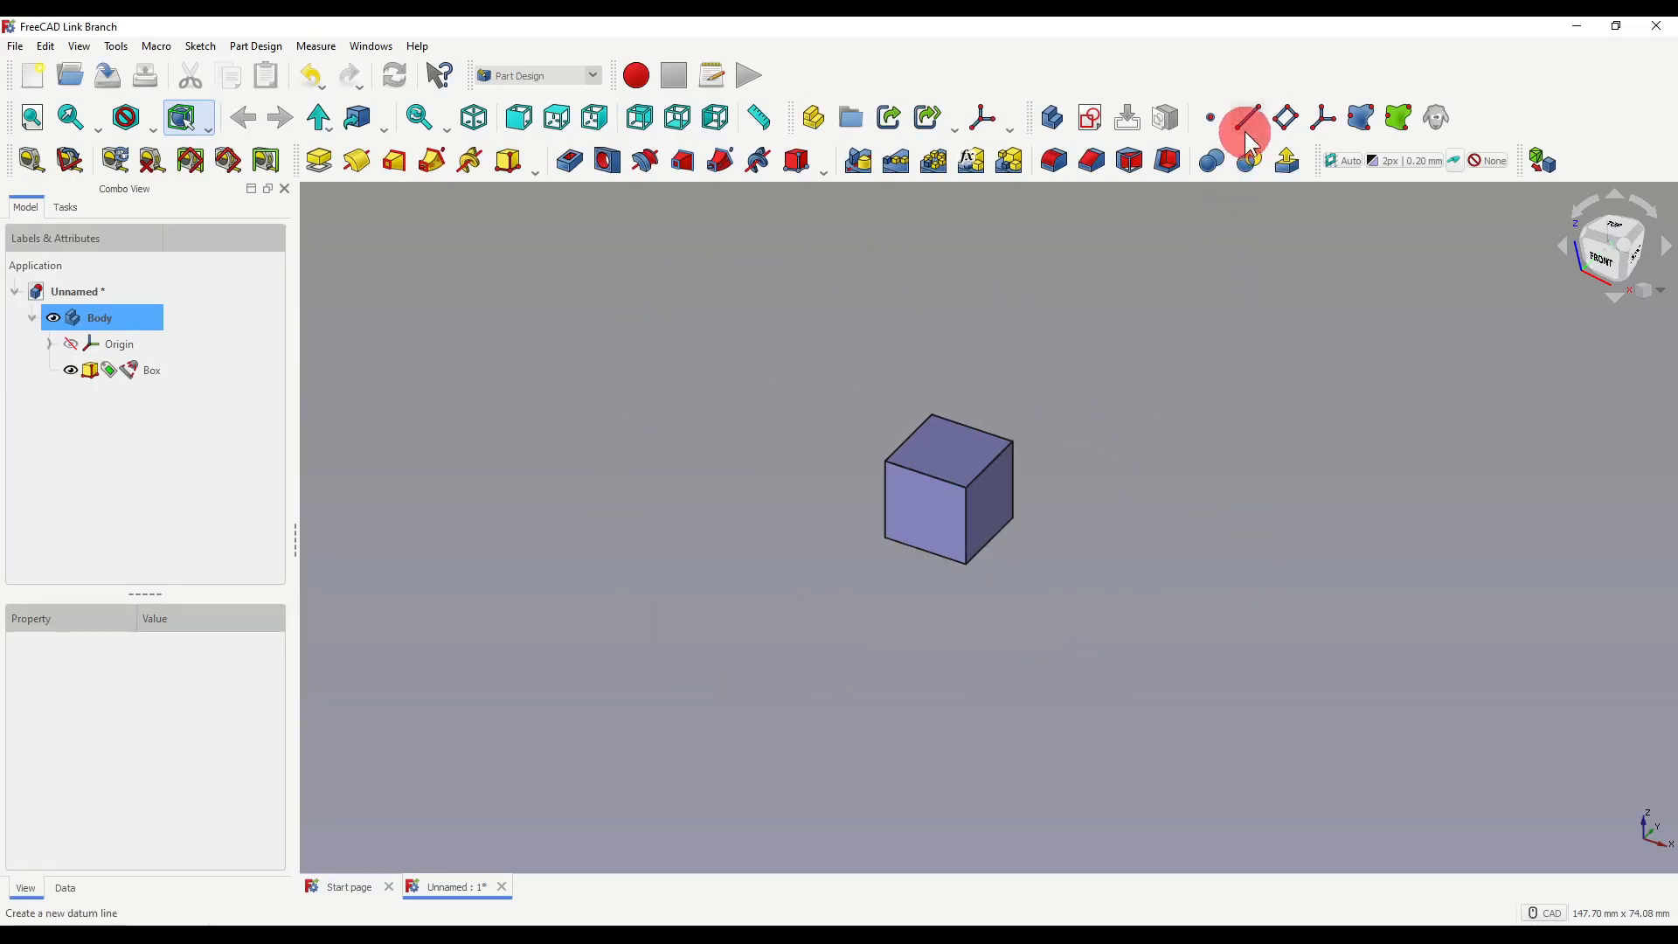
# - Start a new datum line, leaving it unattached in the Line parameters panel
pyautogui.click(1245, 118)
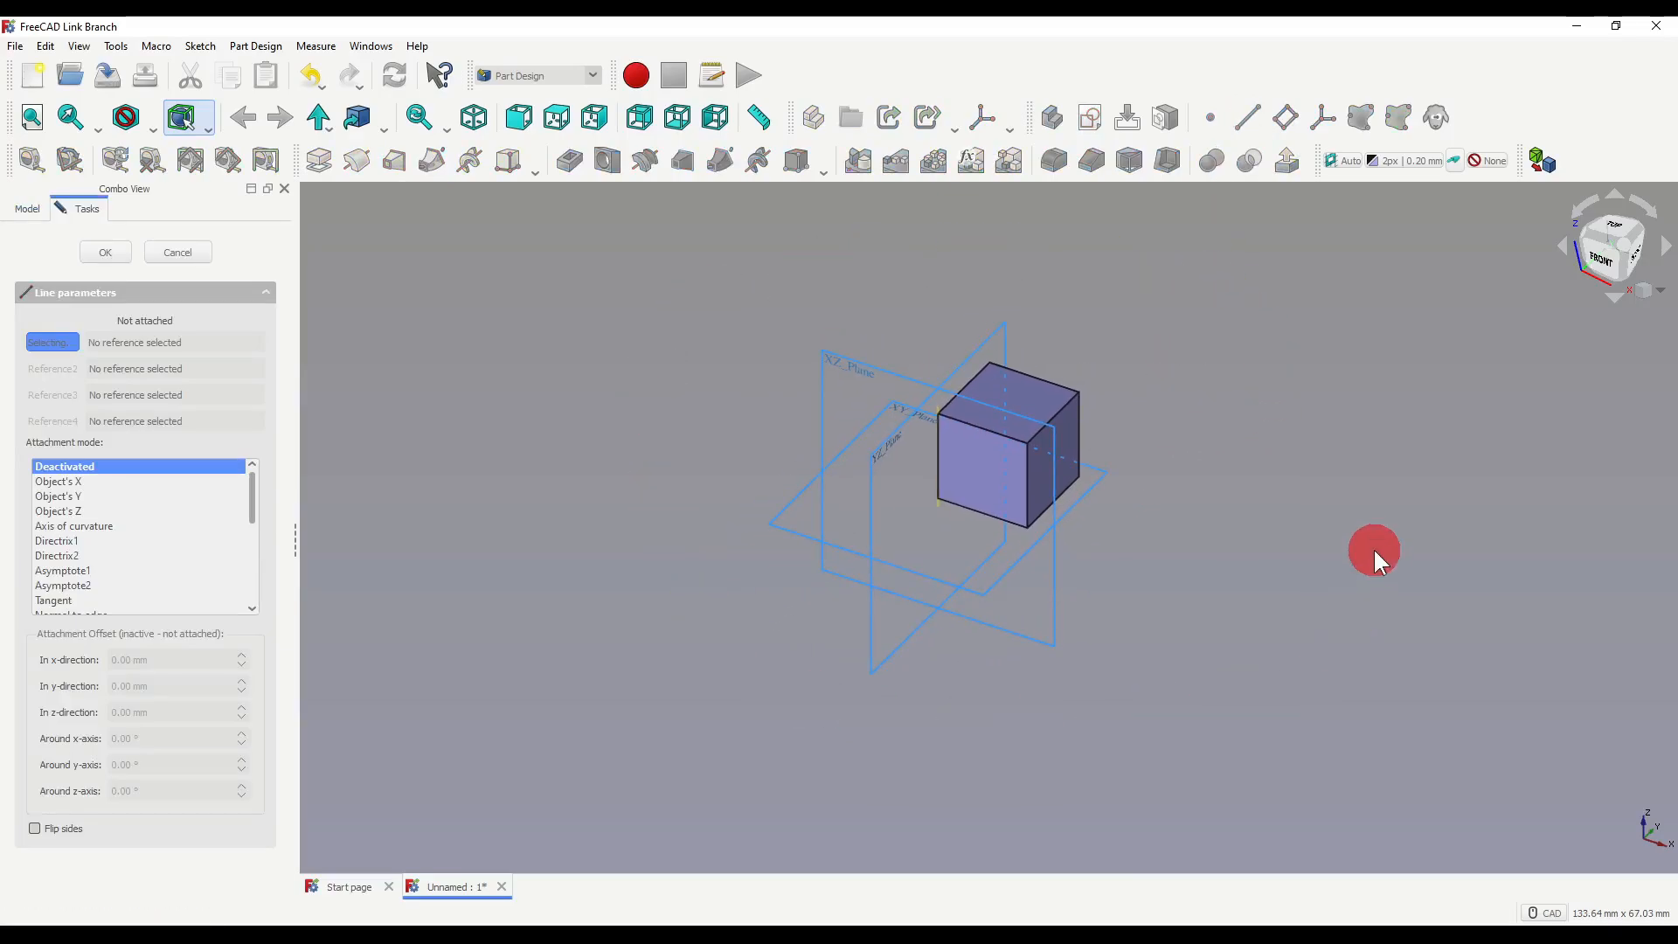
pyautogui.moveTo(803, 412)
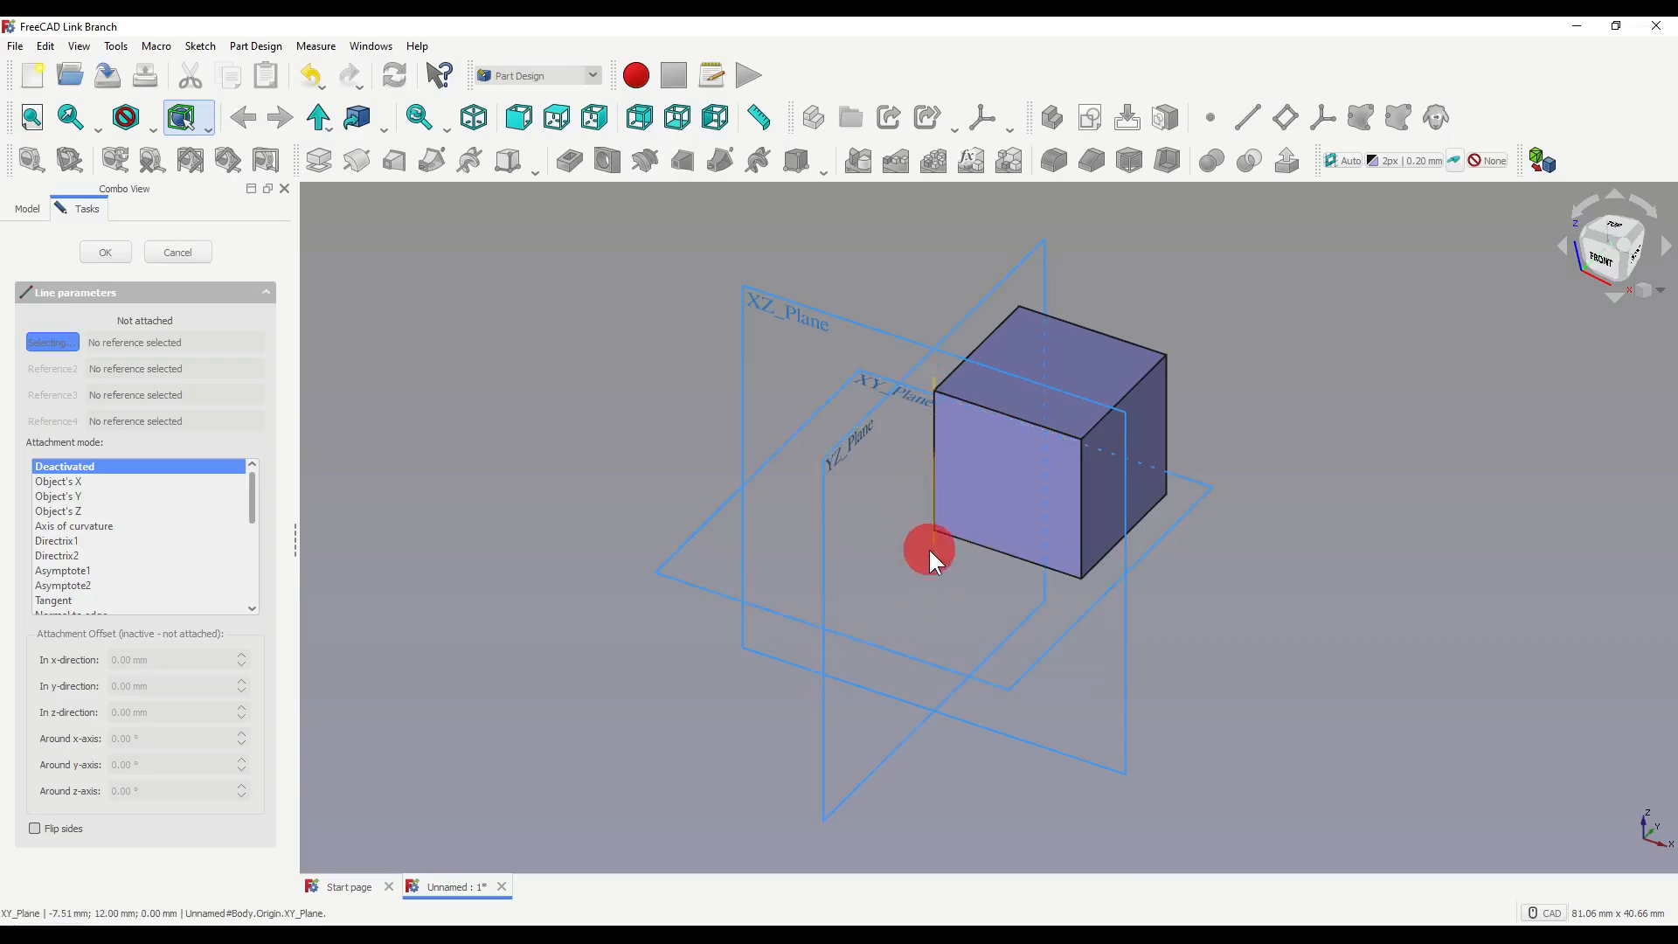
pyautogui.moveTo(1334, 556)
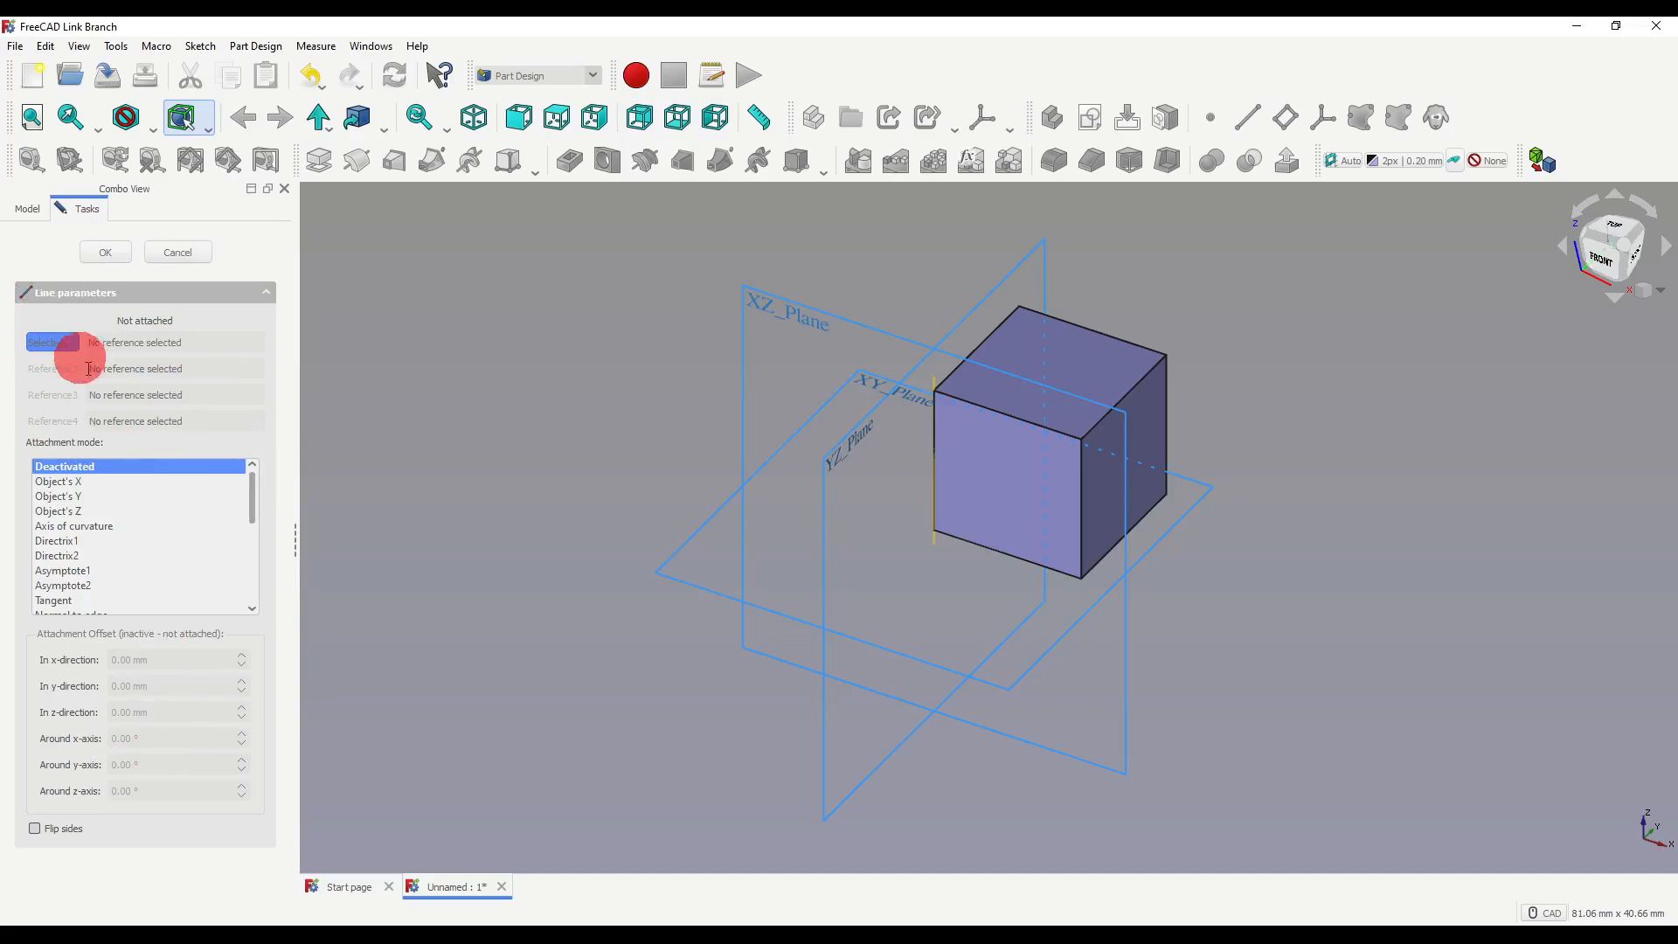
# - Attach the datum line to Edge10 and Edge9 of the box as their 3rd principal axis
pyautogui.click(1000, 416)
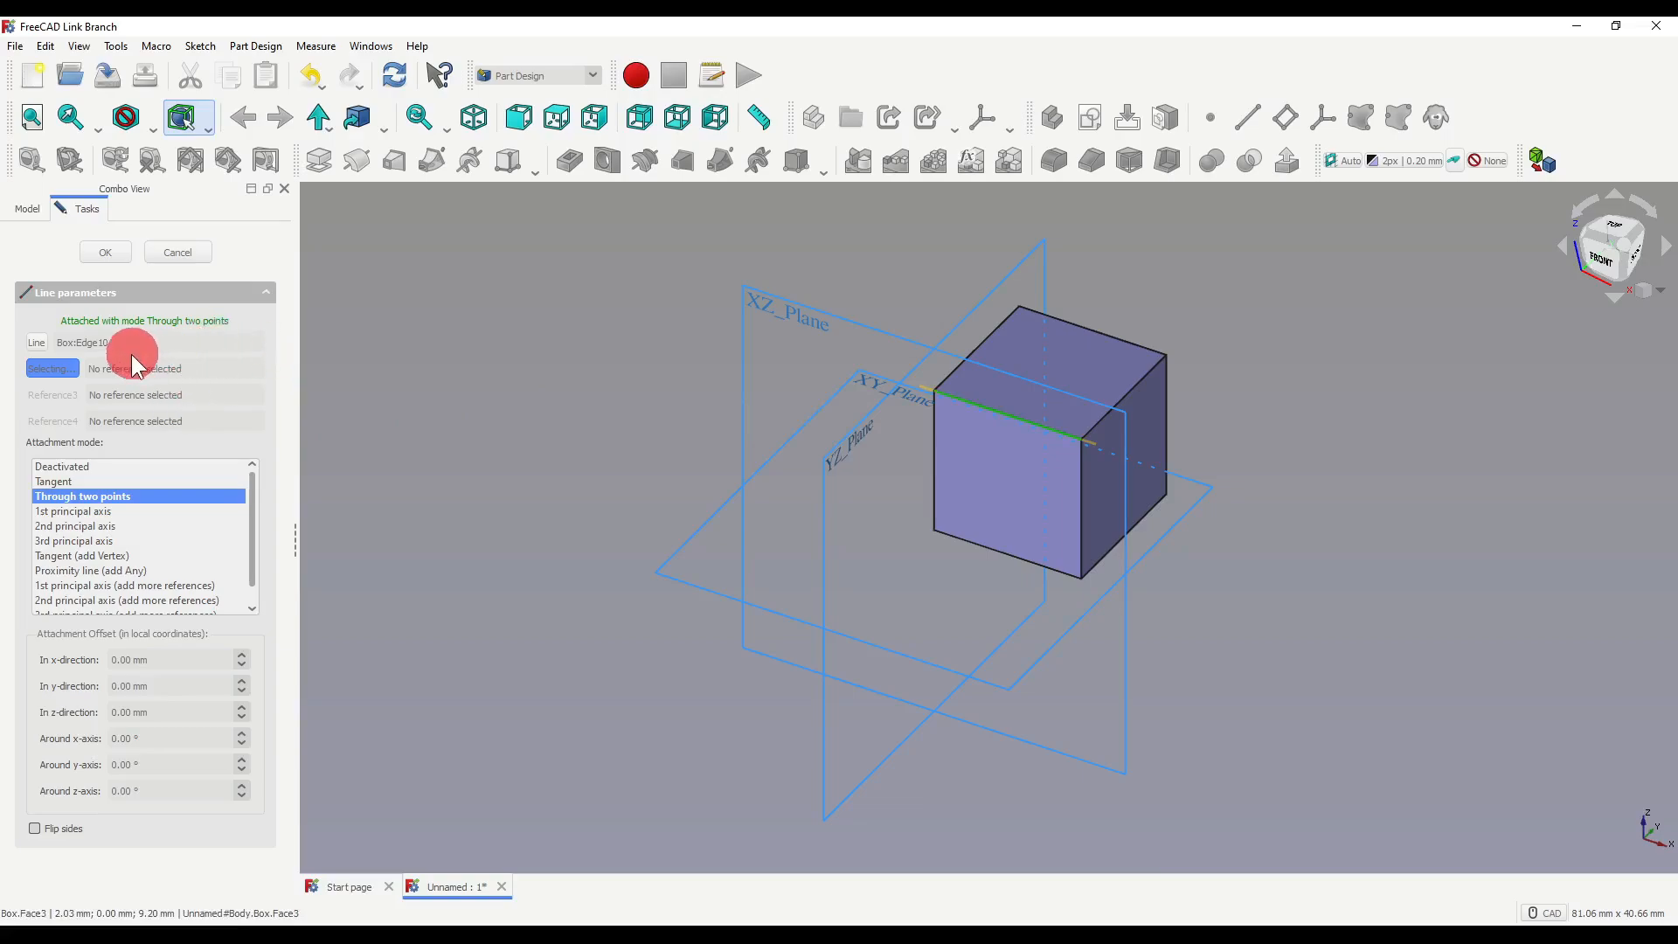
pyautogui.moveTo(106, 369)
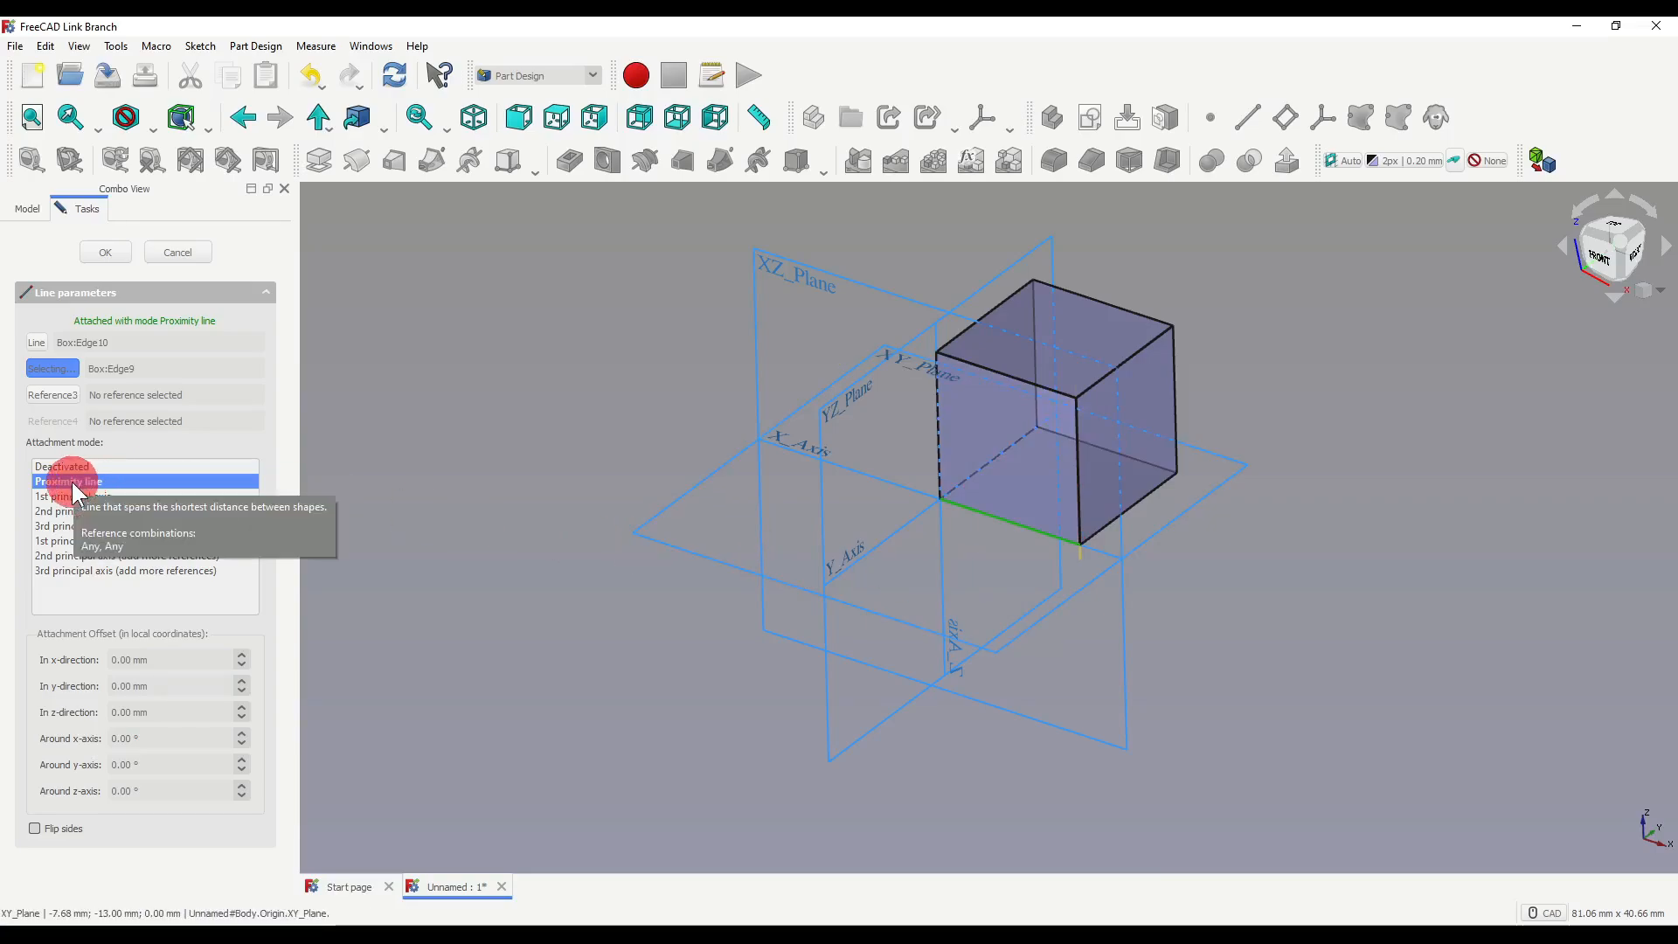
pyautogui.click(101, 510)
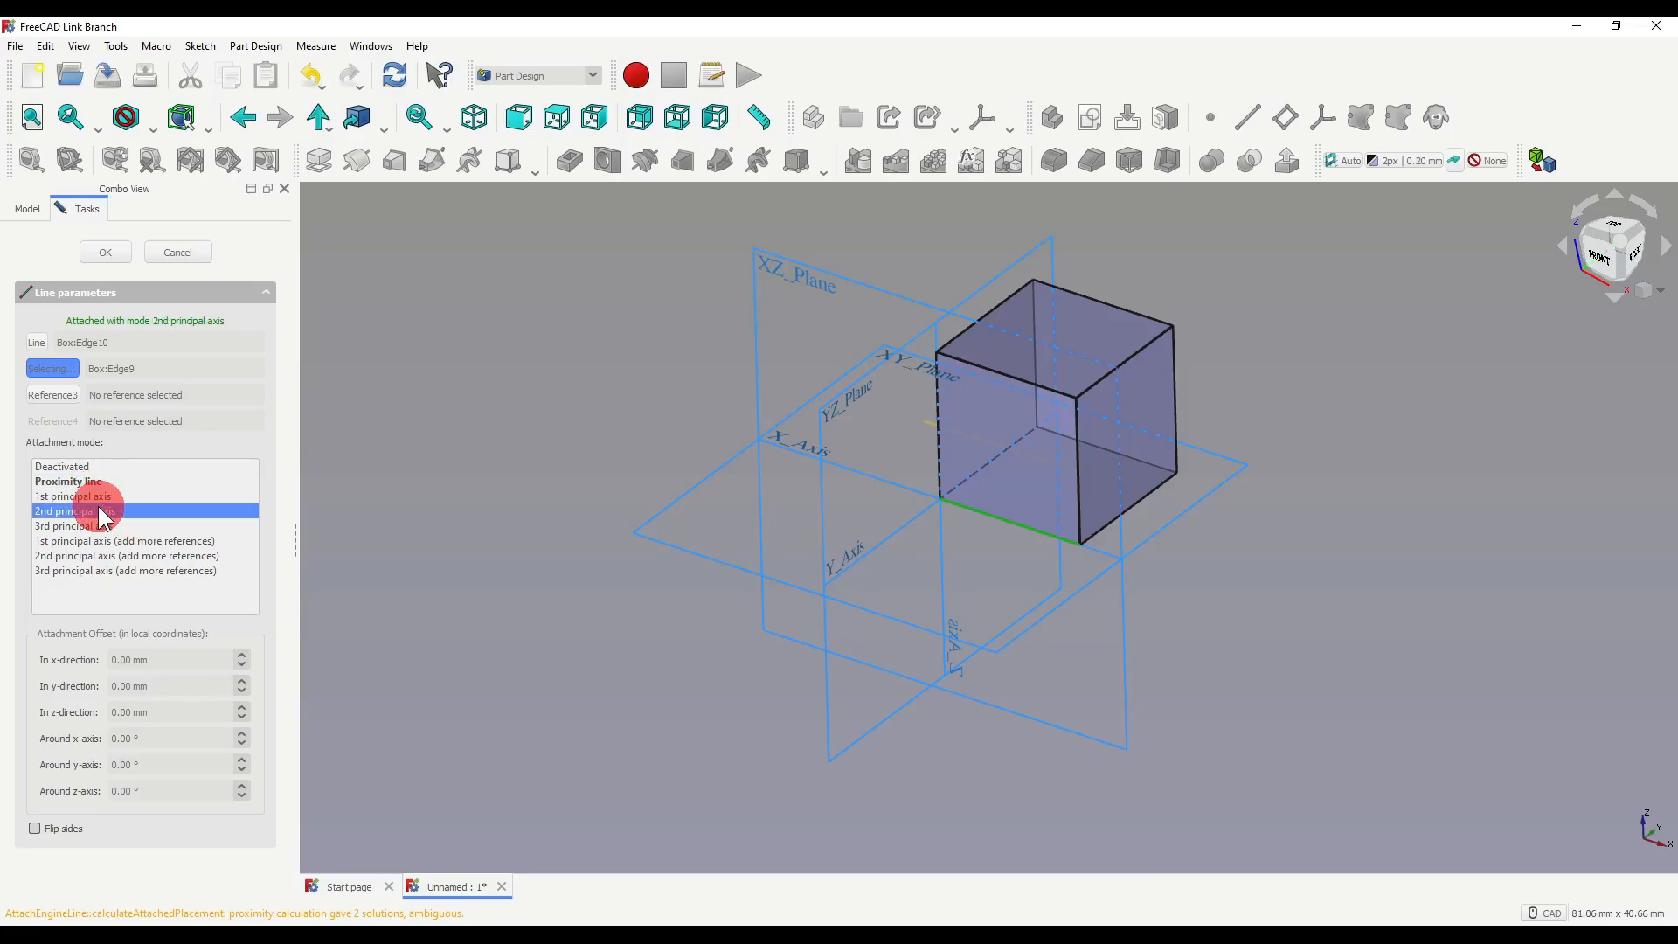
pyautogui.click(91, 526)
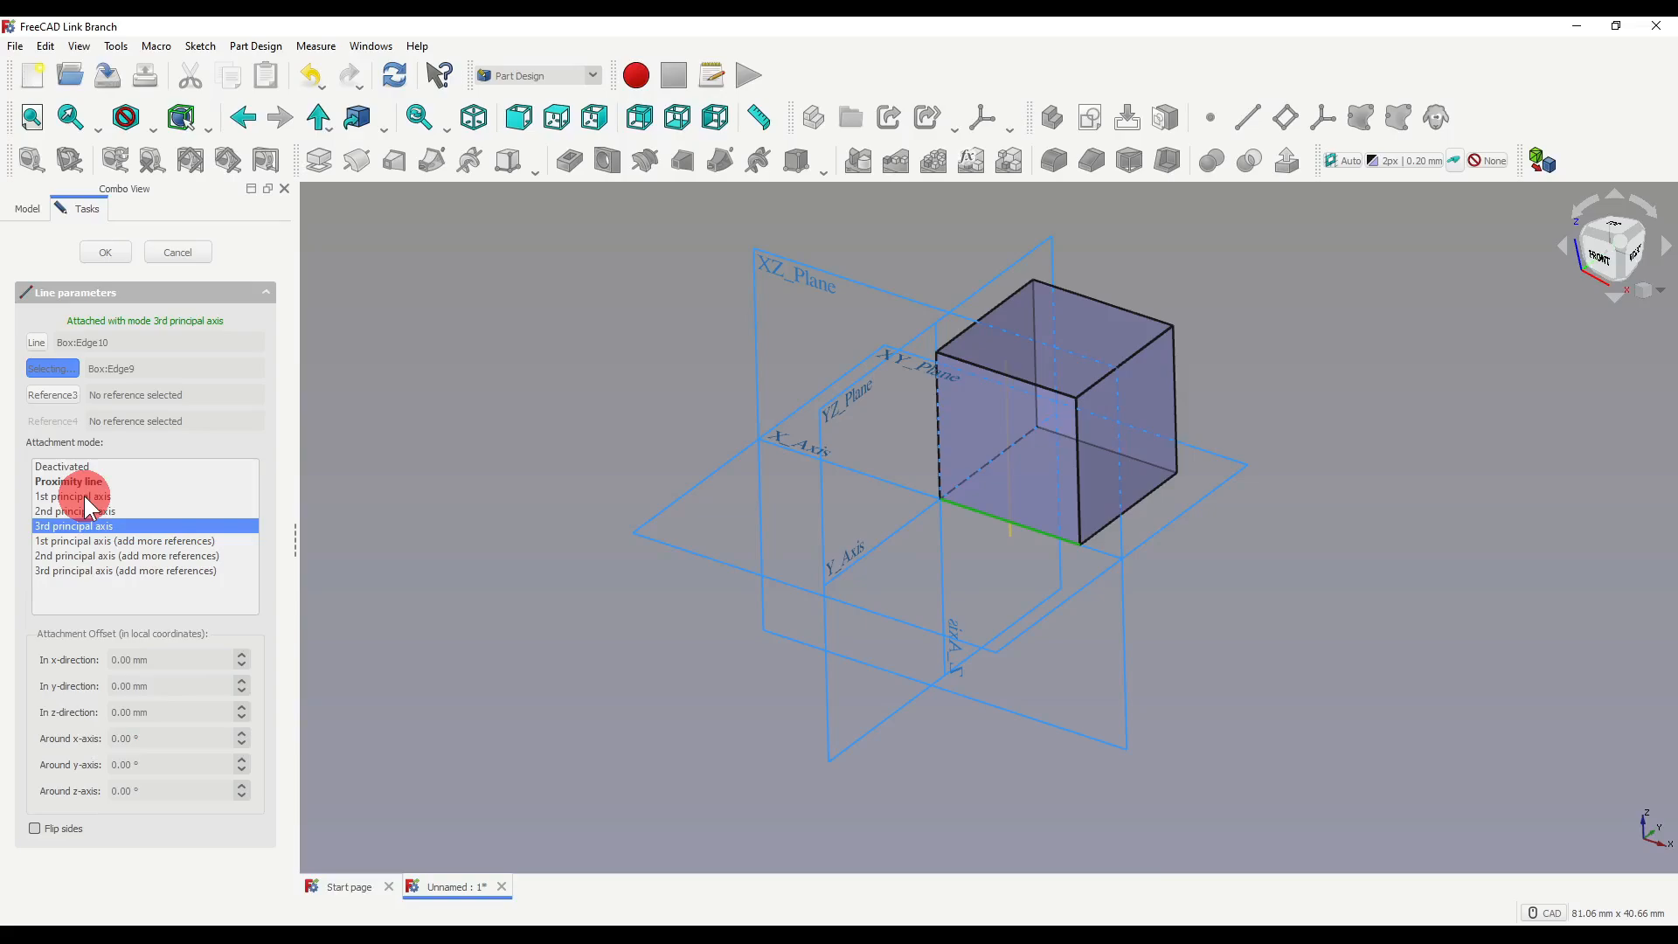
pyautogui.moveTo(73, 495)
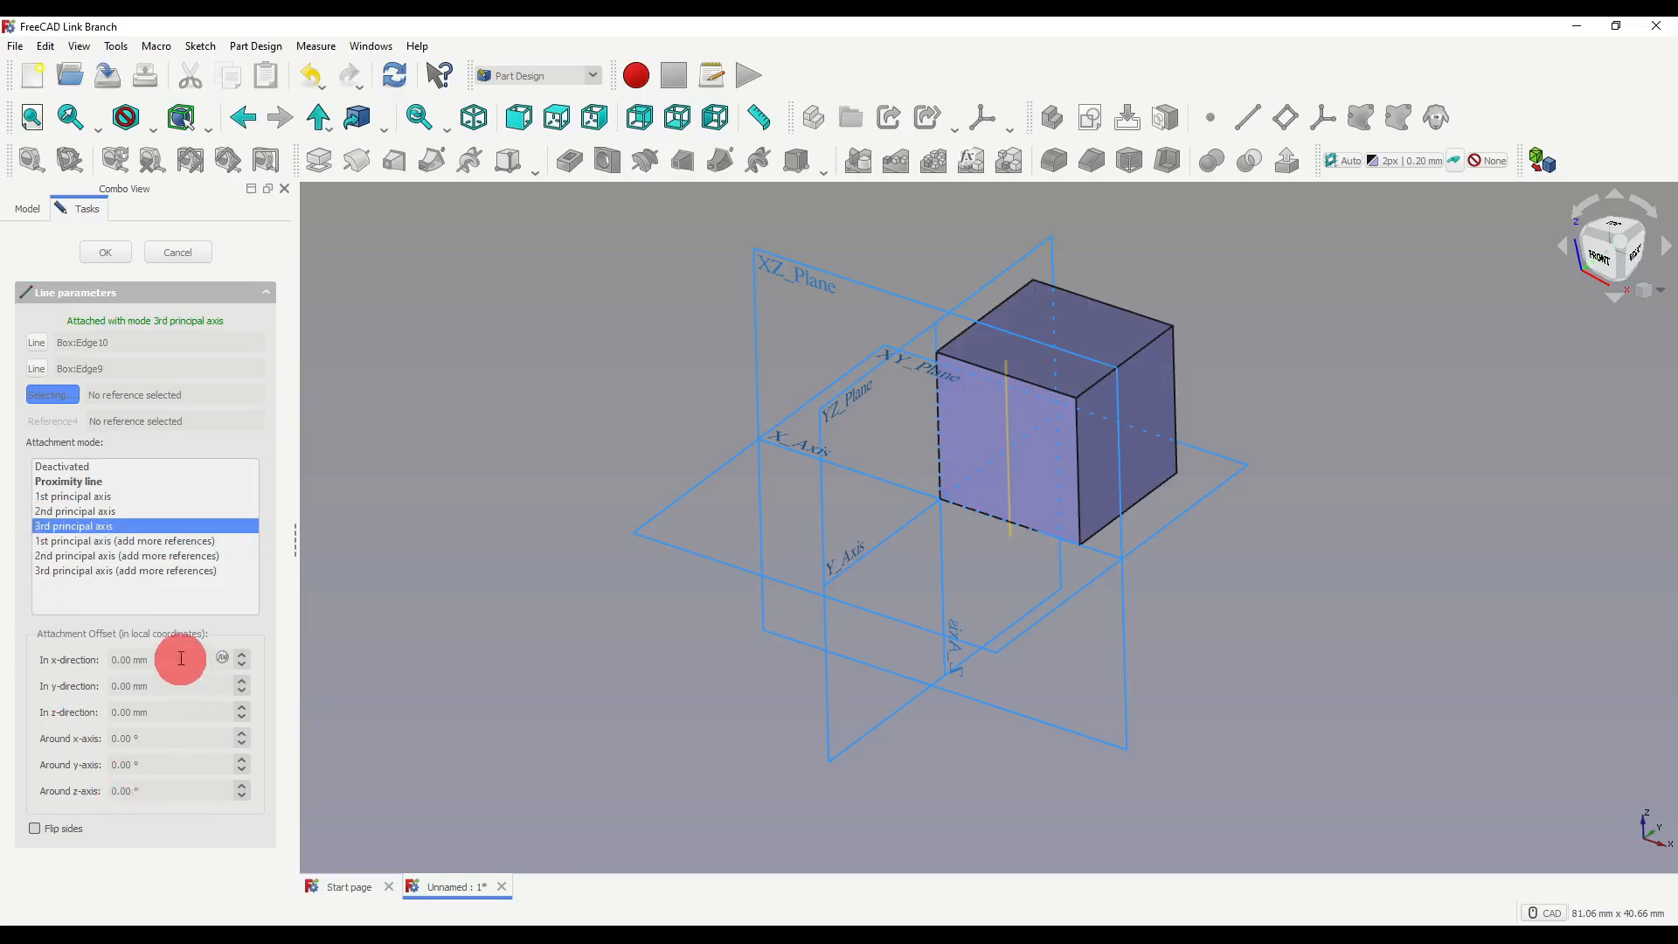
# - Try a 10 mm x offset, then drop the second edge so the line runs along one edge
pyautogui.click(127, 659)
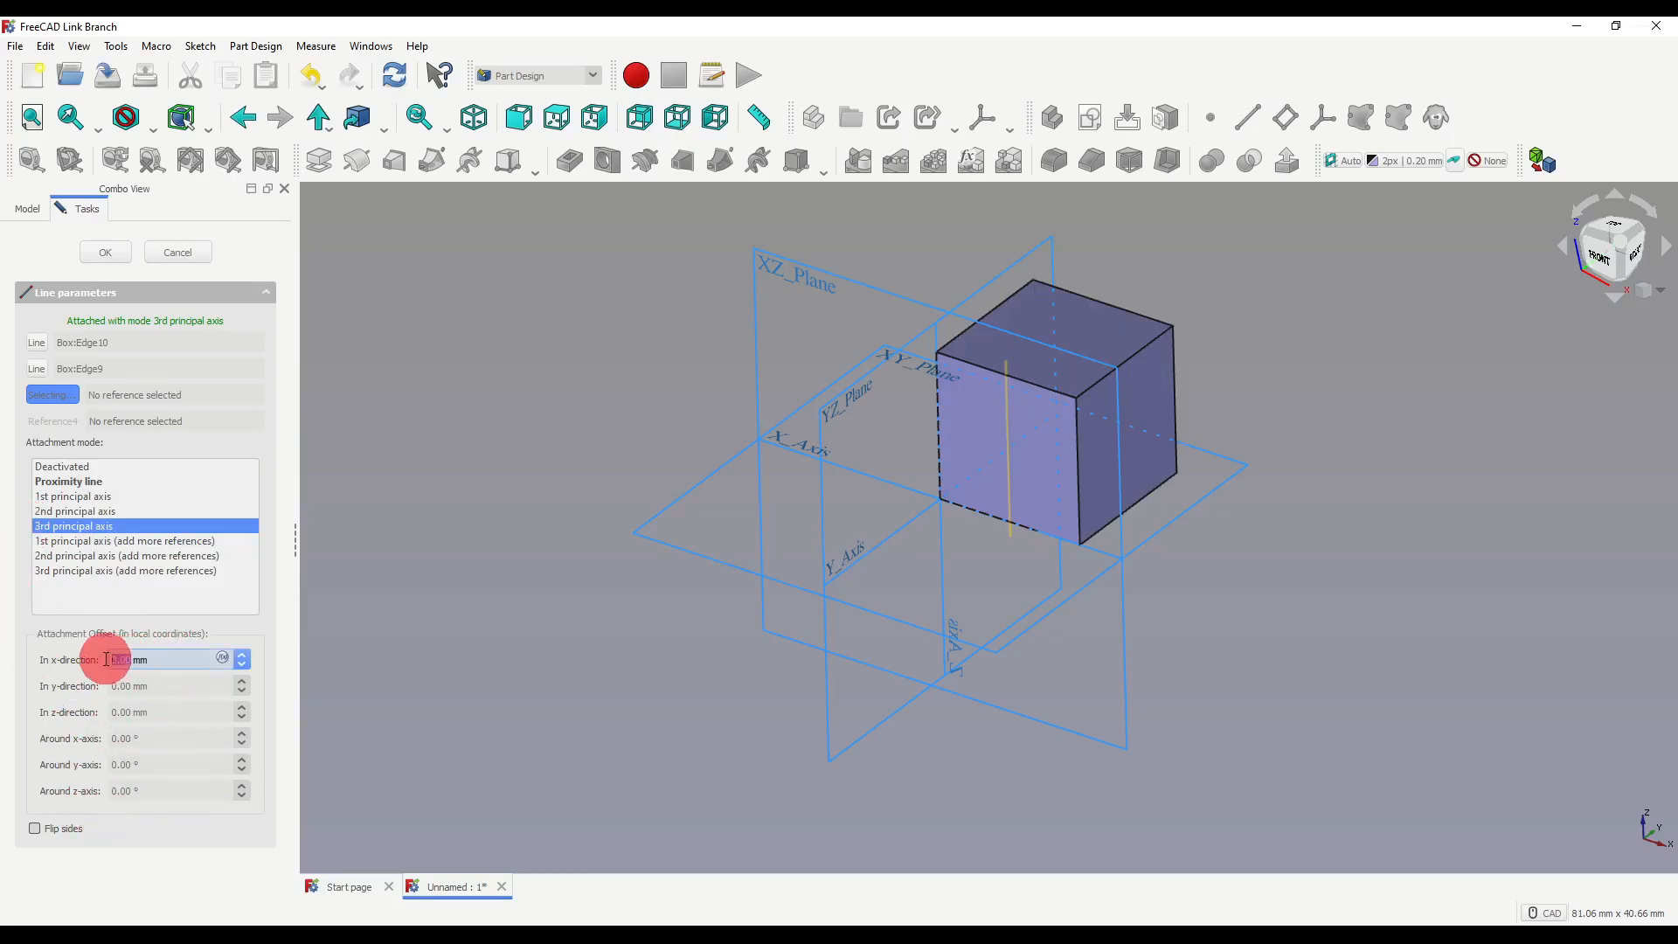
pyautogui.write('10 mm')
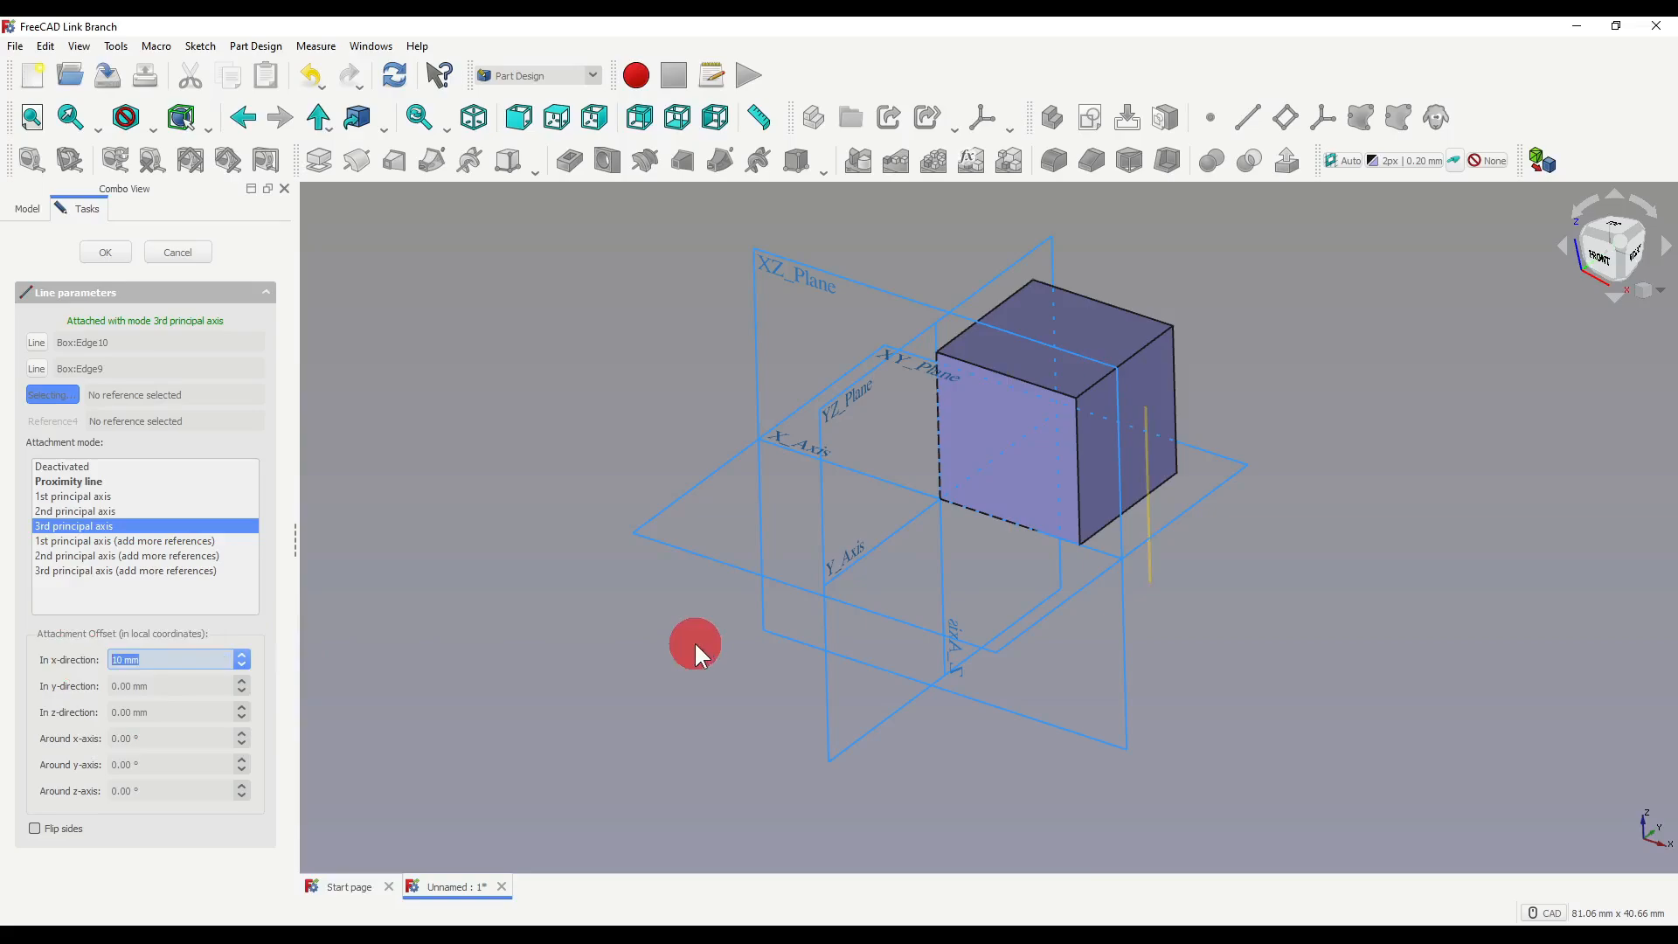
pyautogui.moveTo(307, 690)
pyautogui.write('0')
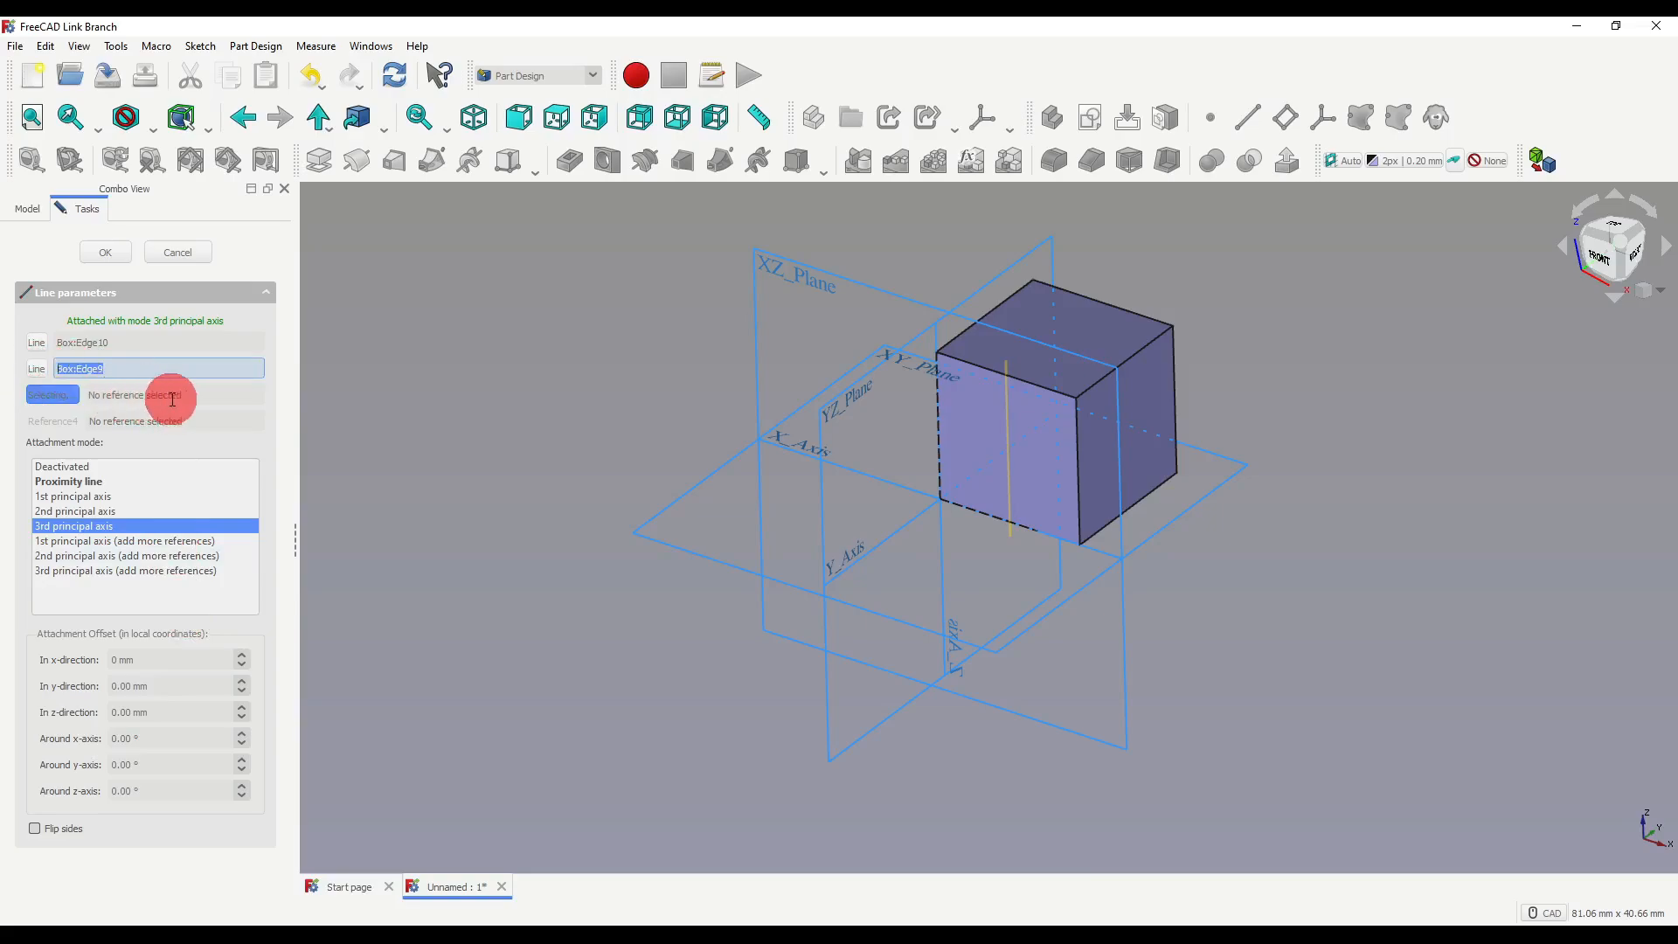
pyautogui.click(82, 495)
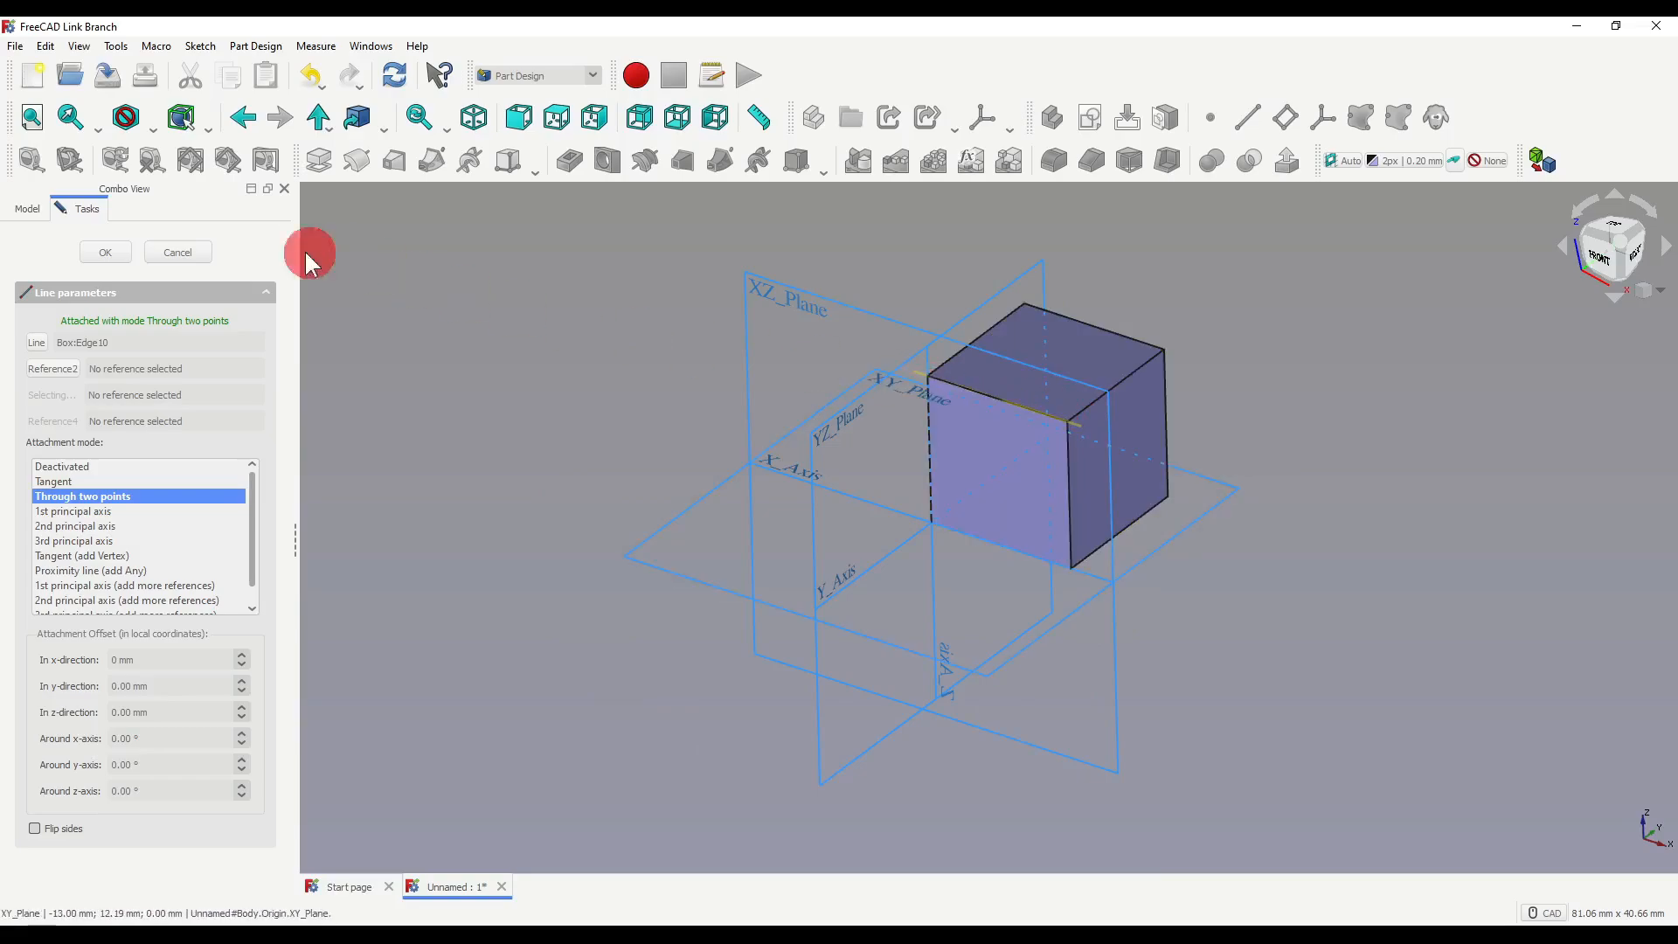
# - Confirm the datum line and cut a Groove revolving the circle sketch around DatumLine
pyautogui.click(103, 252)
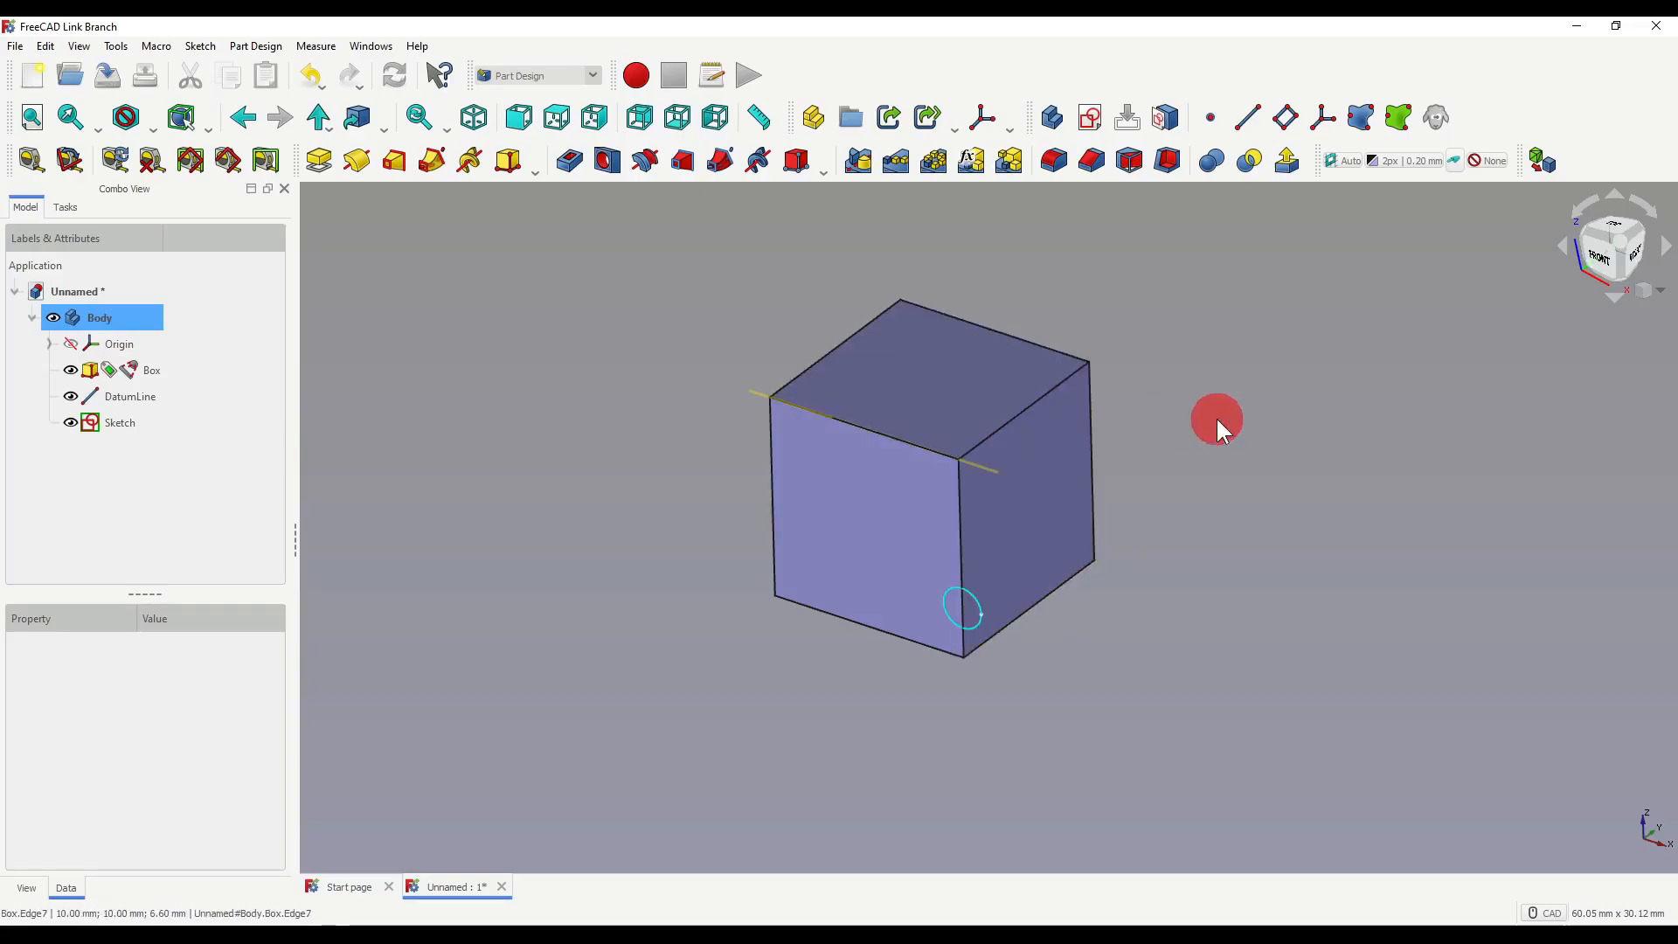
pyautogui.click(119, 422)
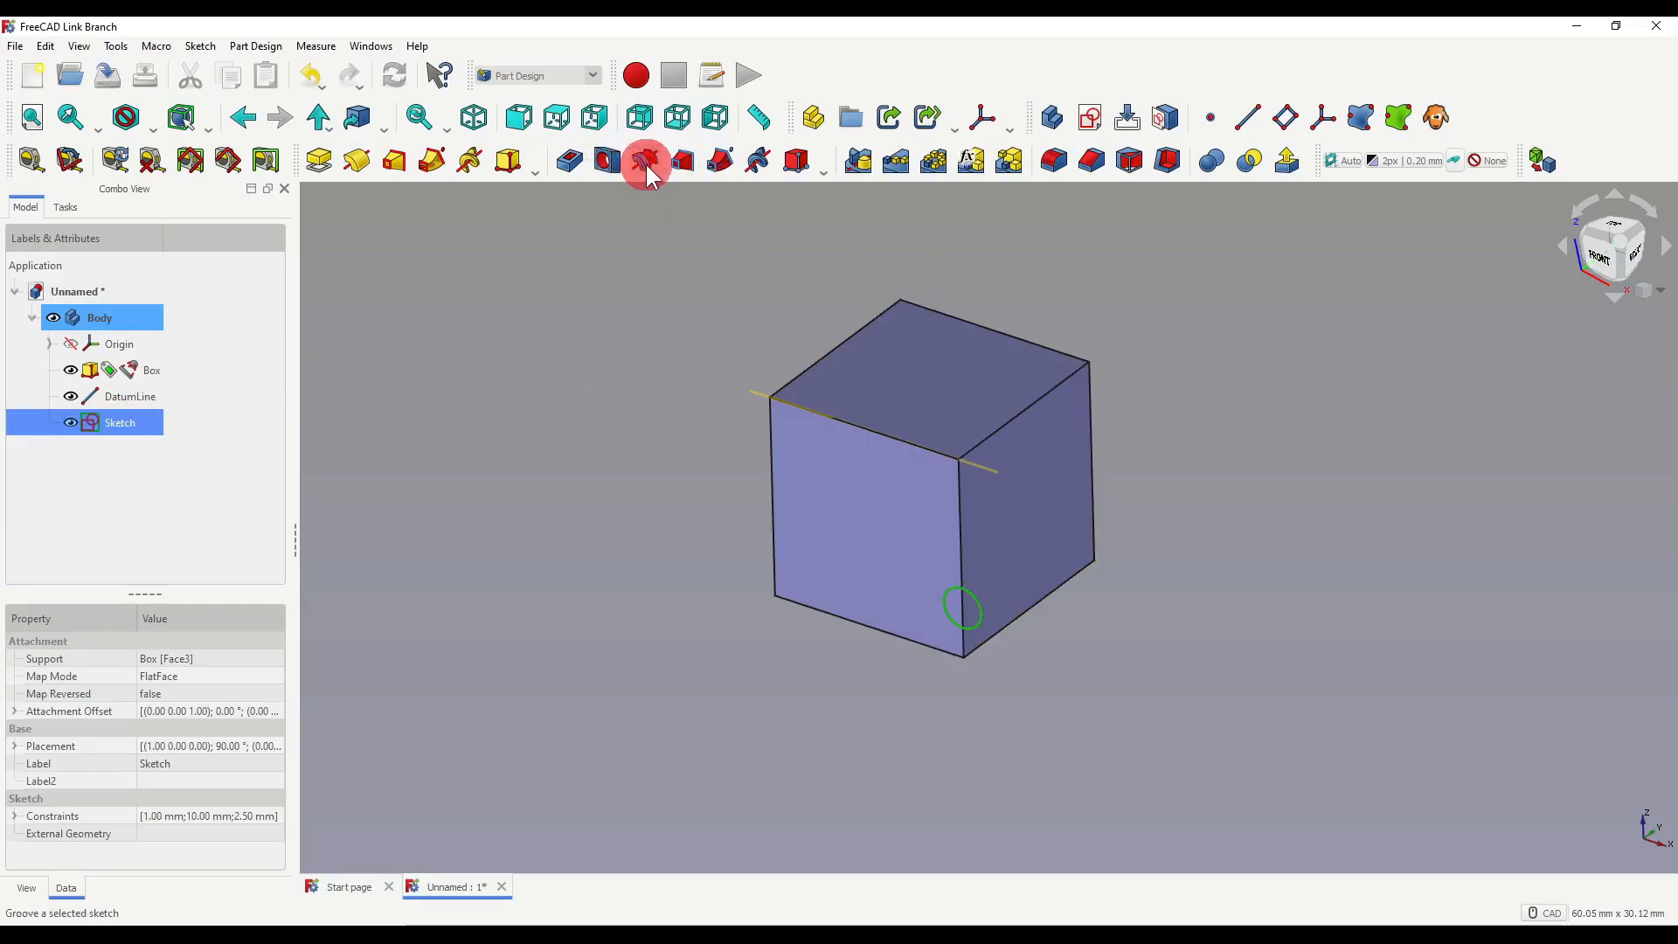
pyautogui.click(646, 161)
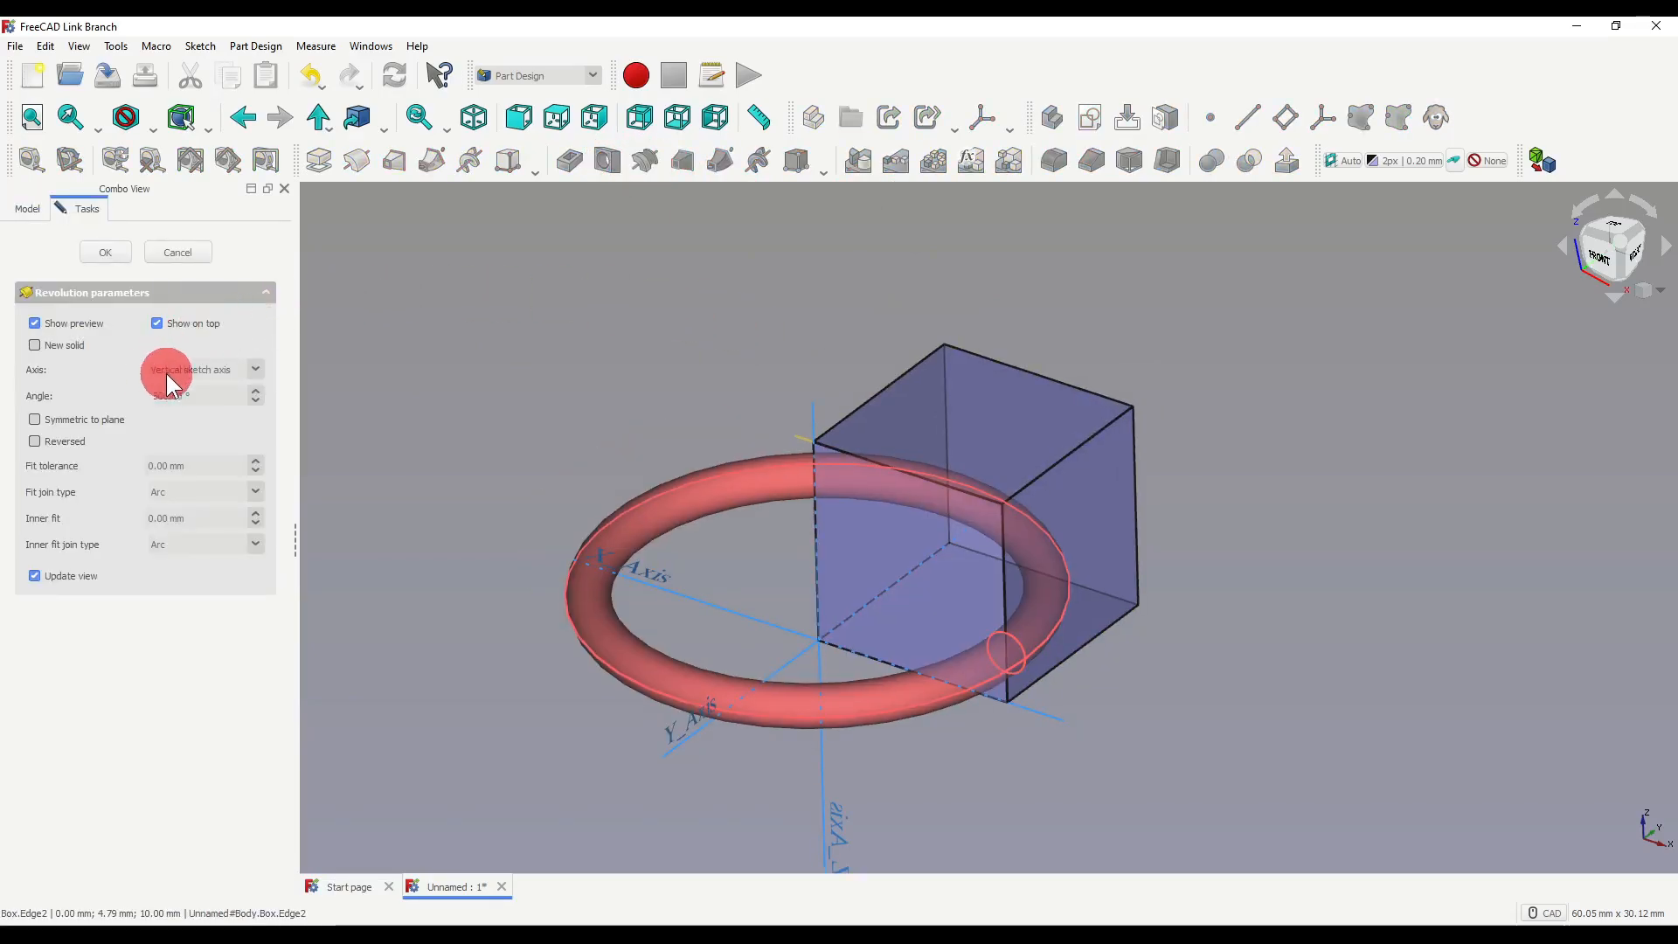
pyautogui.click(255, 369)
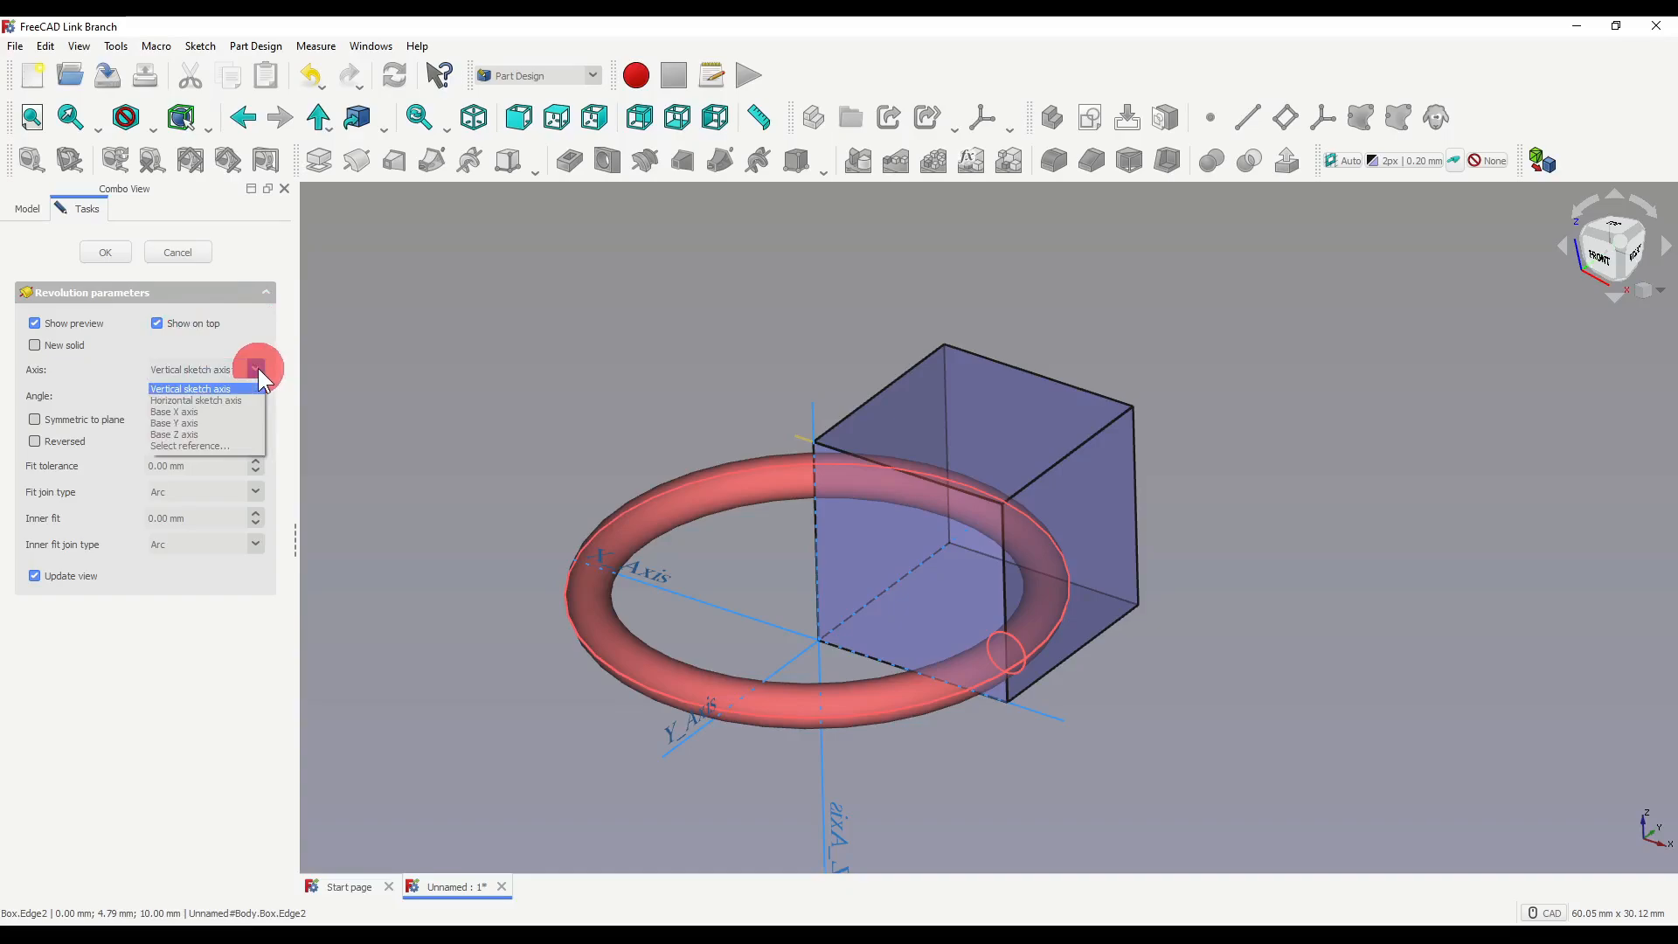
pyautogui.click(189, 446)
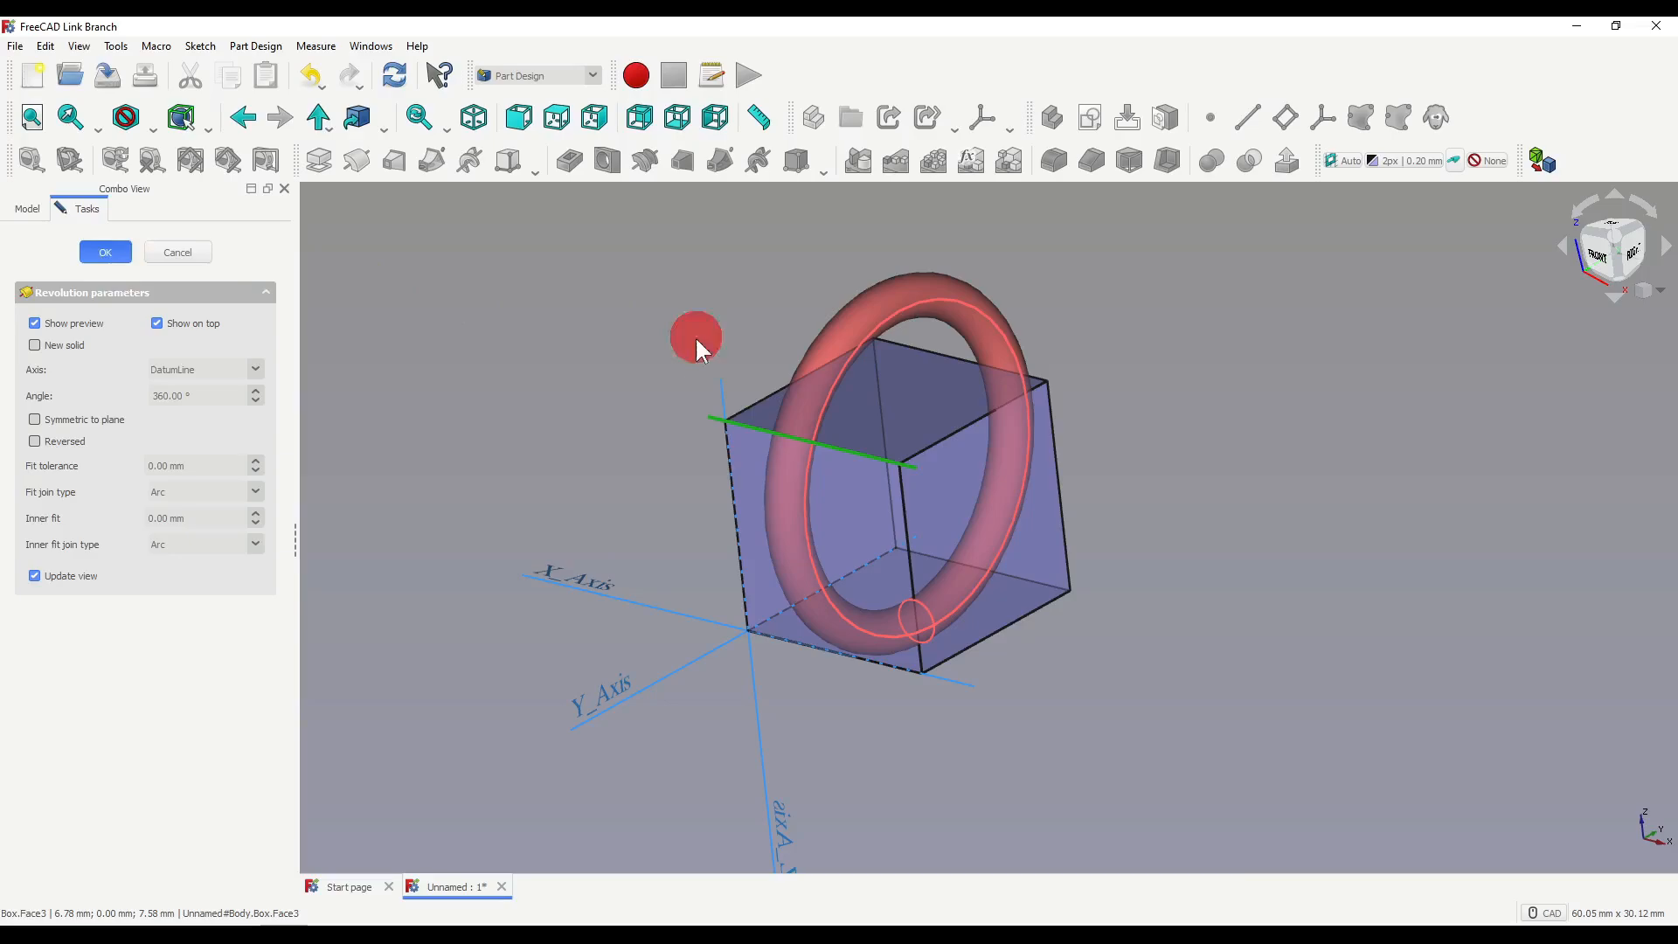
pyautogui.click(103, 252)
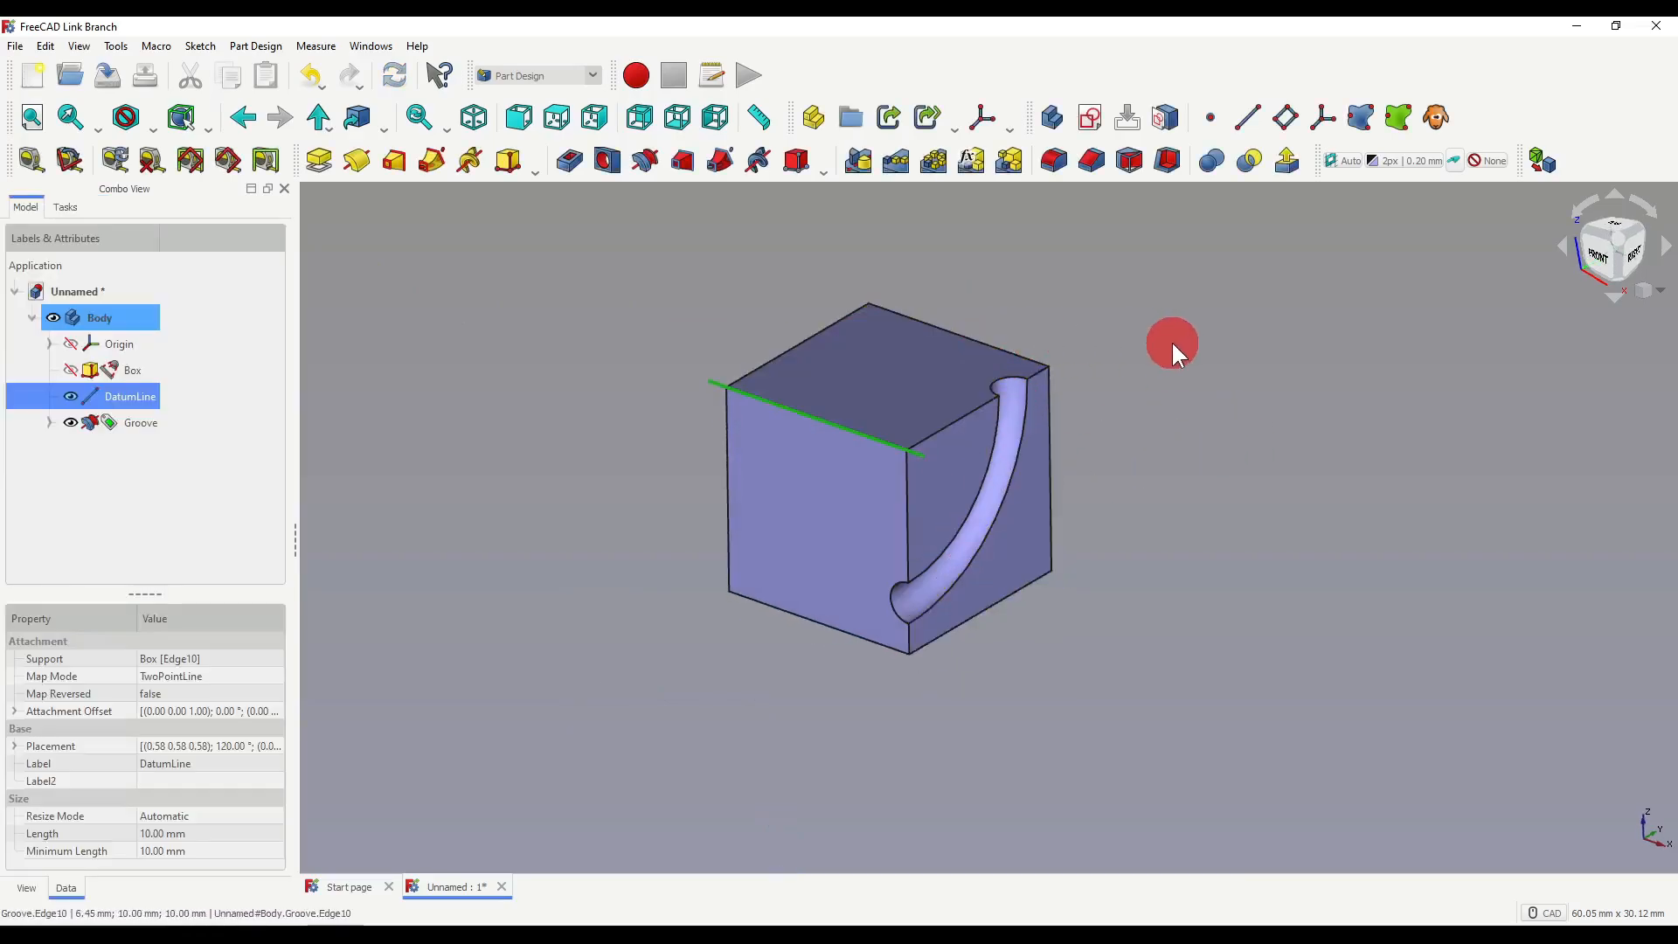
pyautogui.moveTo(883, 449)
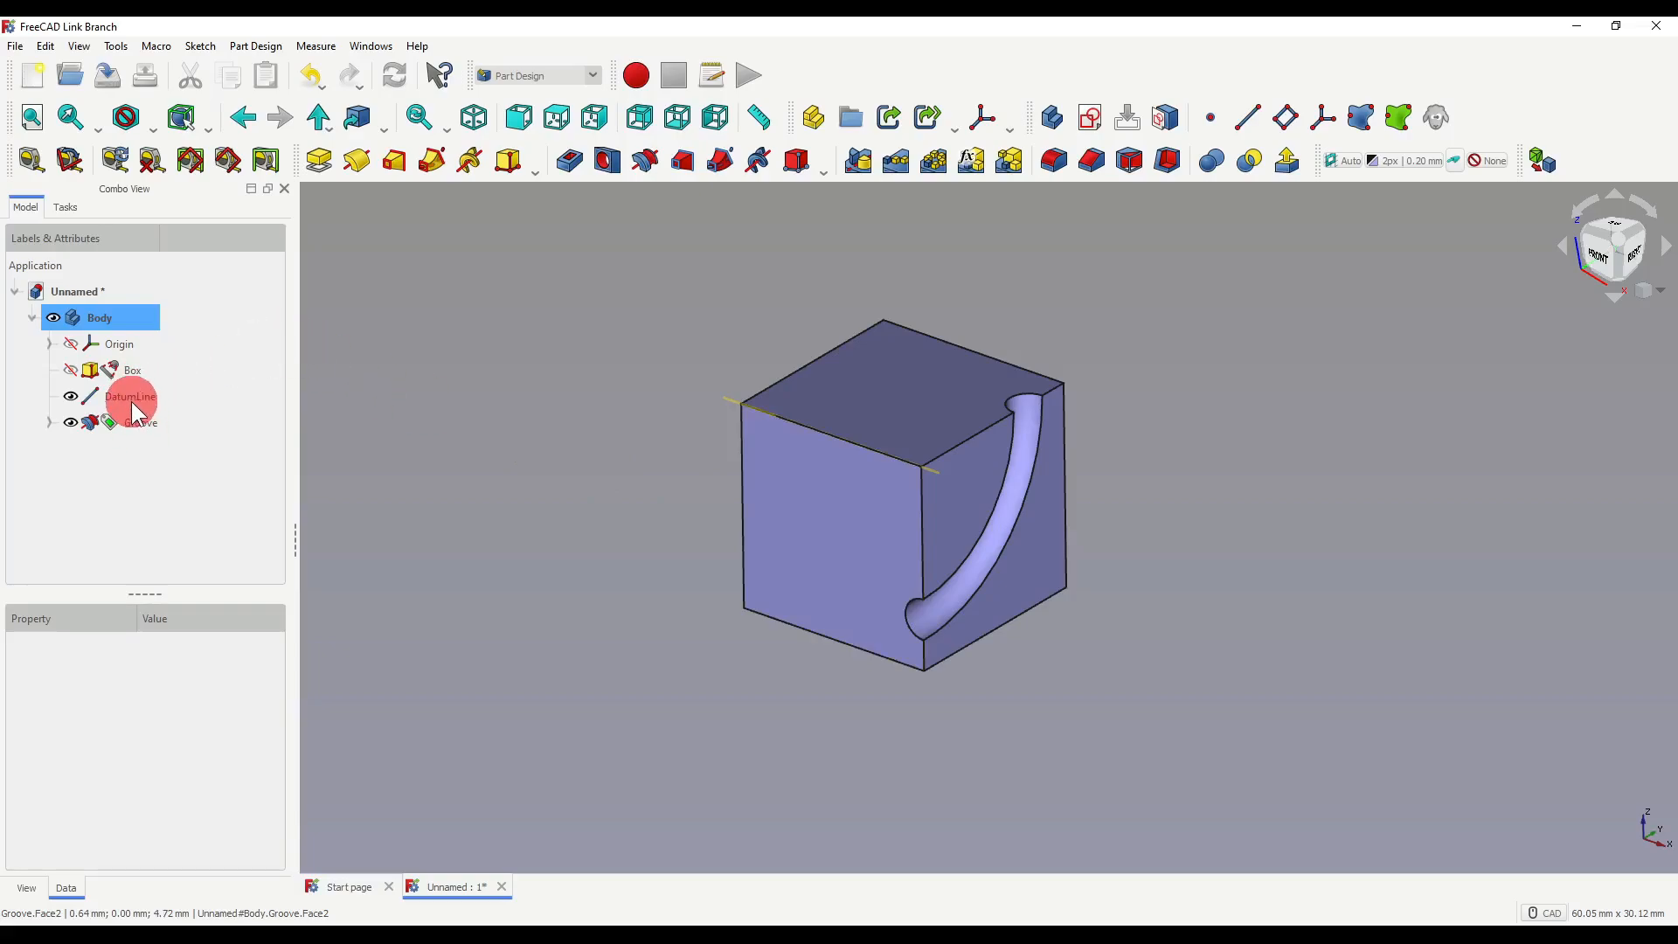
# - Cycle the datum line through the principal axes and confirm it as 2nd principal axis
pyautogui.doubleClick(129, 397)
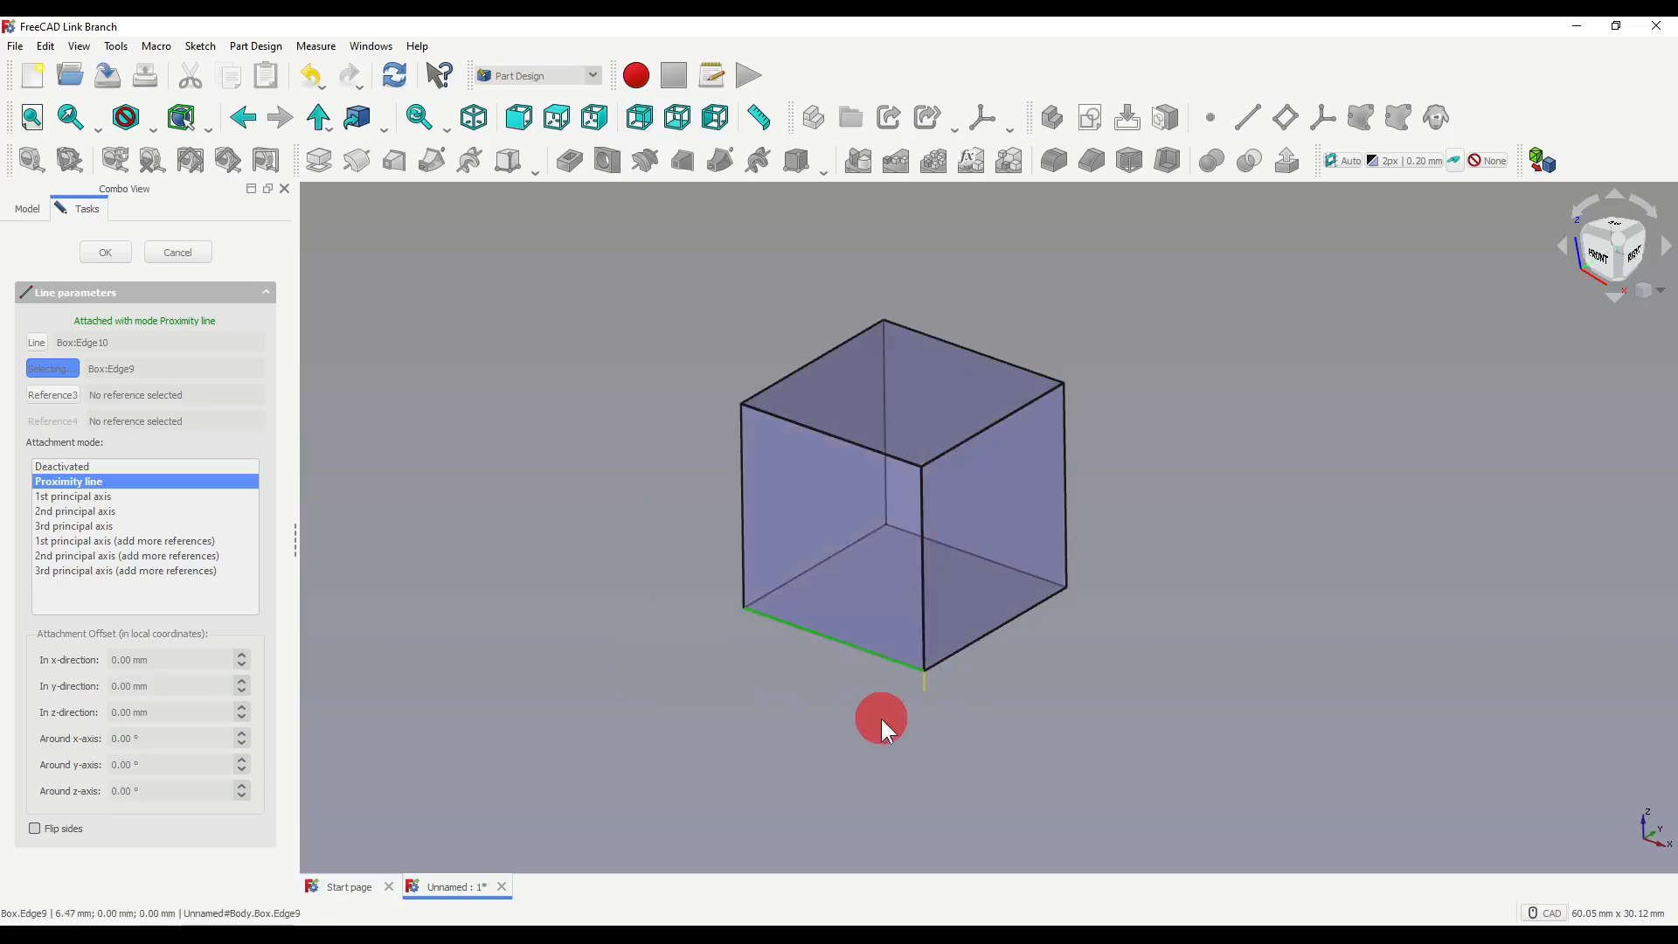
pyautogui.moveTo(923, 736)
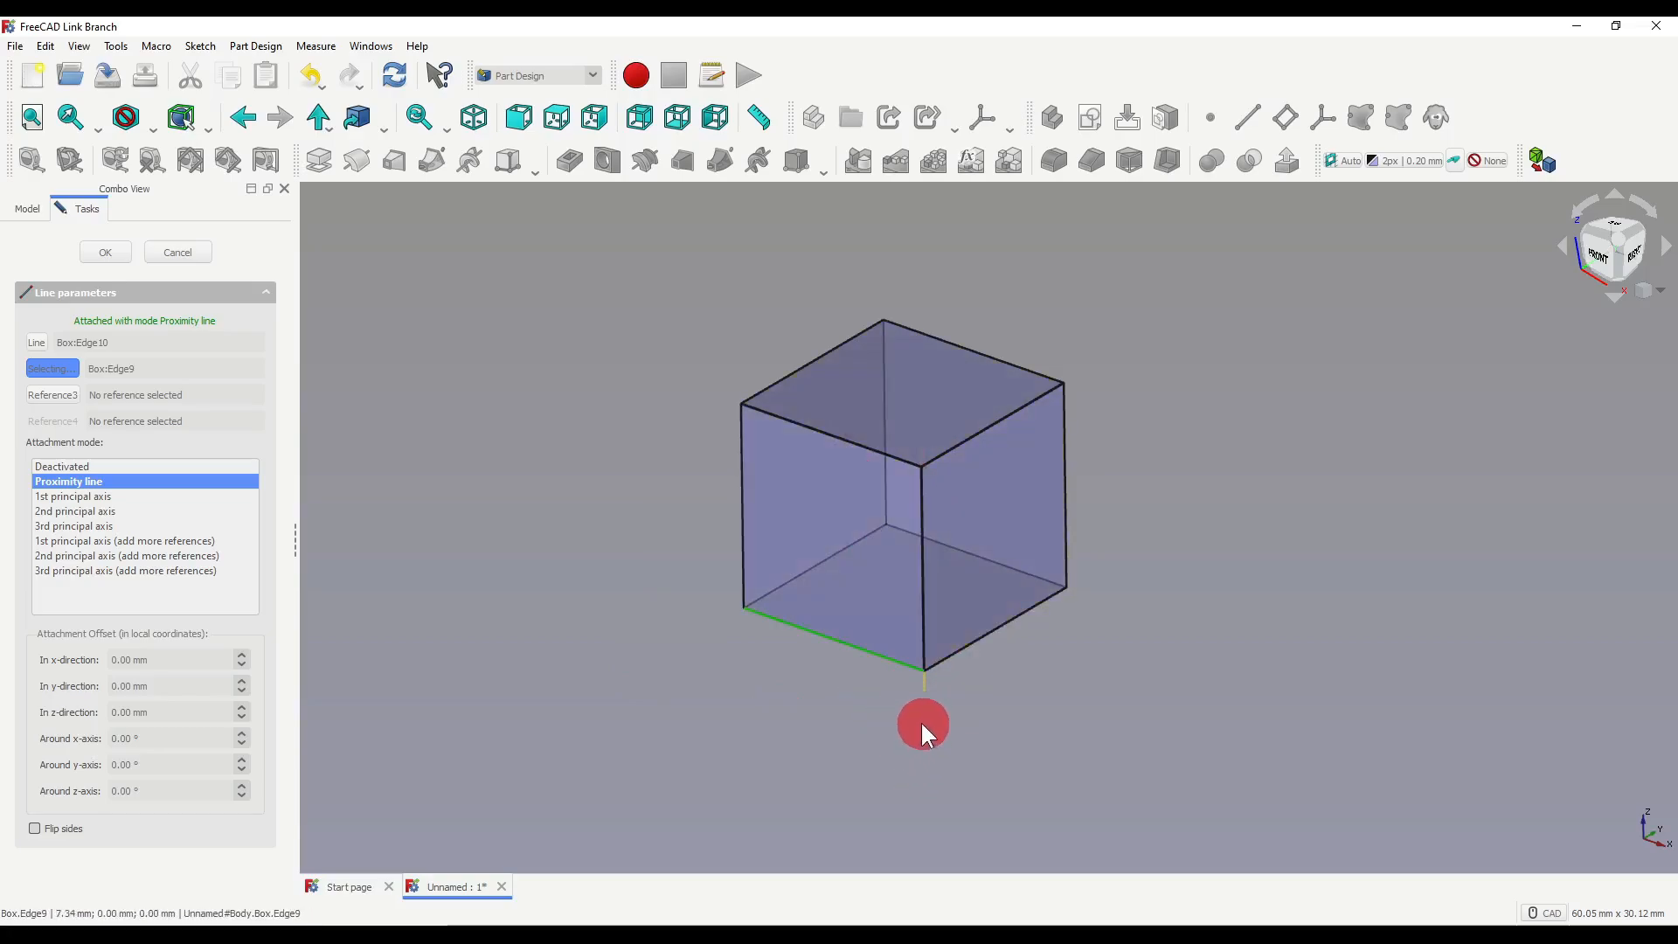
pyautogui.moveTo(724, 540)
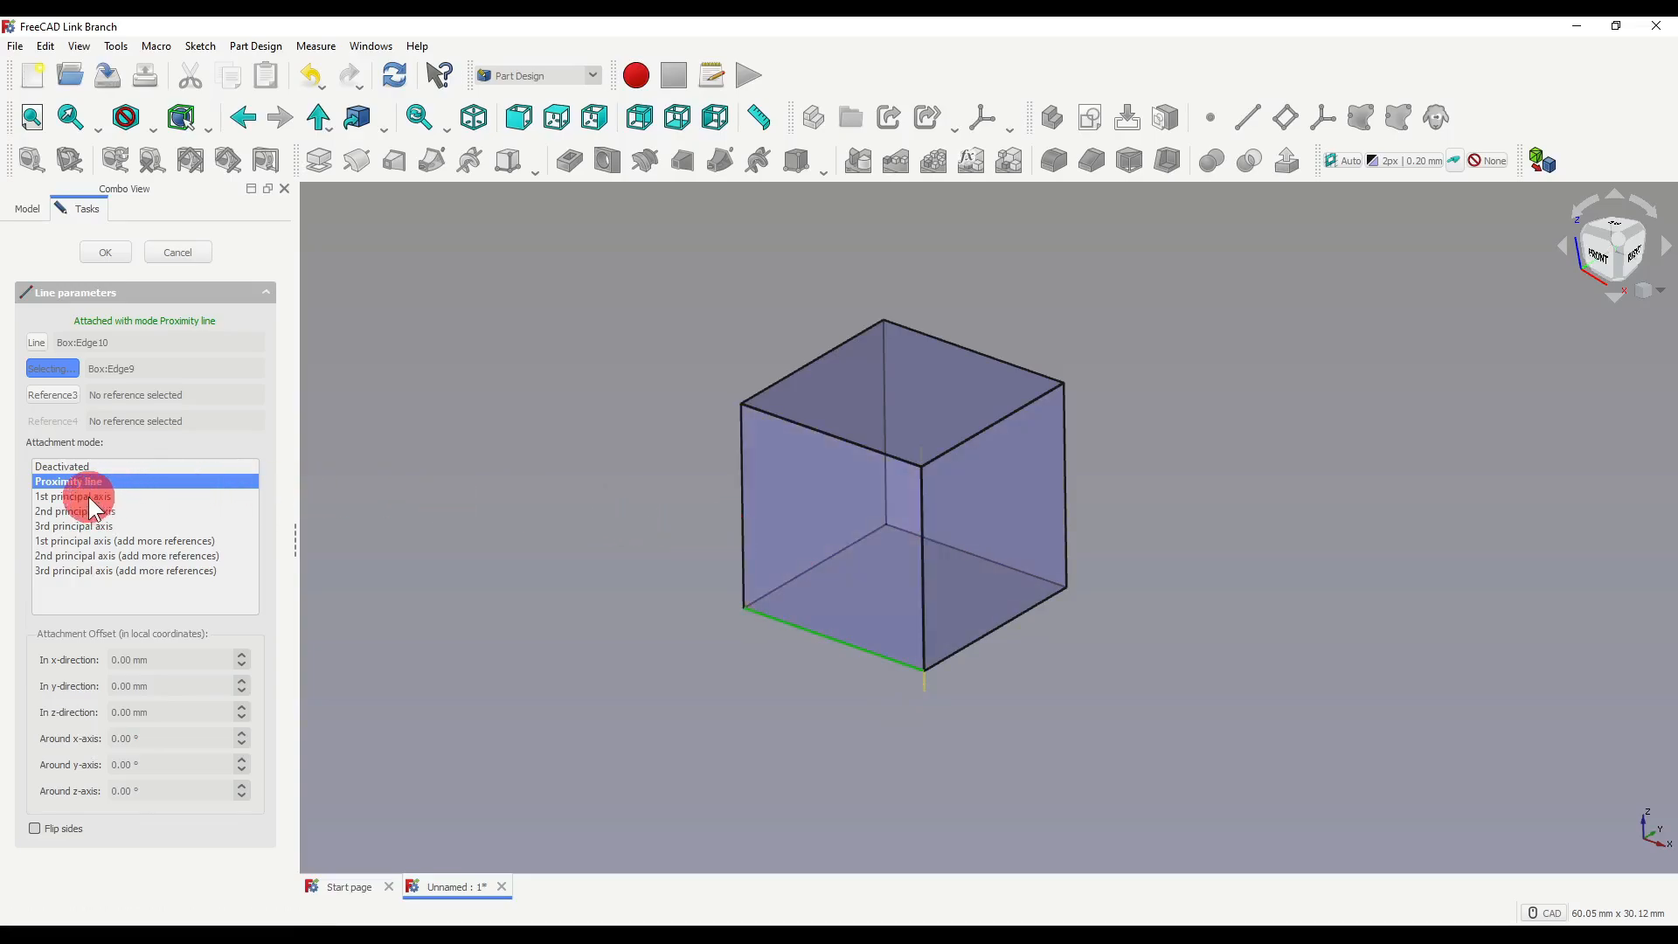
pyautogui.click(74, 495)
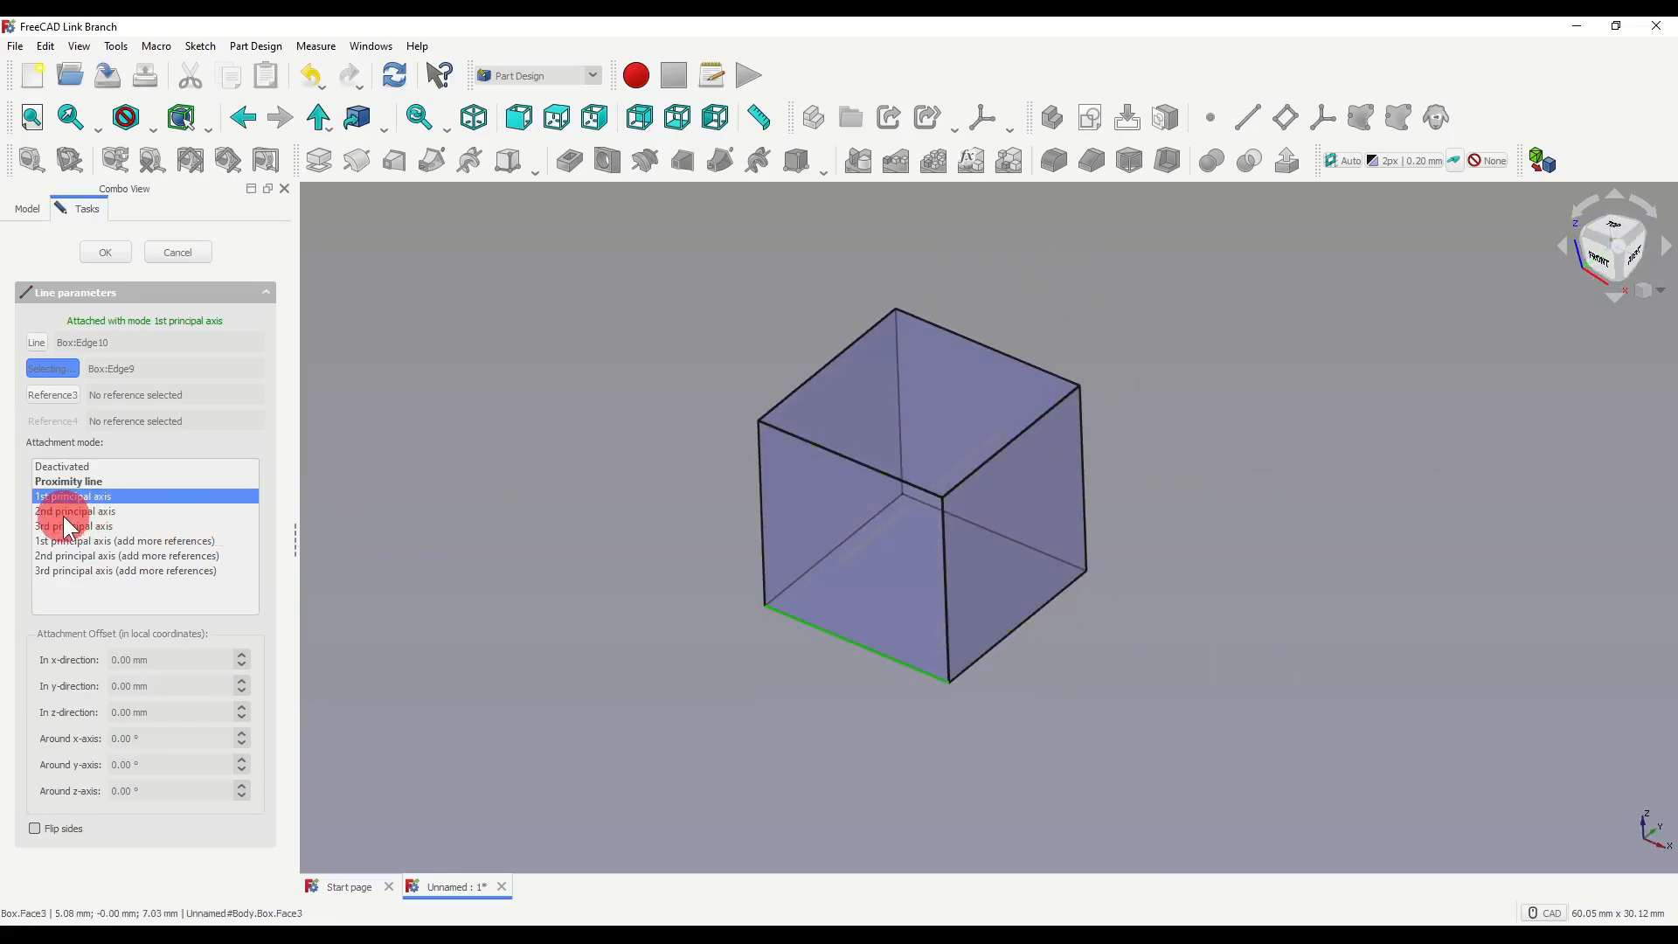
pyautogui.click(75, 512)
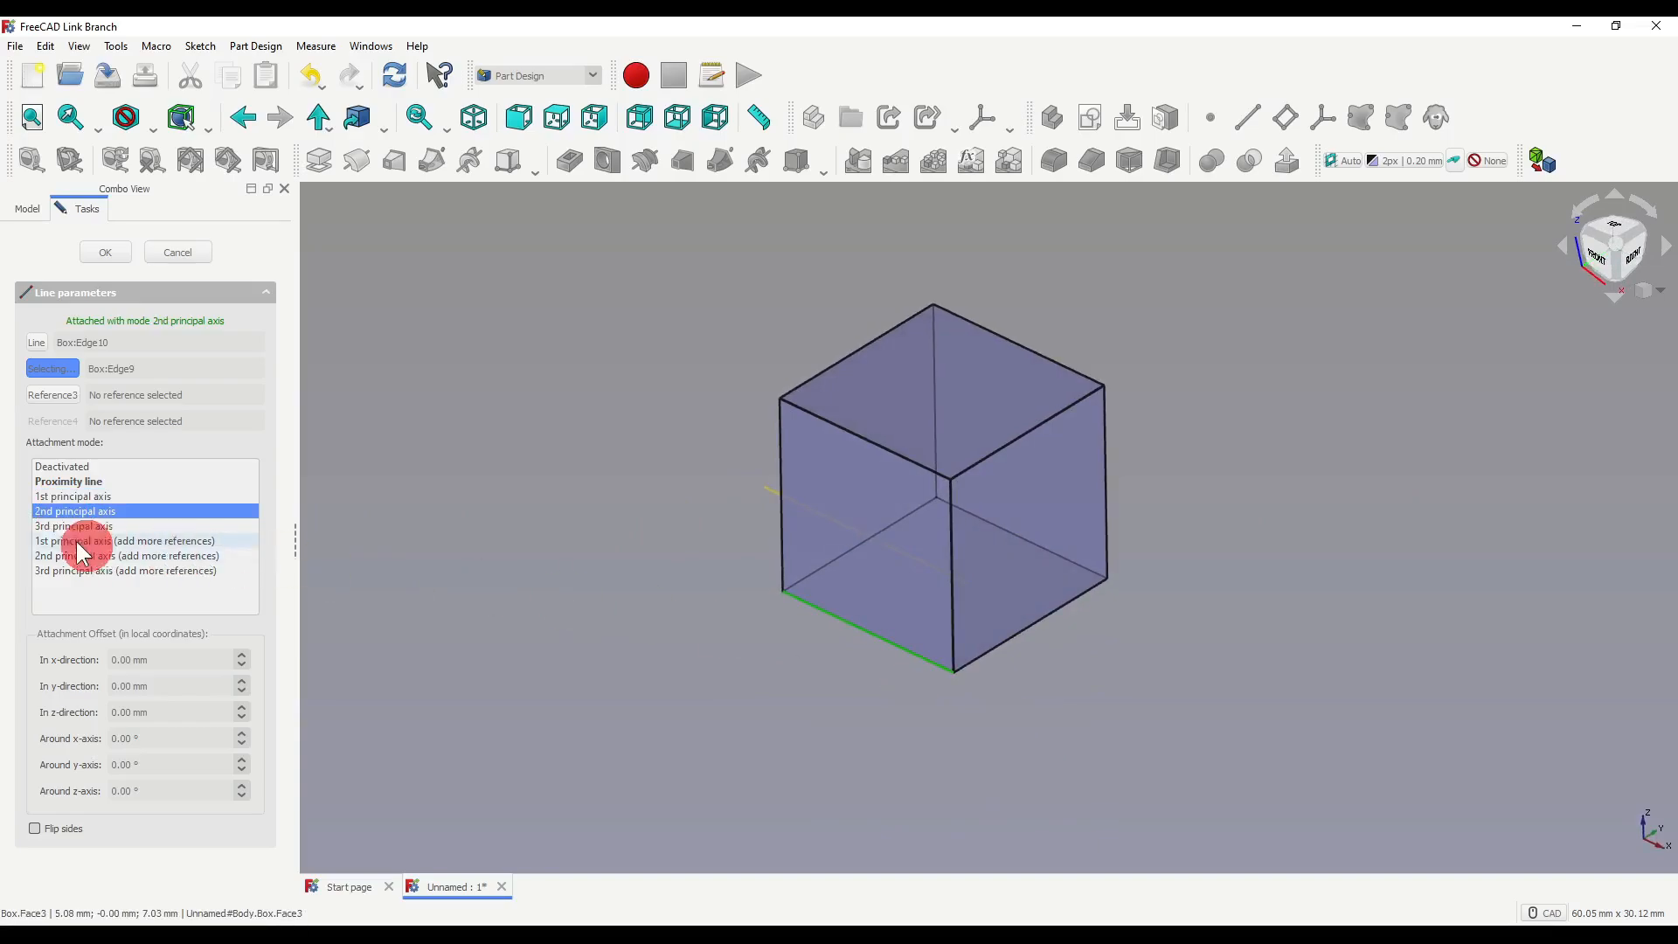
pyautogui.click(74, 526)
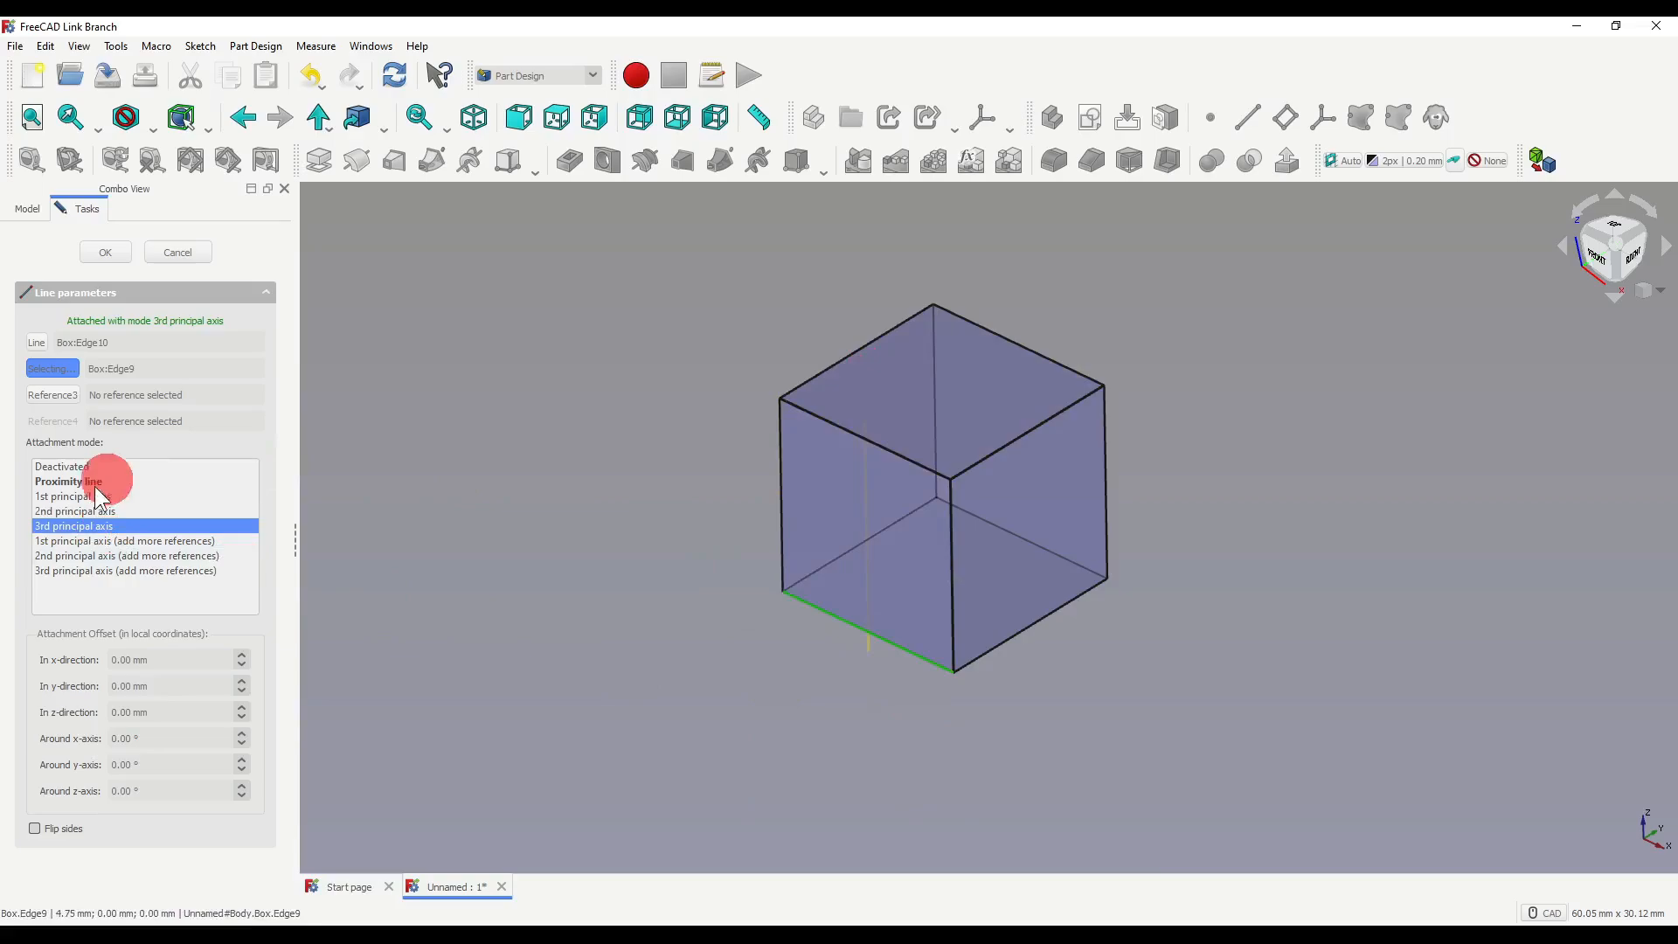
pyautogui.click(75, 510)
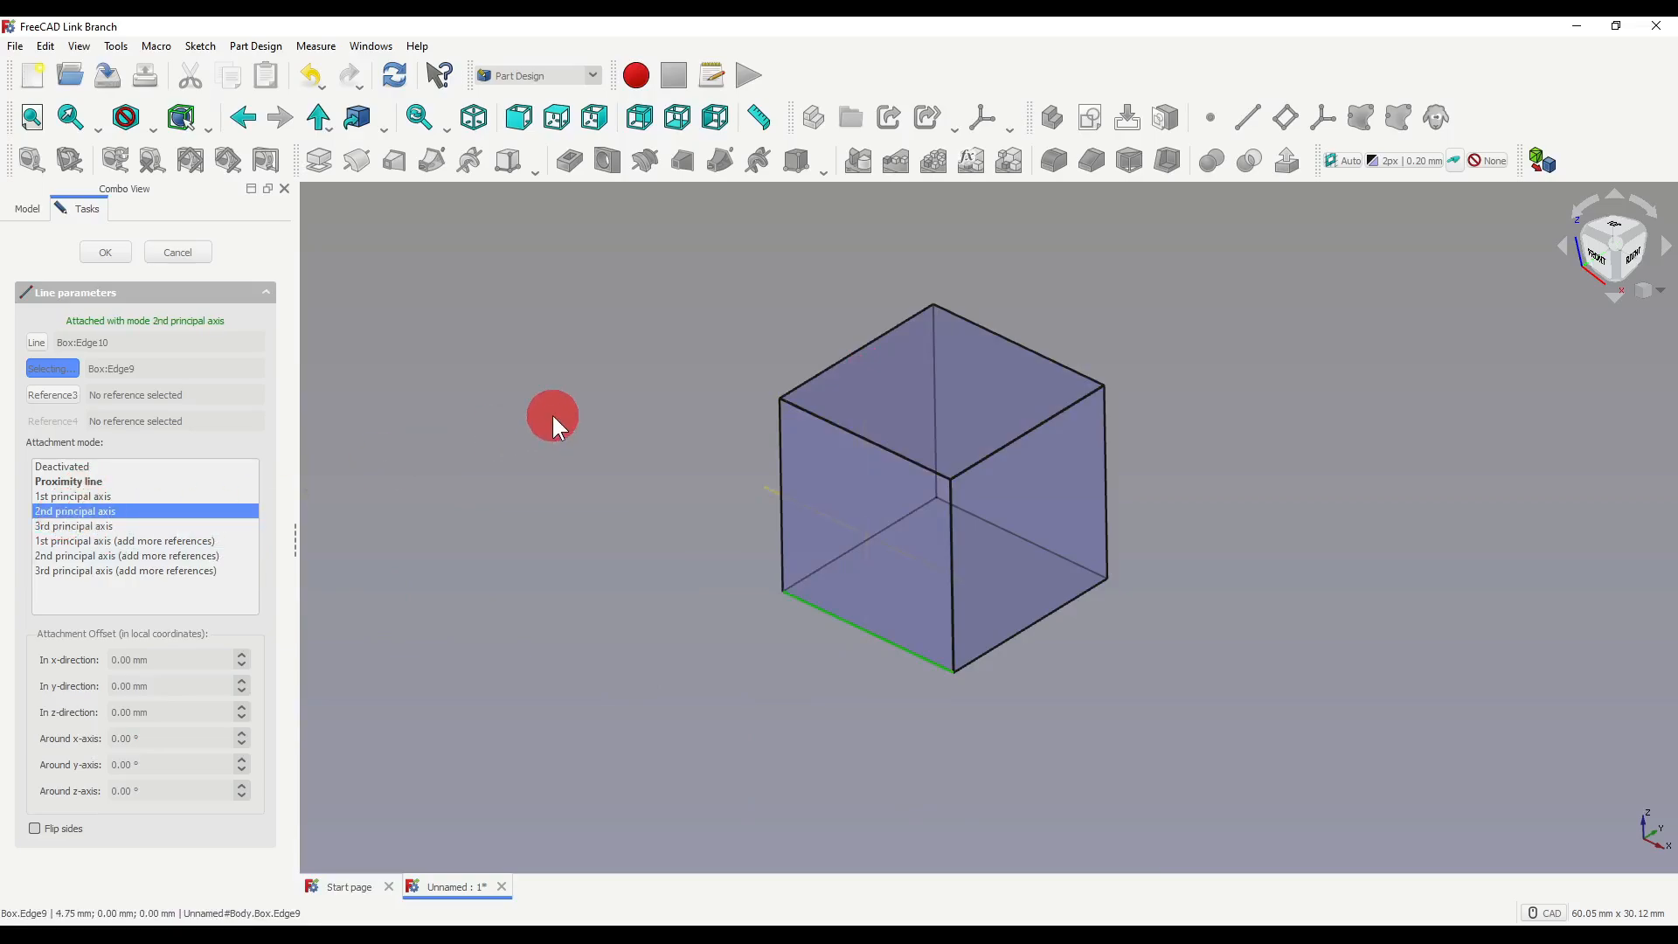
pyautogui.click(103, 252)
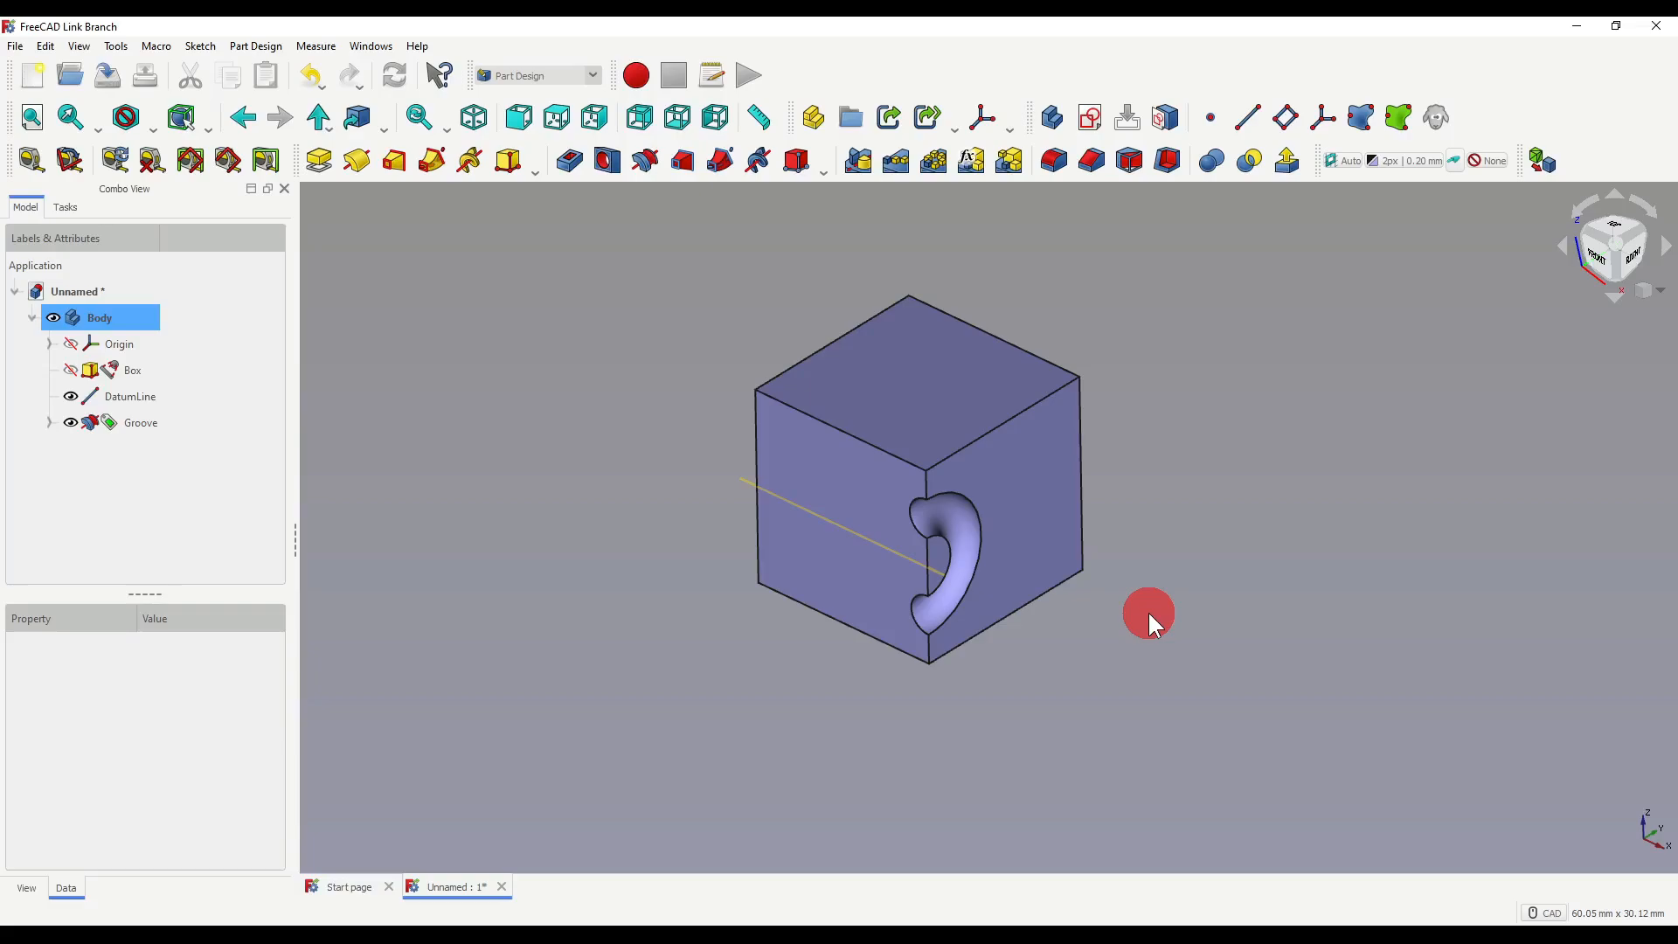
# - Attach the datum line through Box Vertex5 and Vertex4 as a cube diagonal and confirm
pyautogui.click(140, 421)
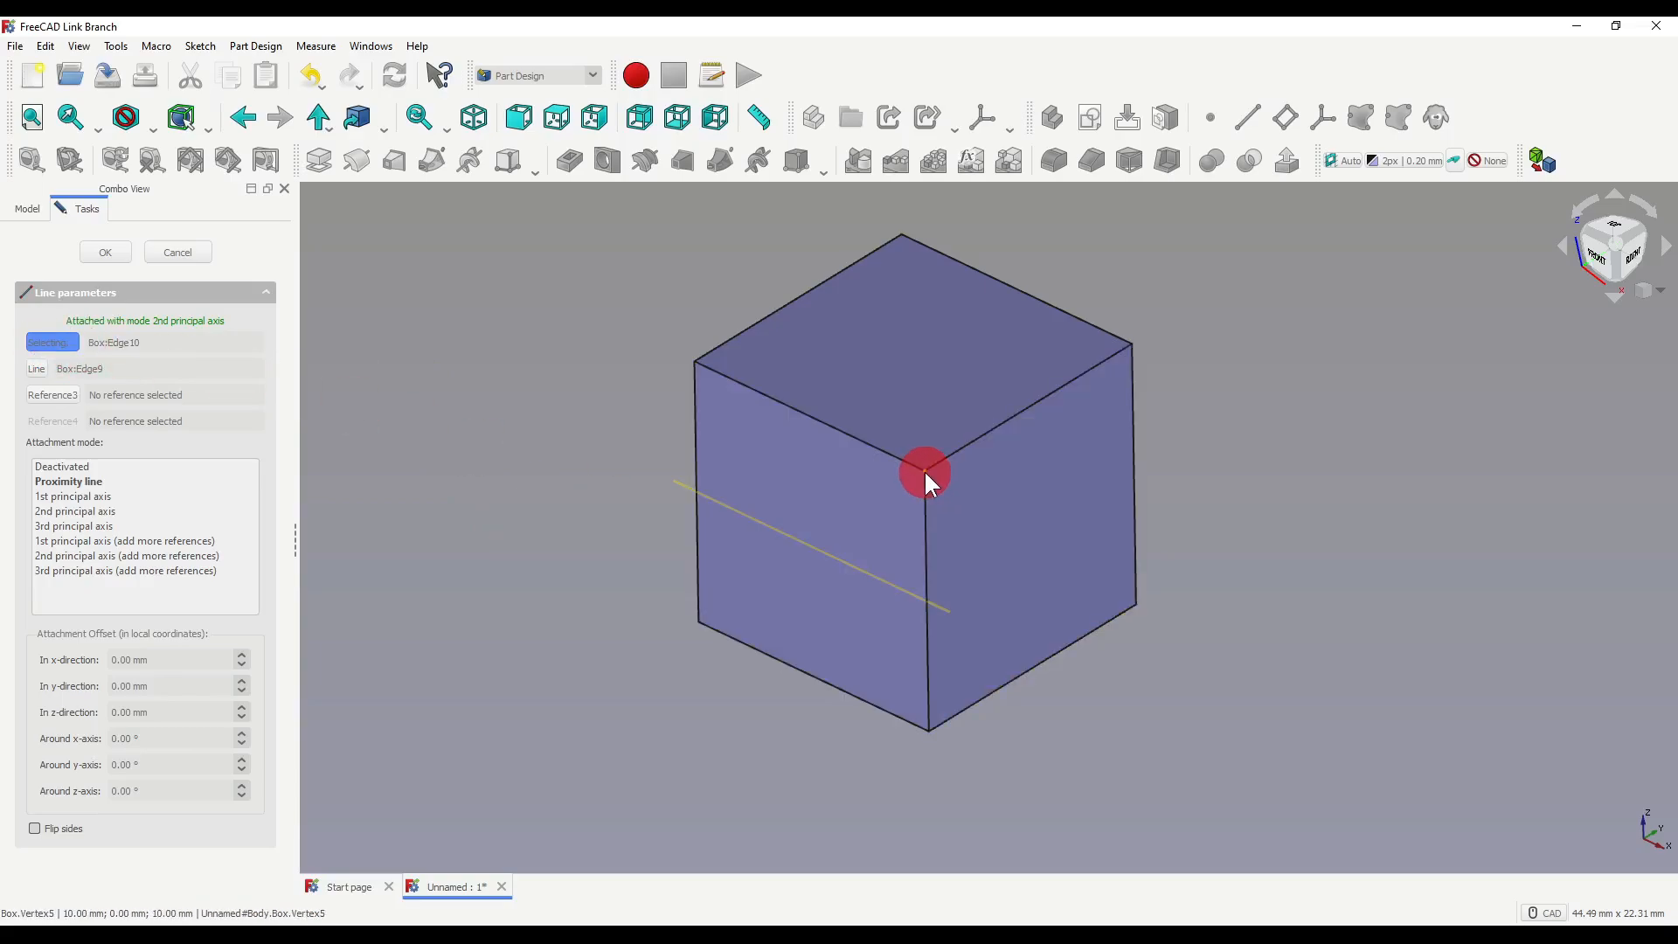
pyautogui.scroll(3)
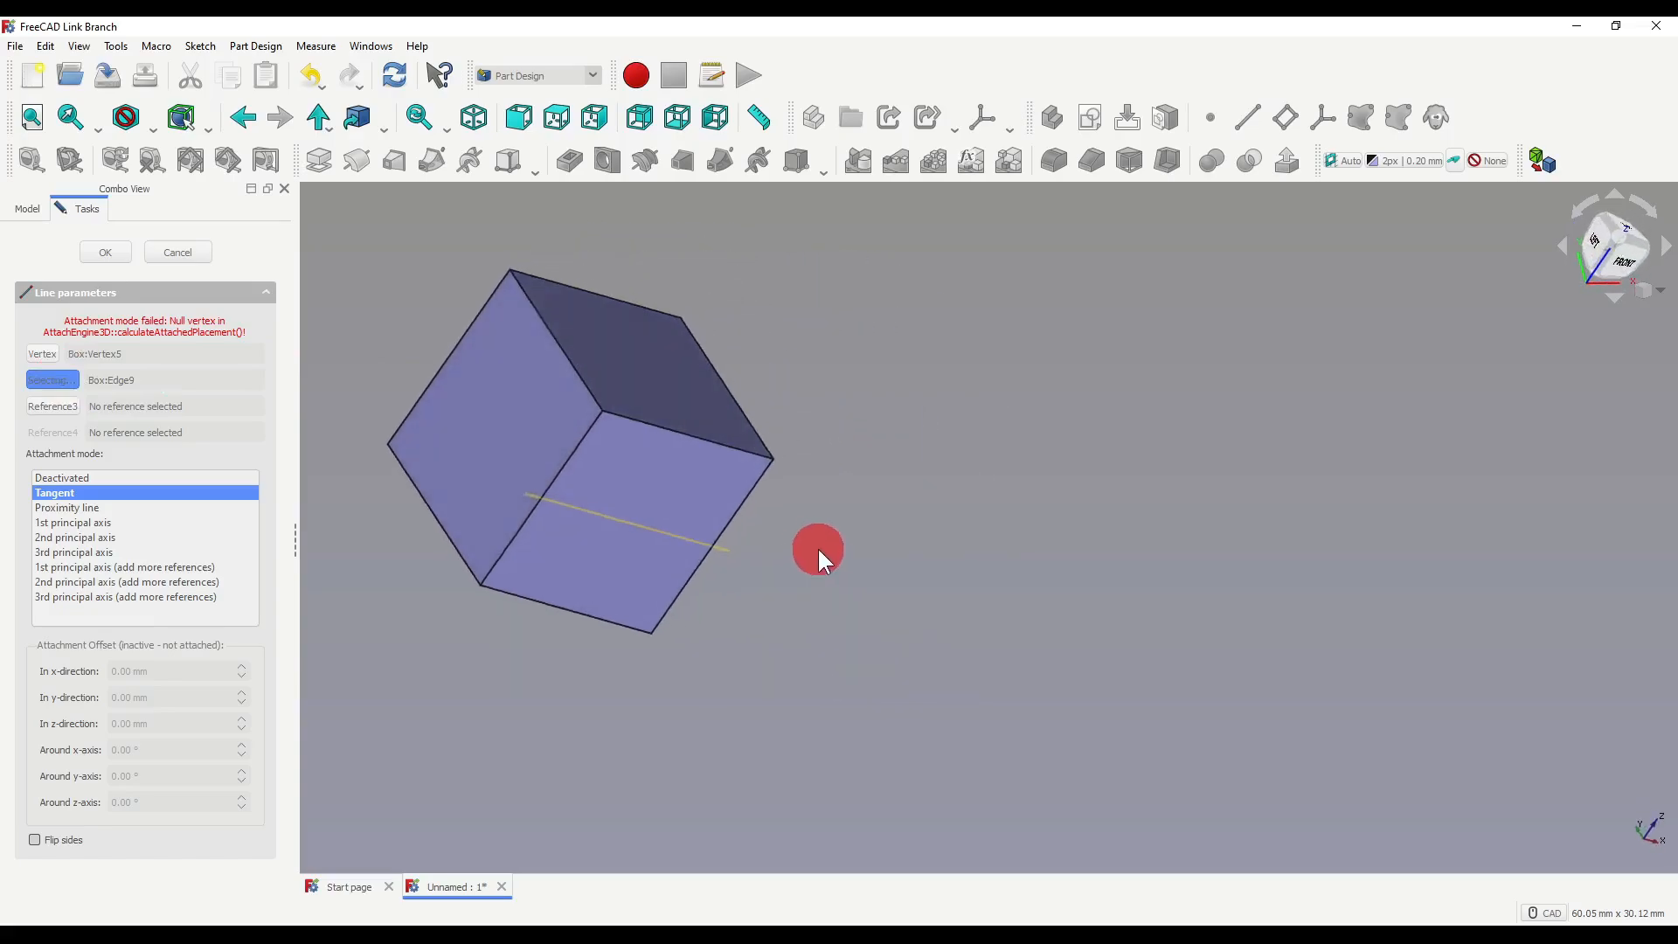
pyautogui.moveTo(818, 551); pyautogui.dragTo(688, 650)
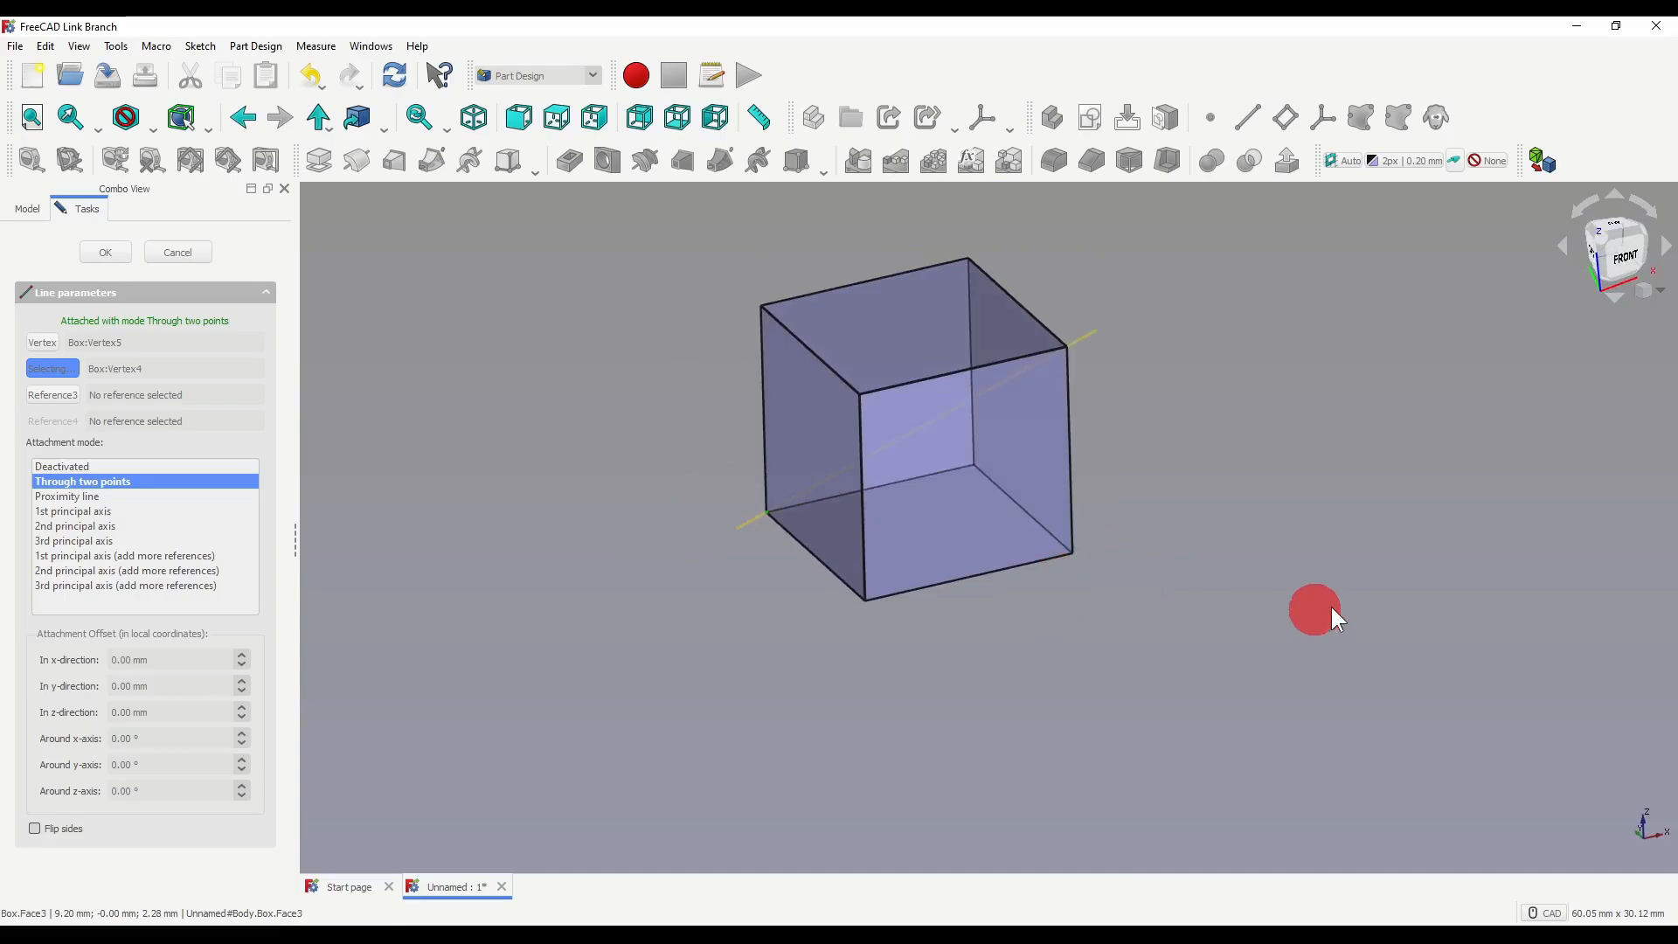
pyautogui.click(103, 252)
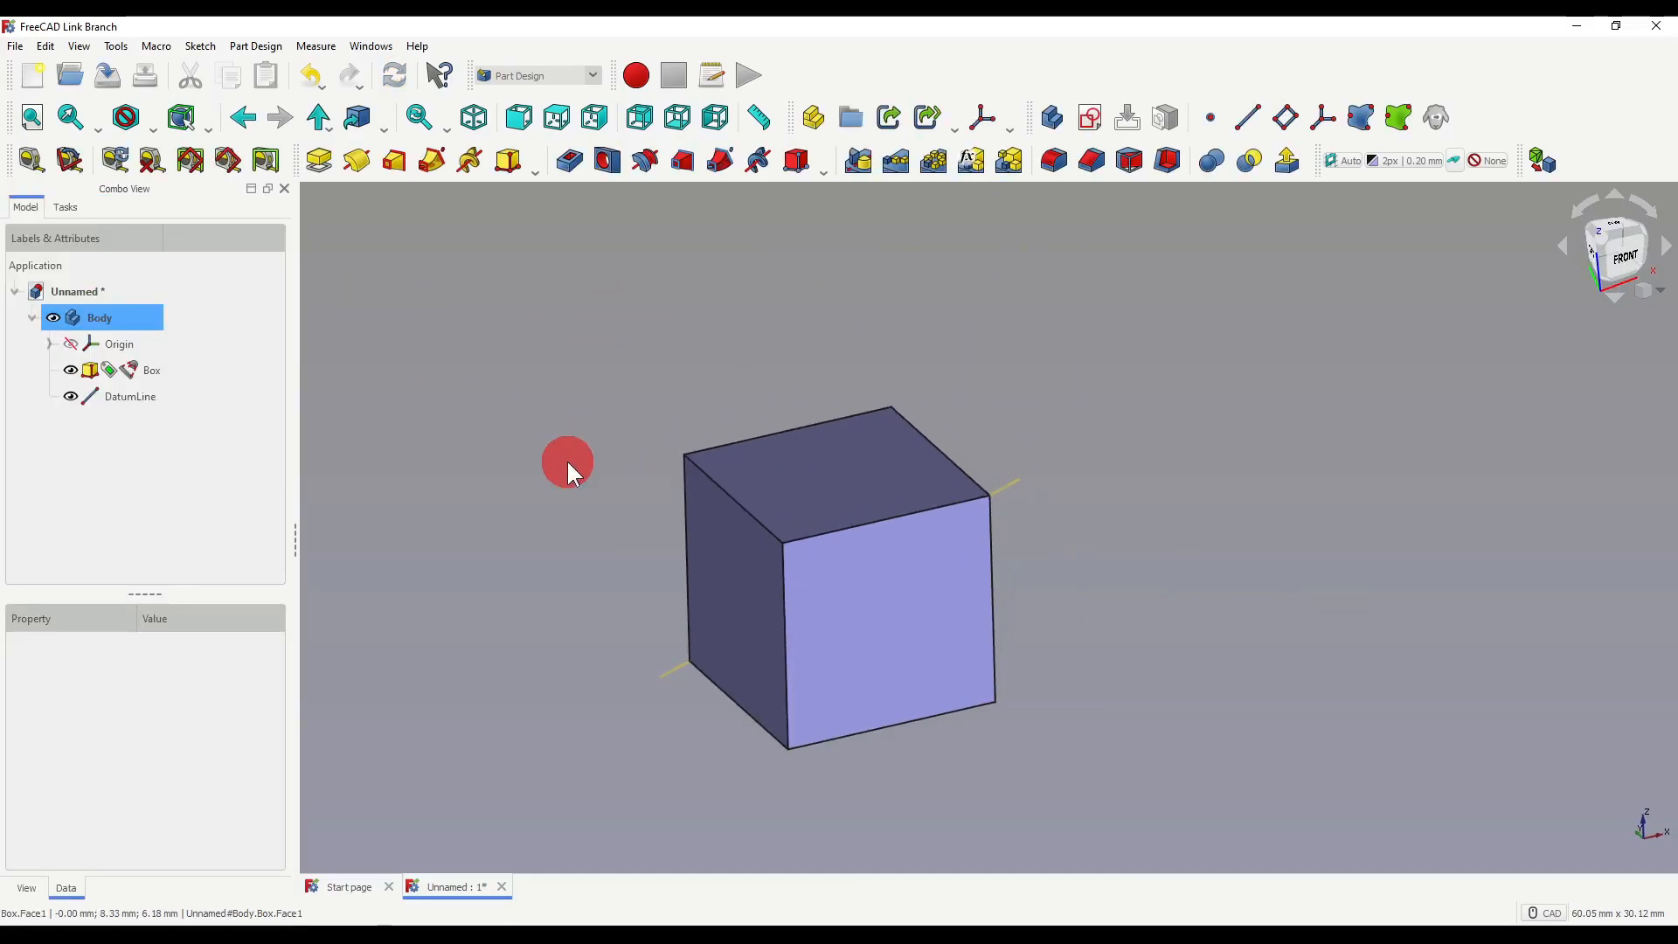
pyautogui.moveTo(757, 514)
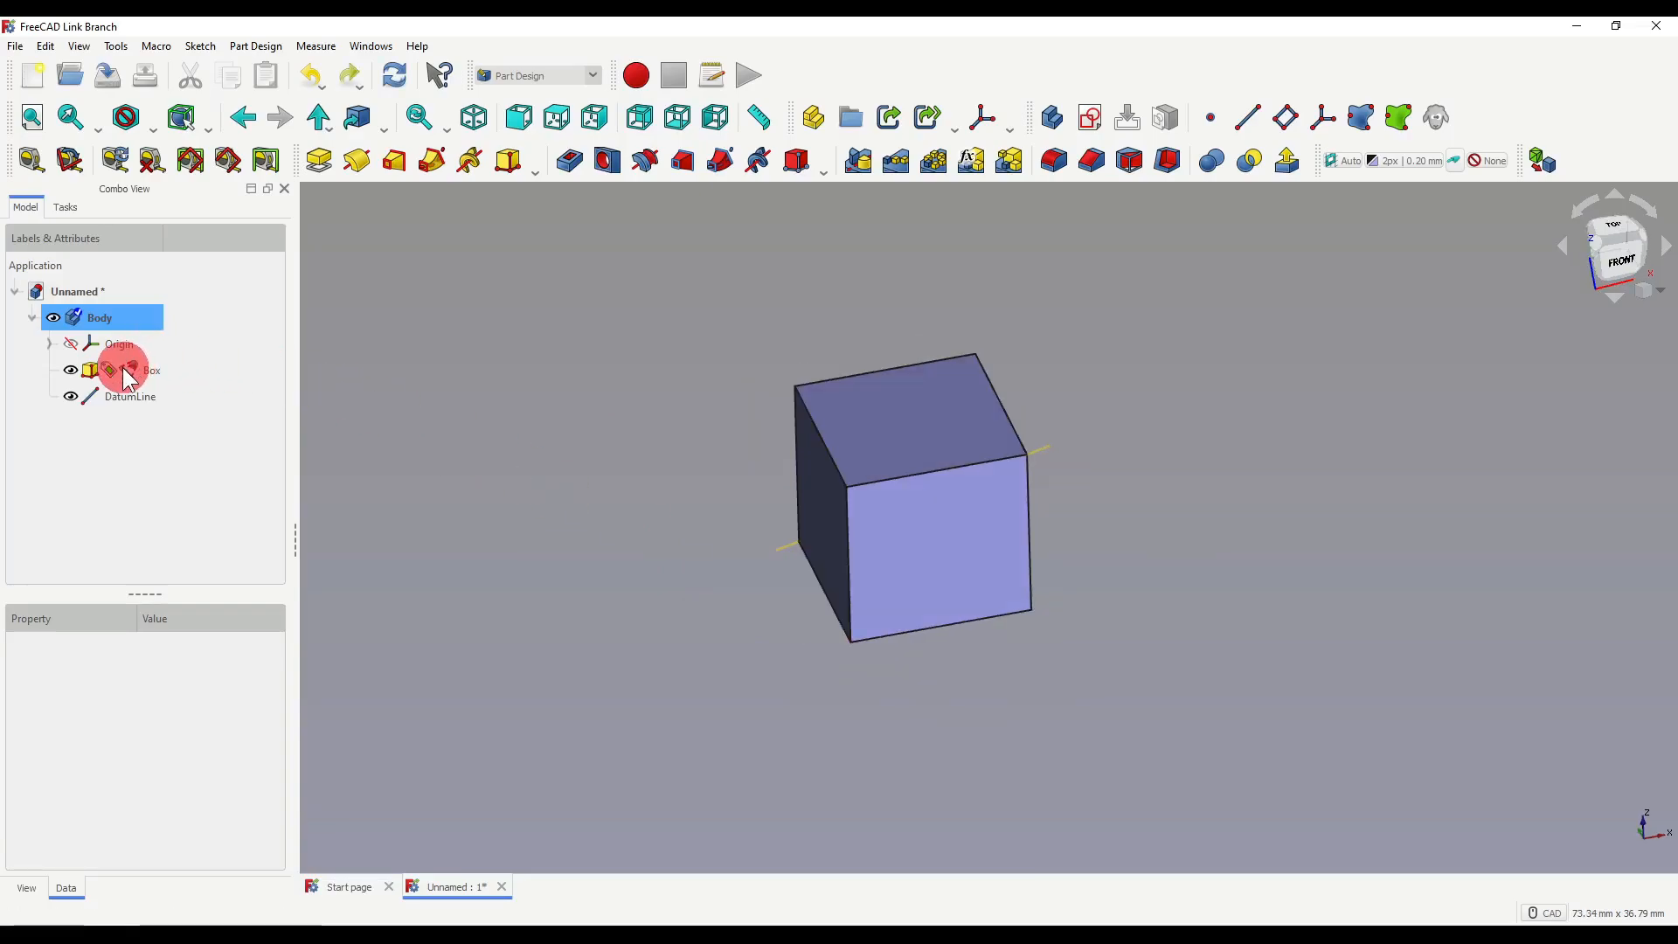
# - Polar-pattern the Box around DatumLine as the axis, giving a star-like solid
pyautogui.click(150, 369)
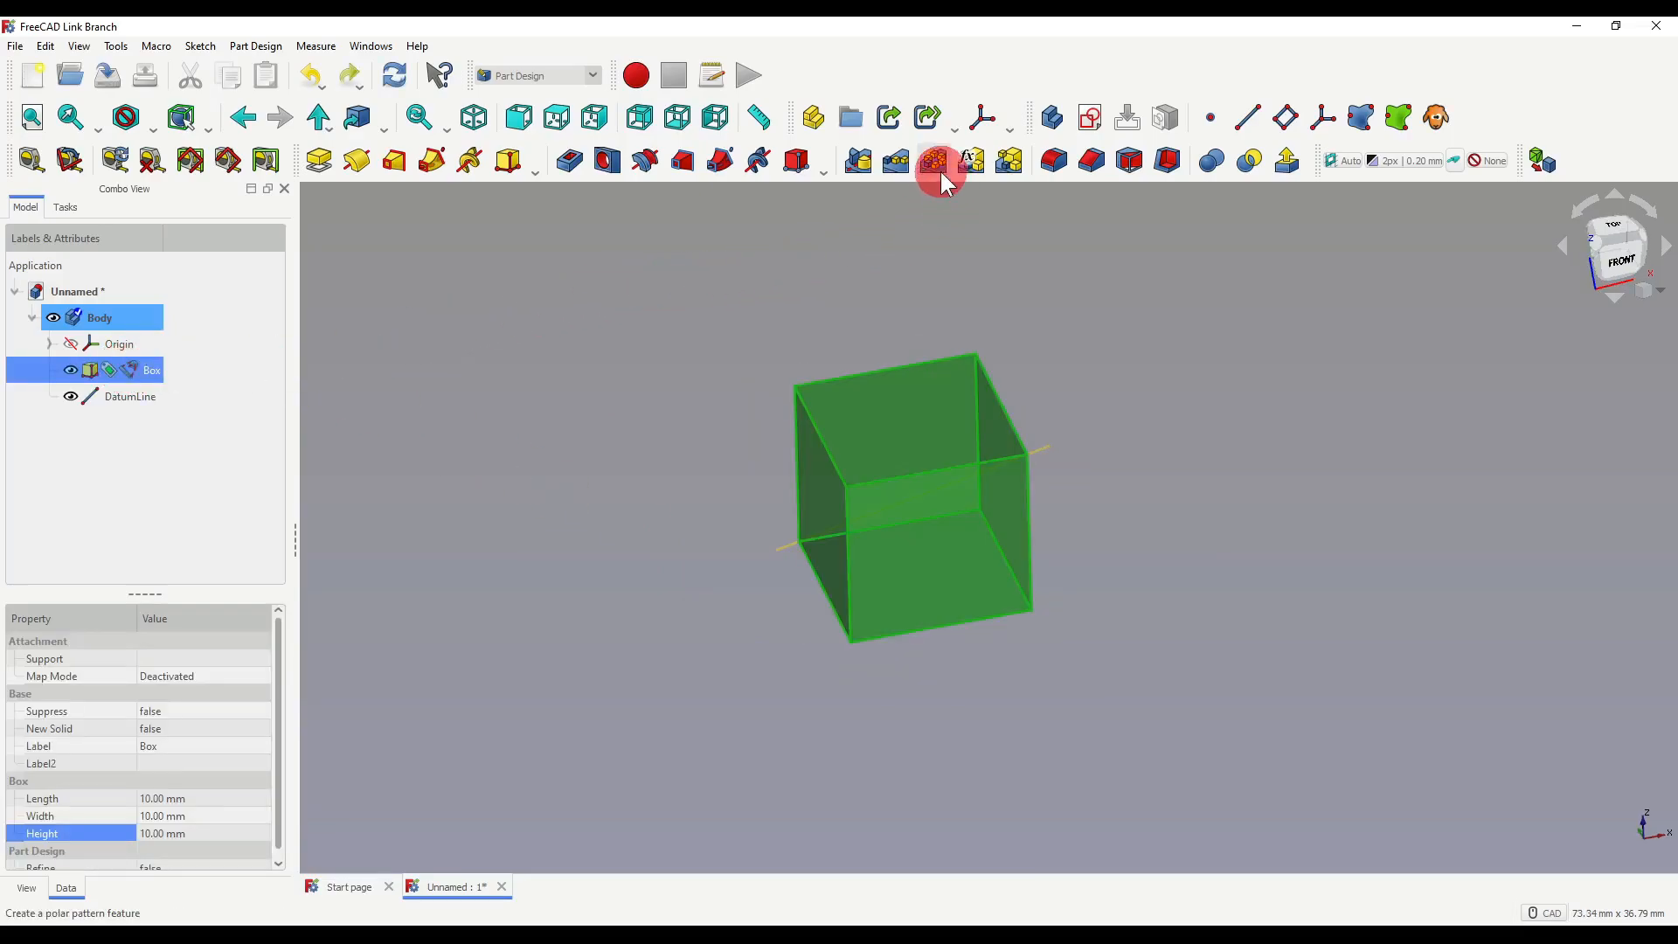
pyautogui.moveTo(934, 161)
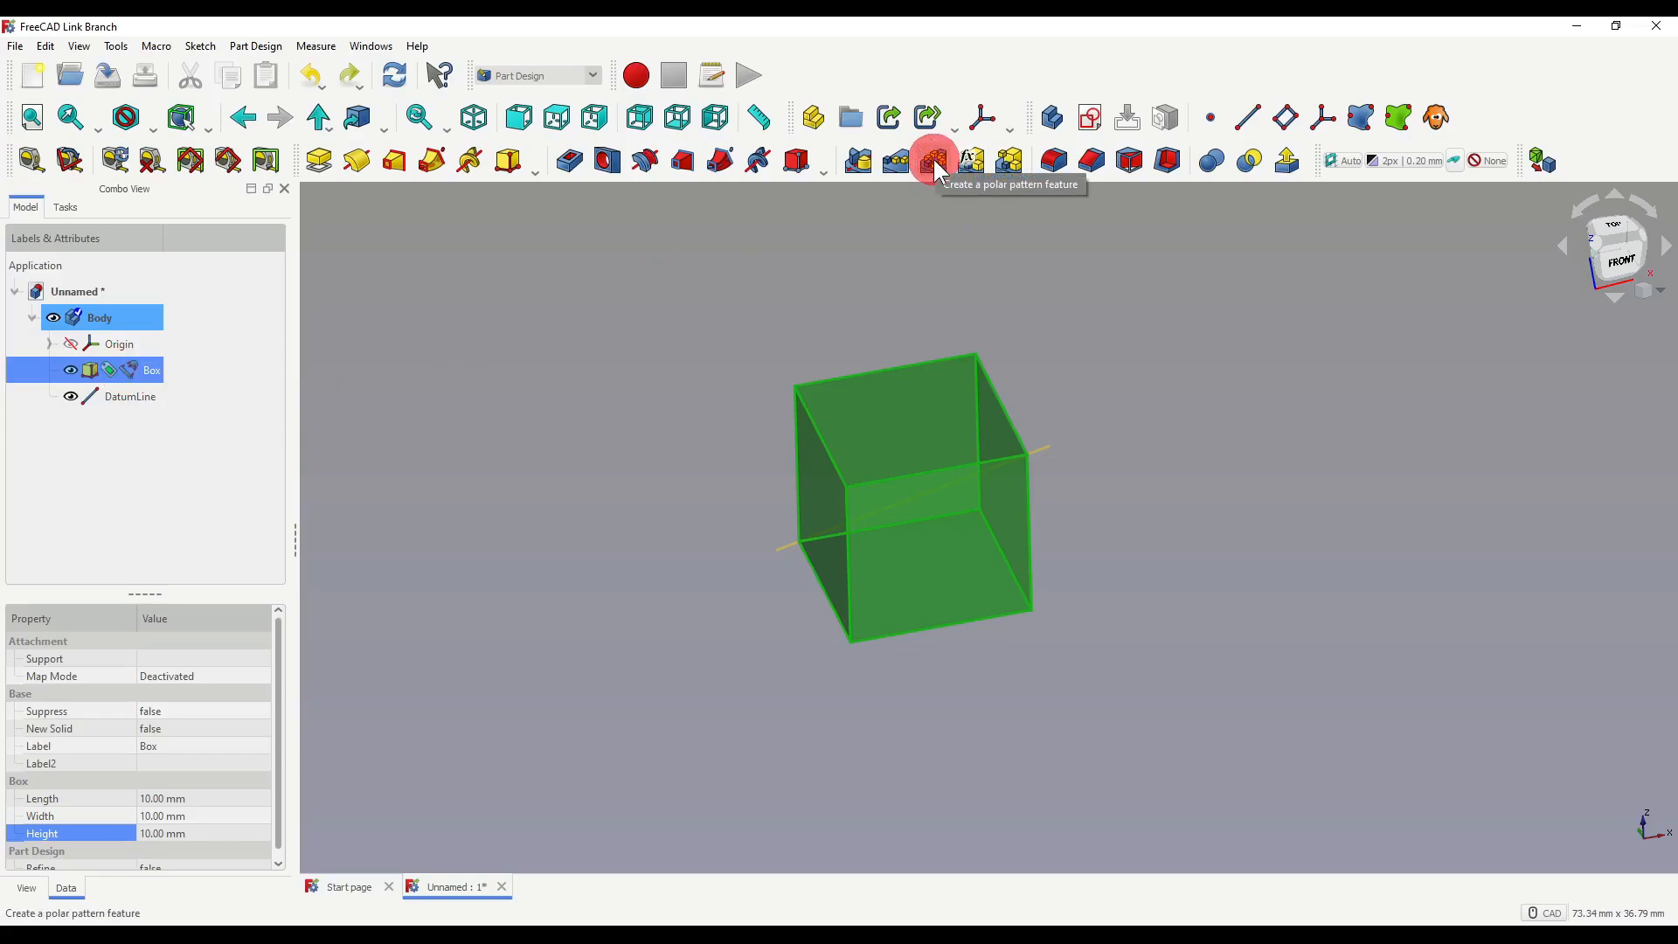
pyautogui.click(932, 161)
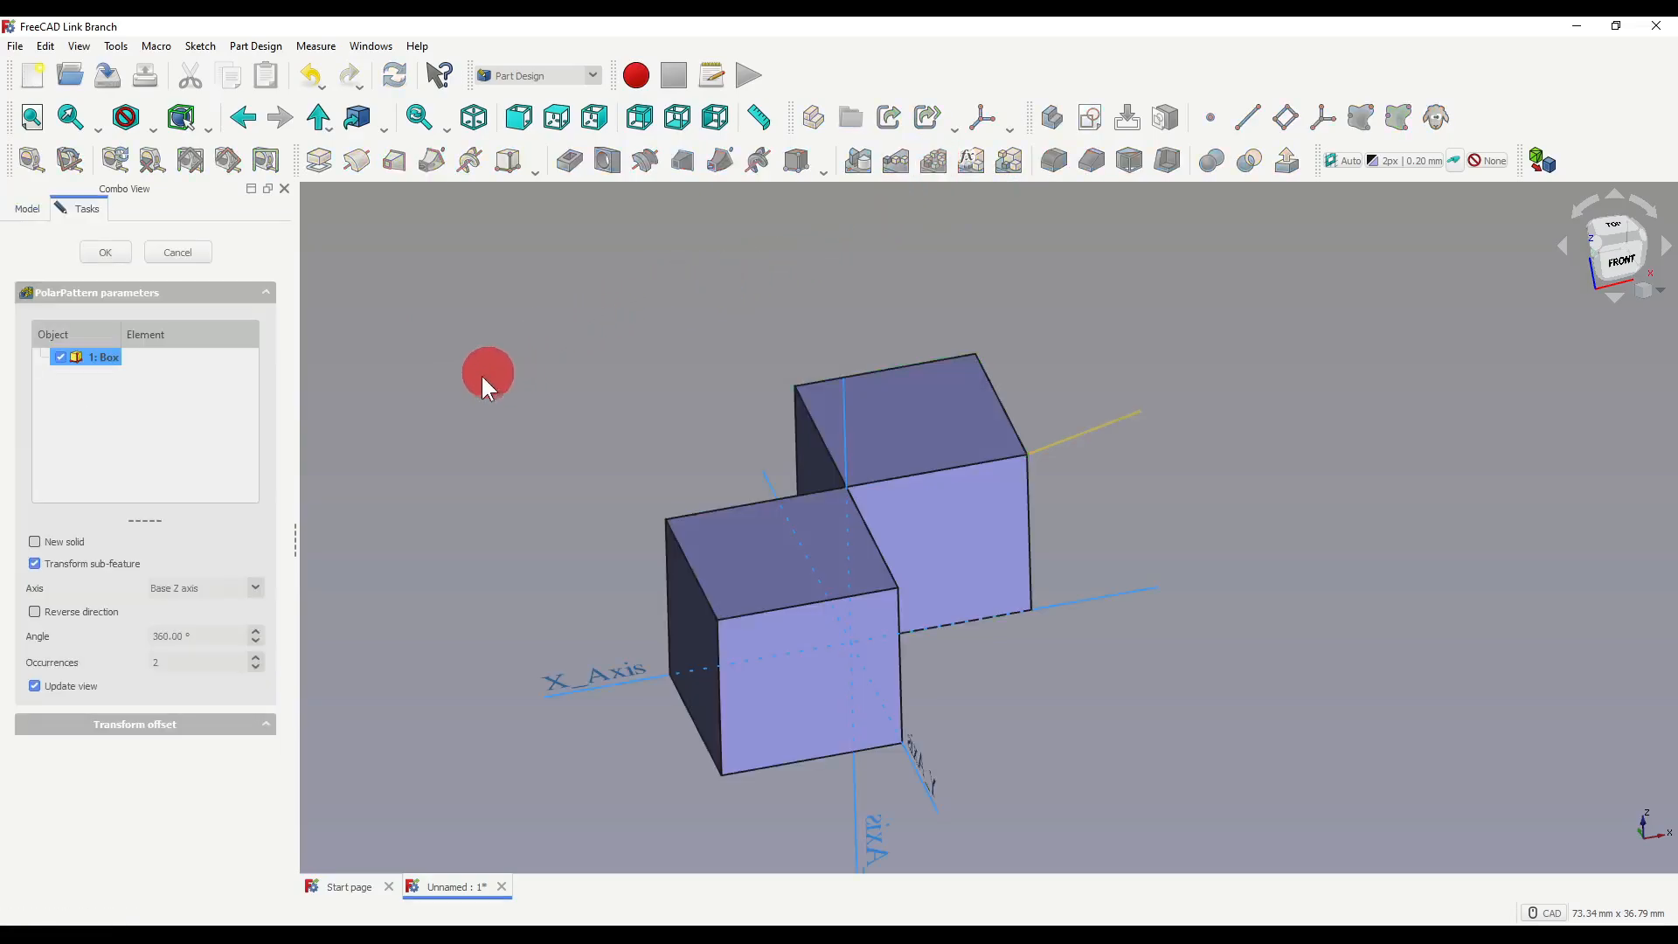
pyautogui.moveTo(1115, 683)
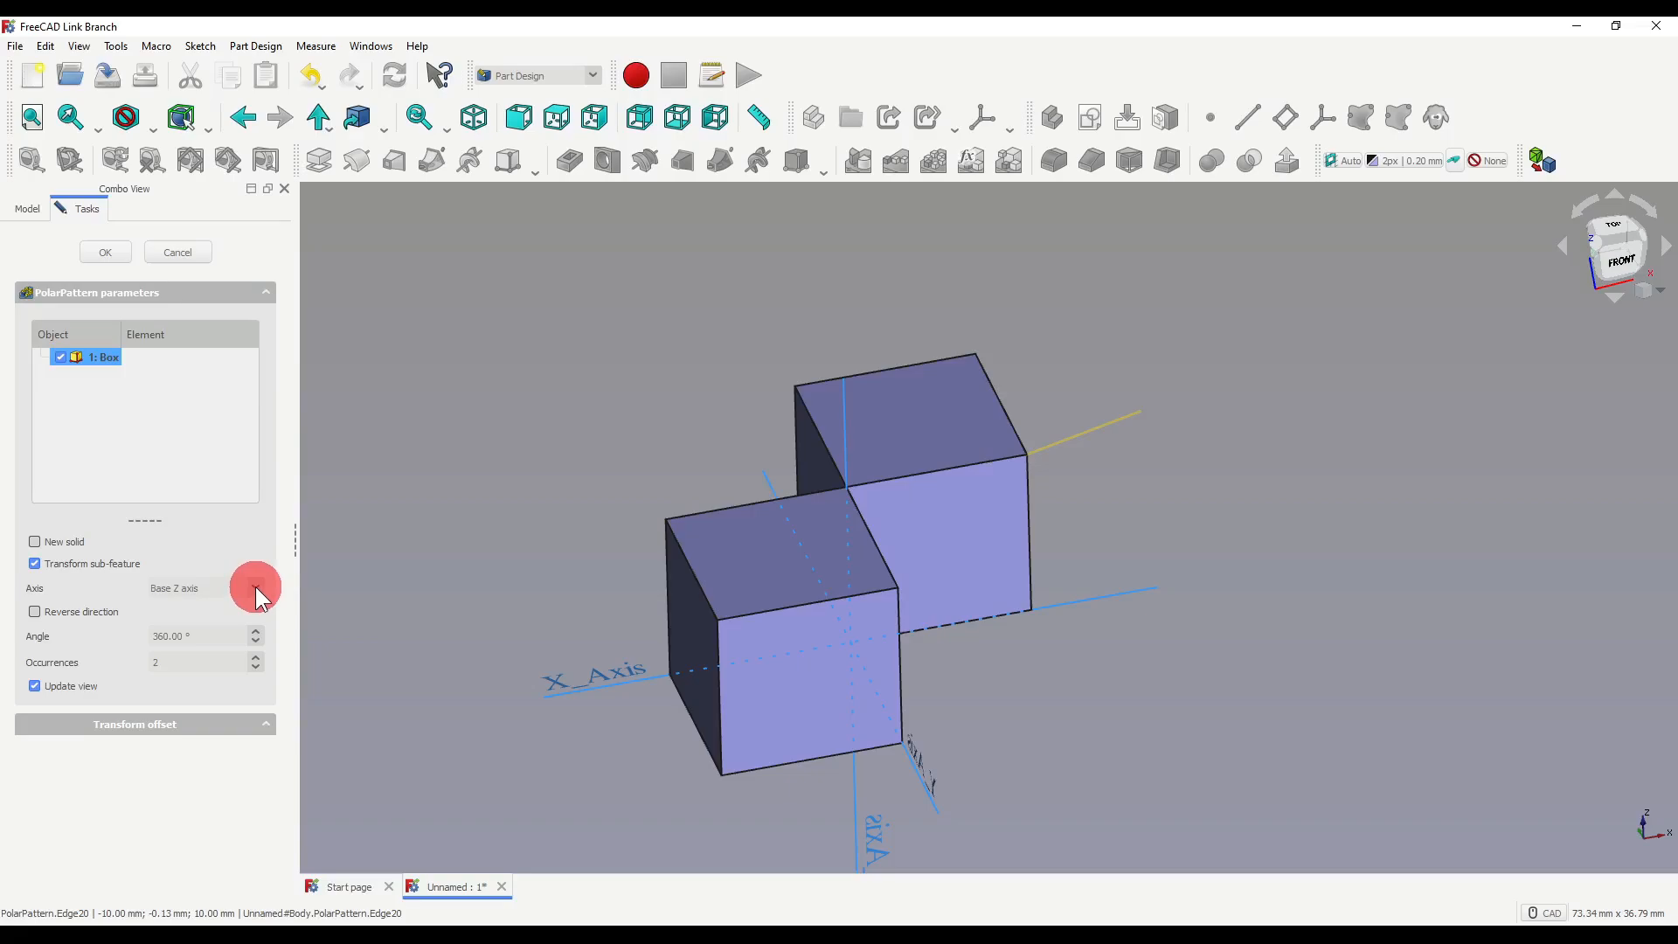
pyautogui.click(255, 588)
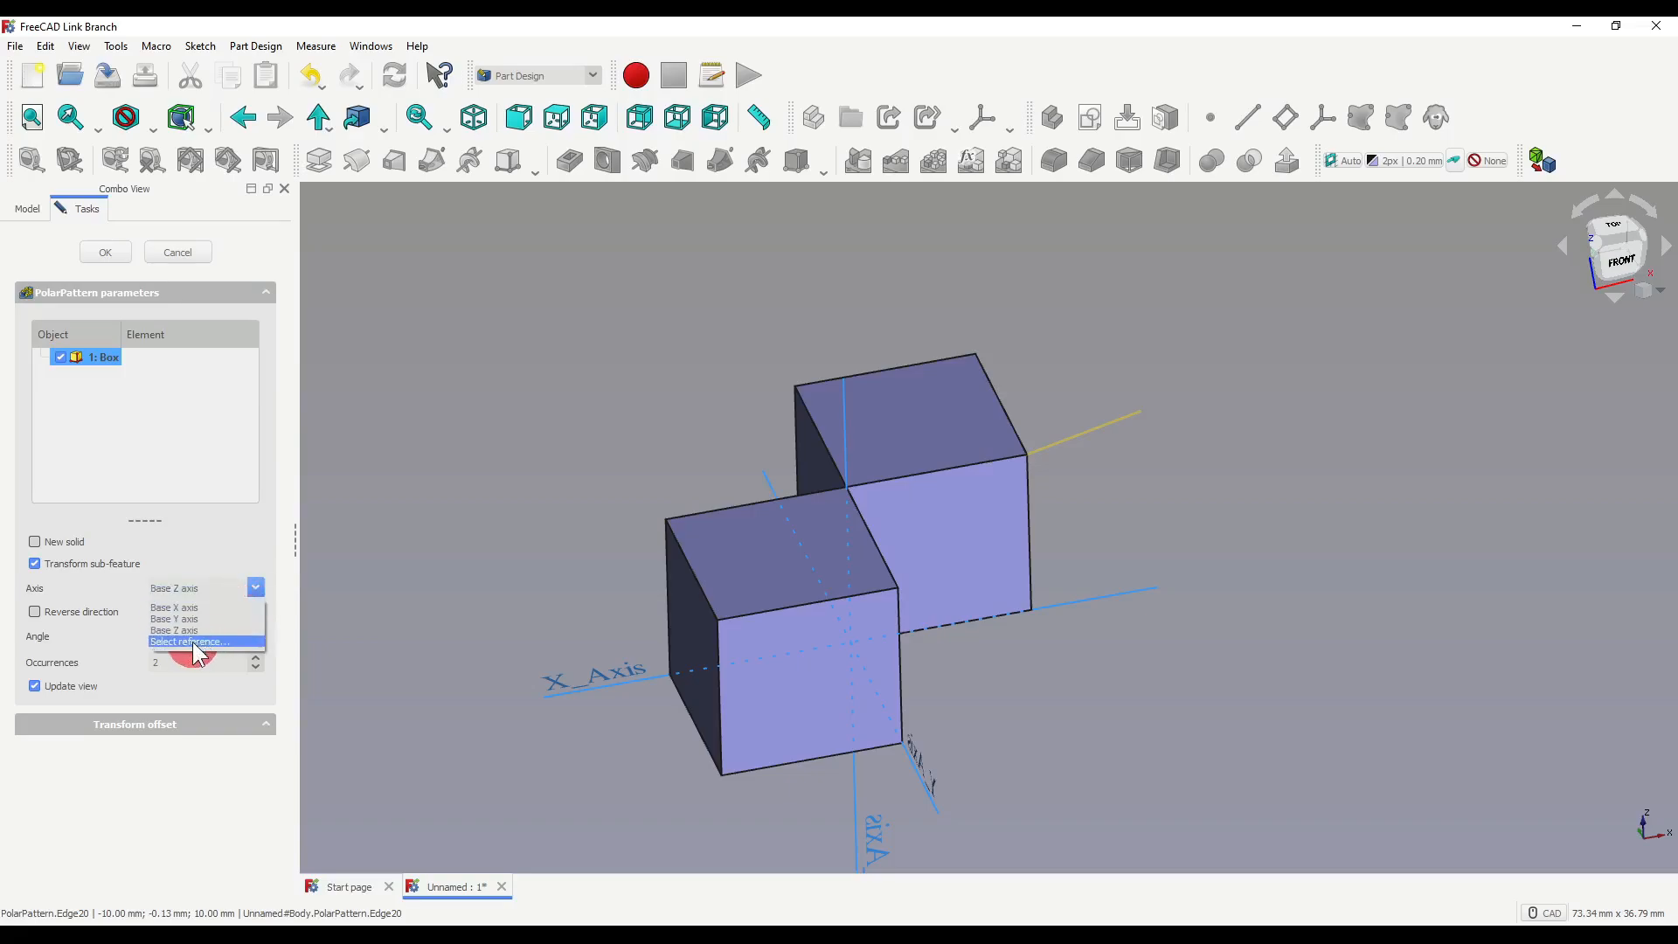
pyautogui.click(188, 642)
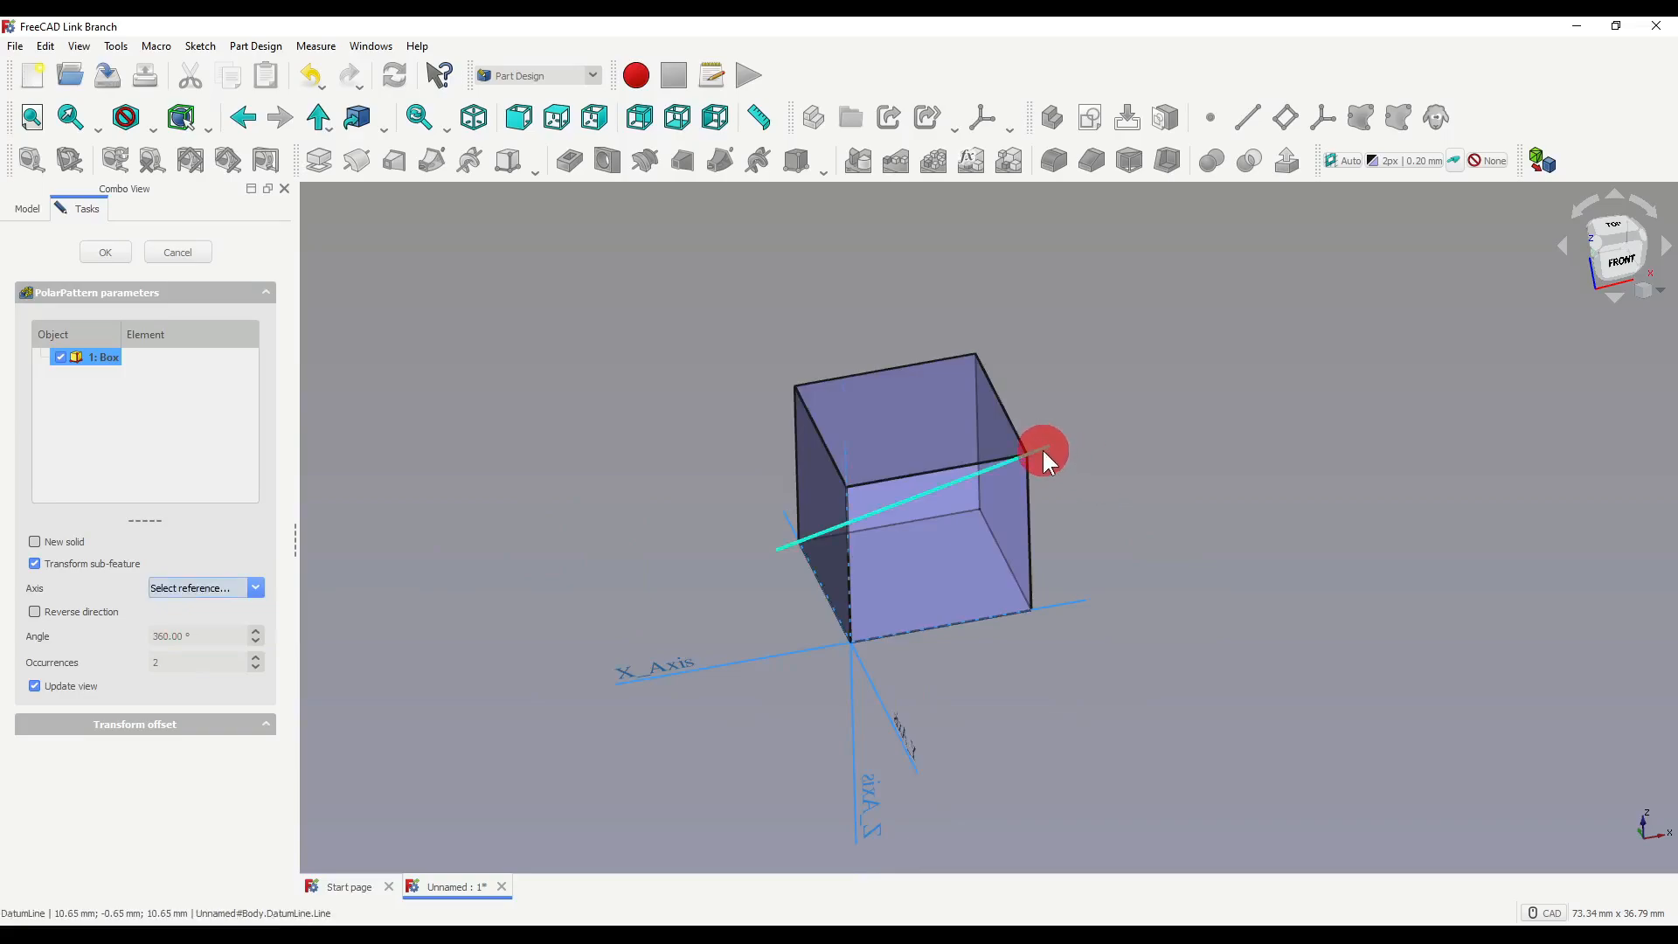
pyautogui.click(1019, 460)
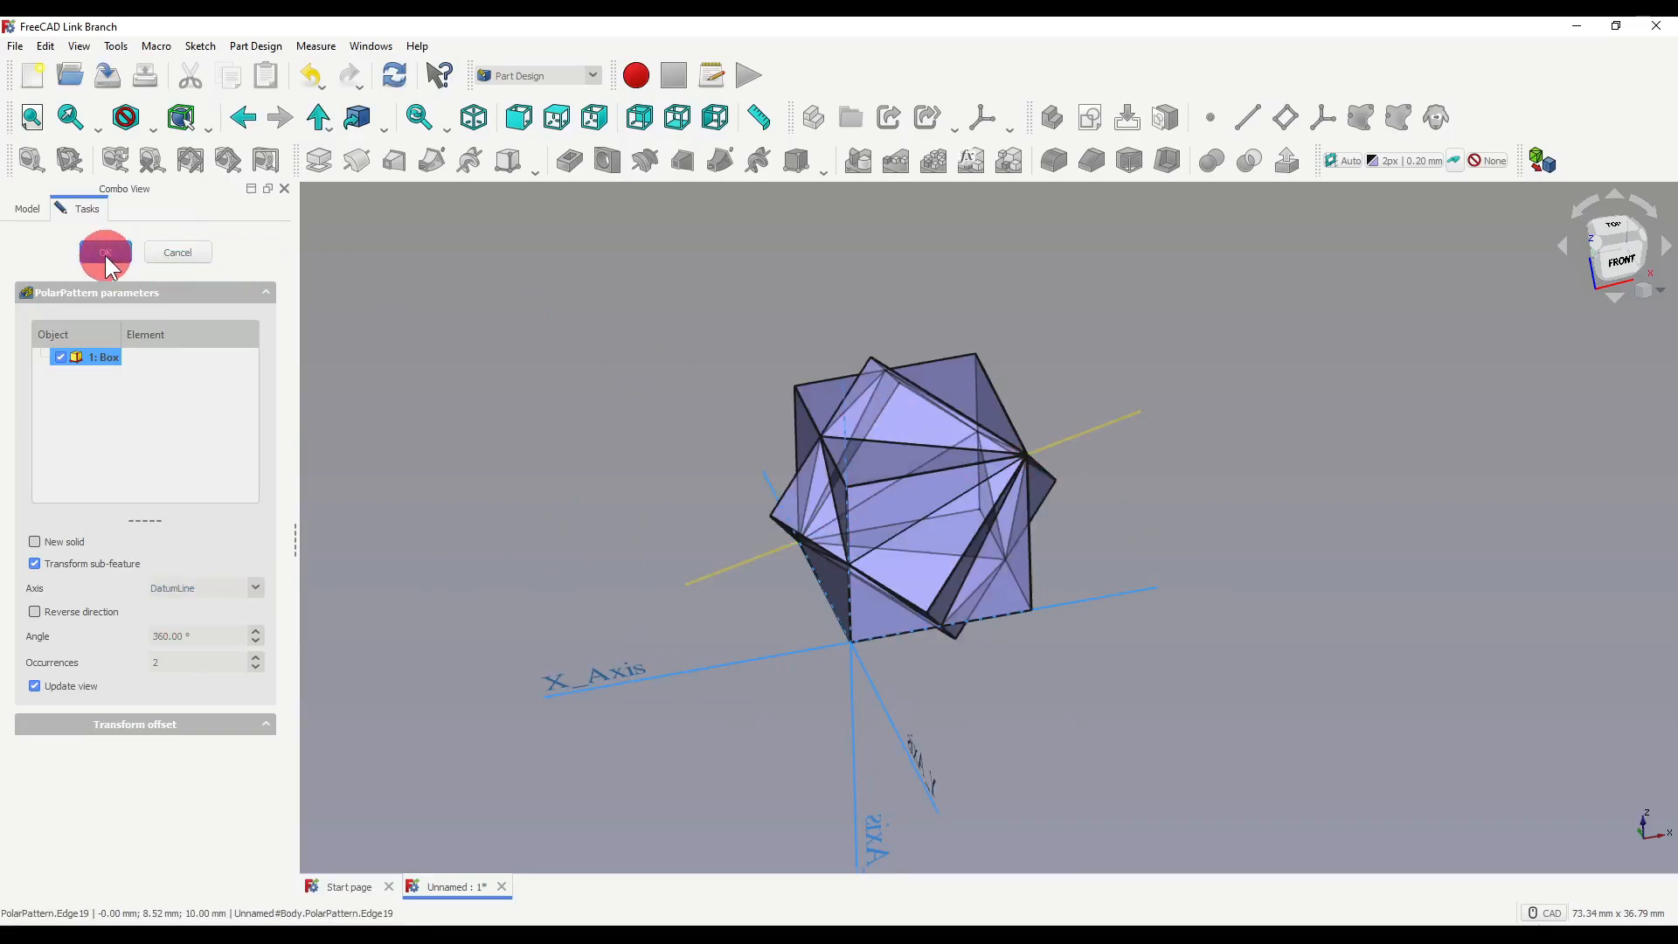
pyautogui.click(105, 254)
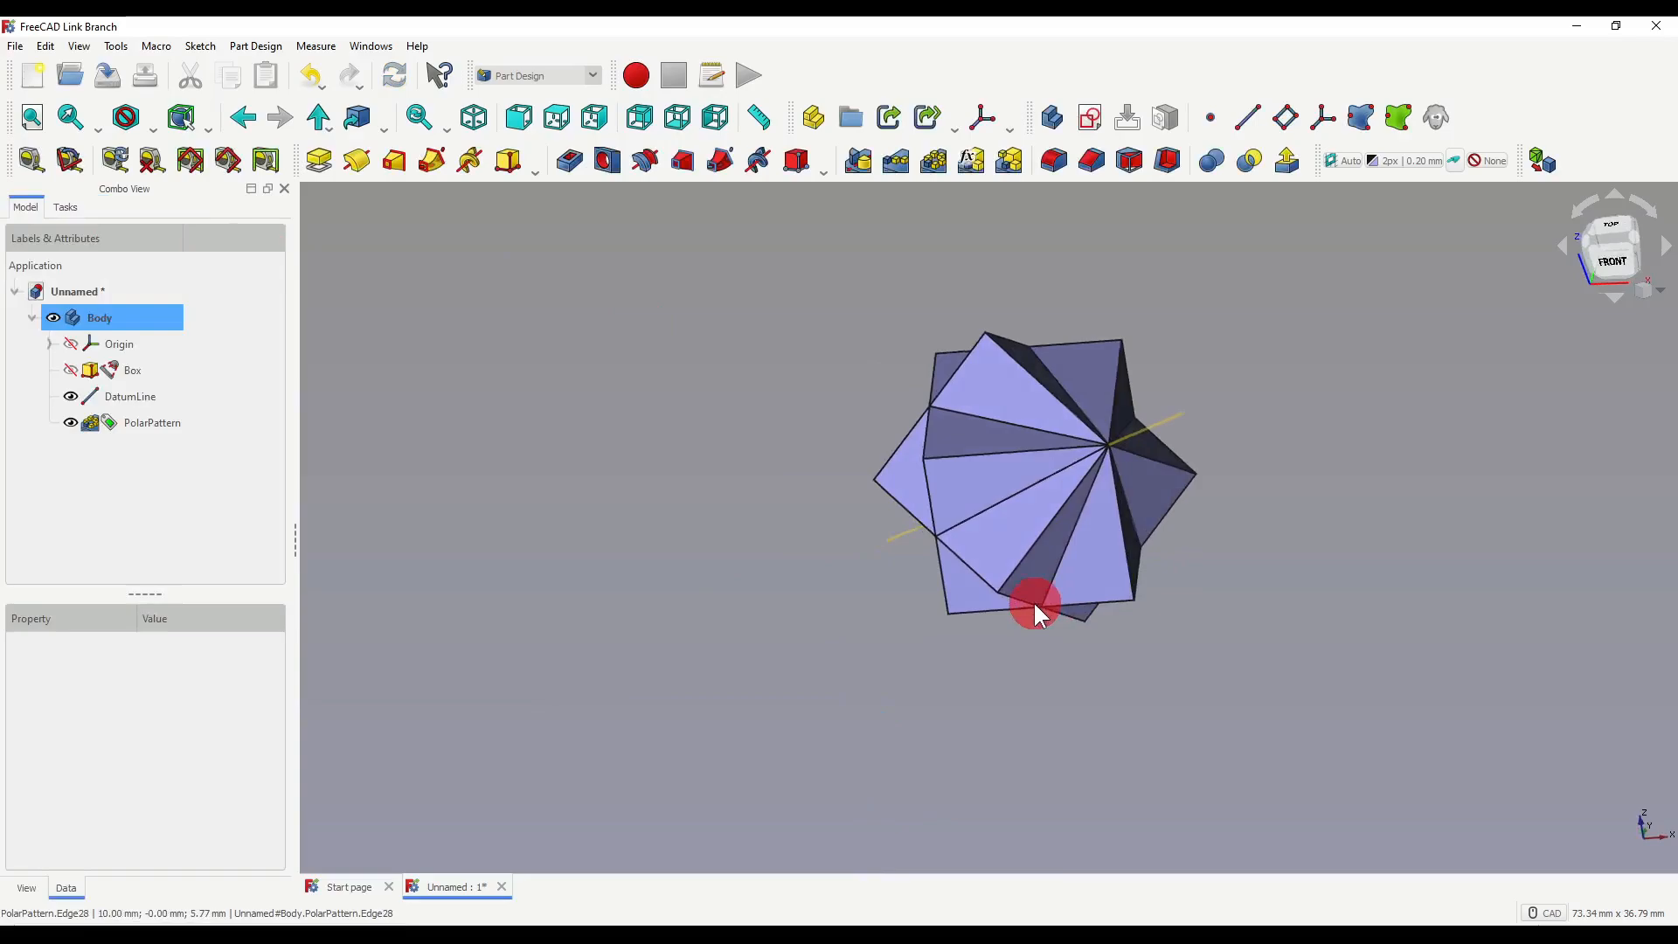
pyautogui.moveTo(1037, 610); pyautogui.dragTo(952, 605)
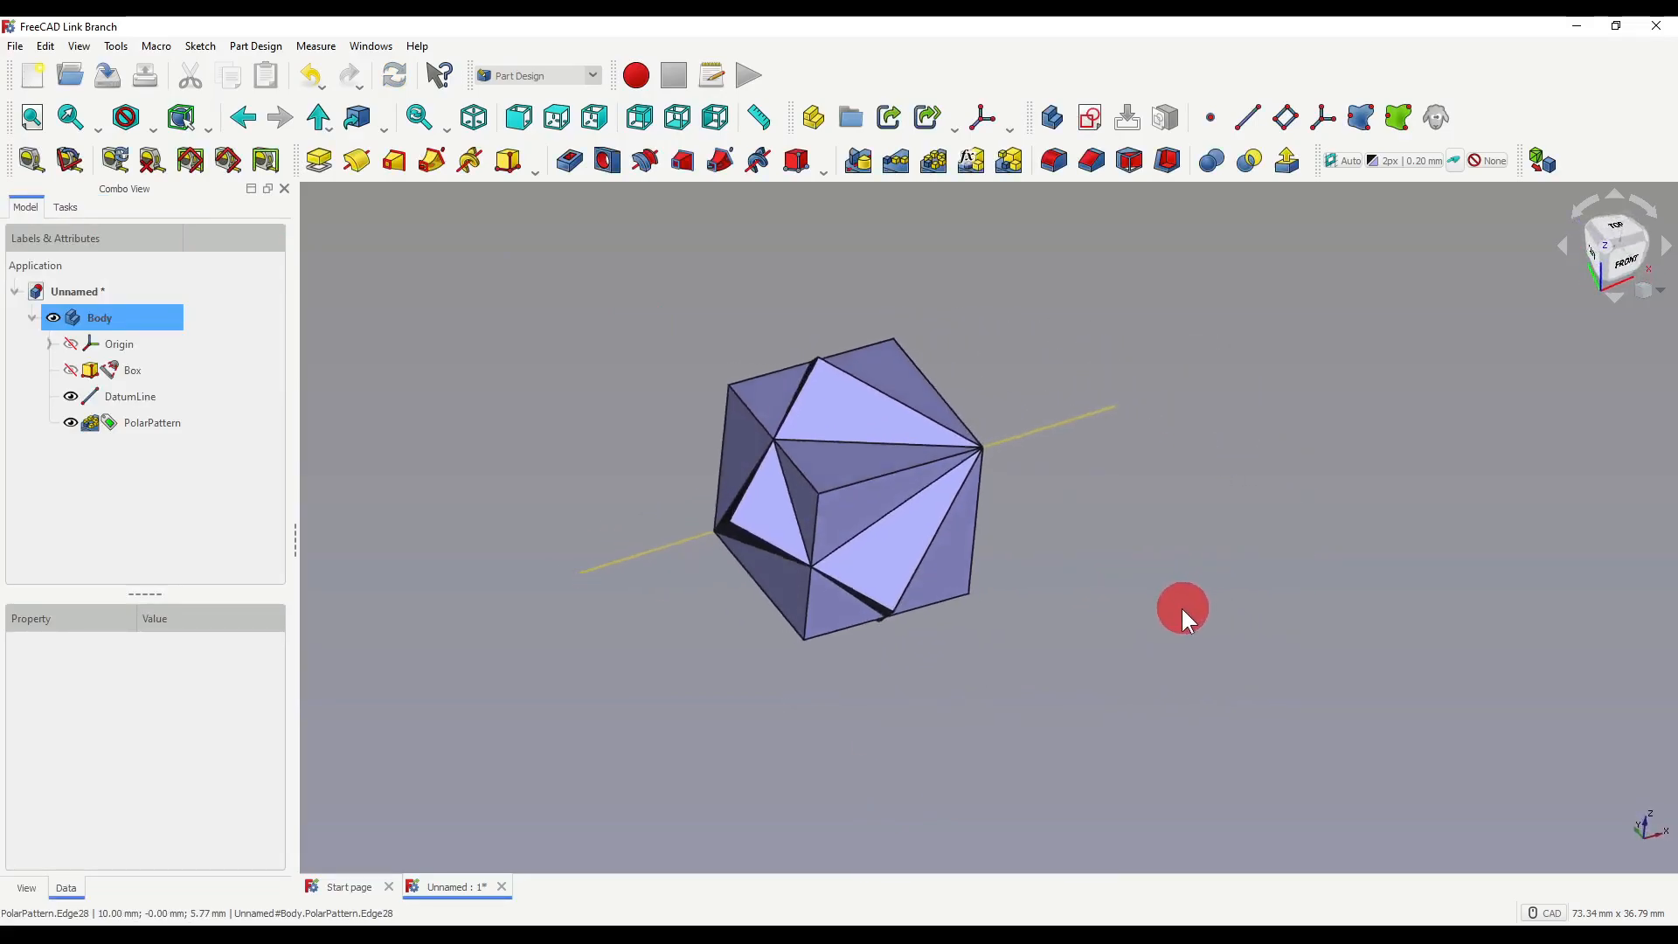
pyautogui.moveTo(1184, 620); pyautogui.dragTo(1290, 566)
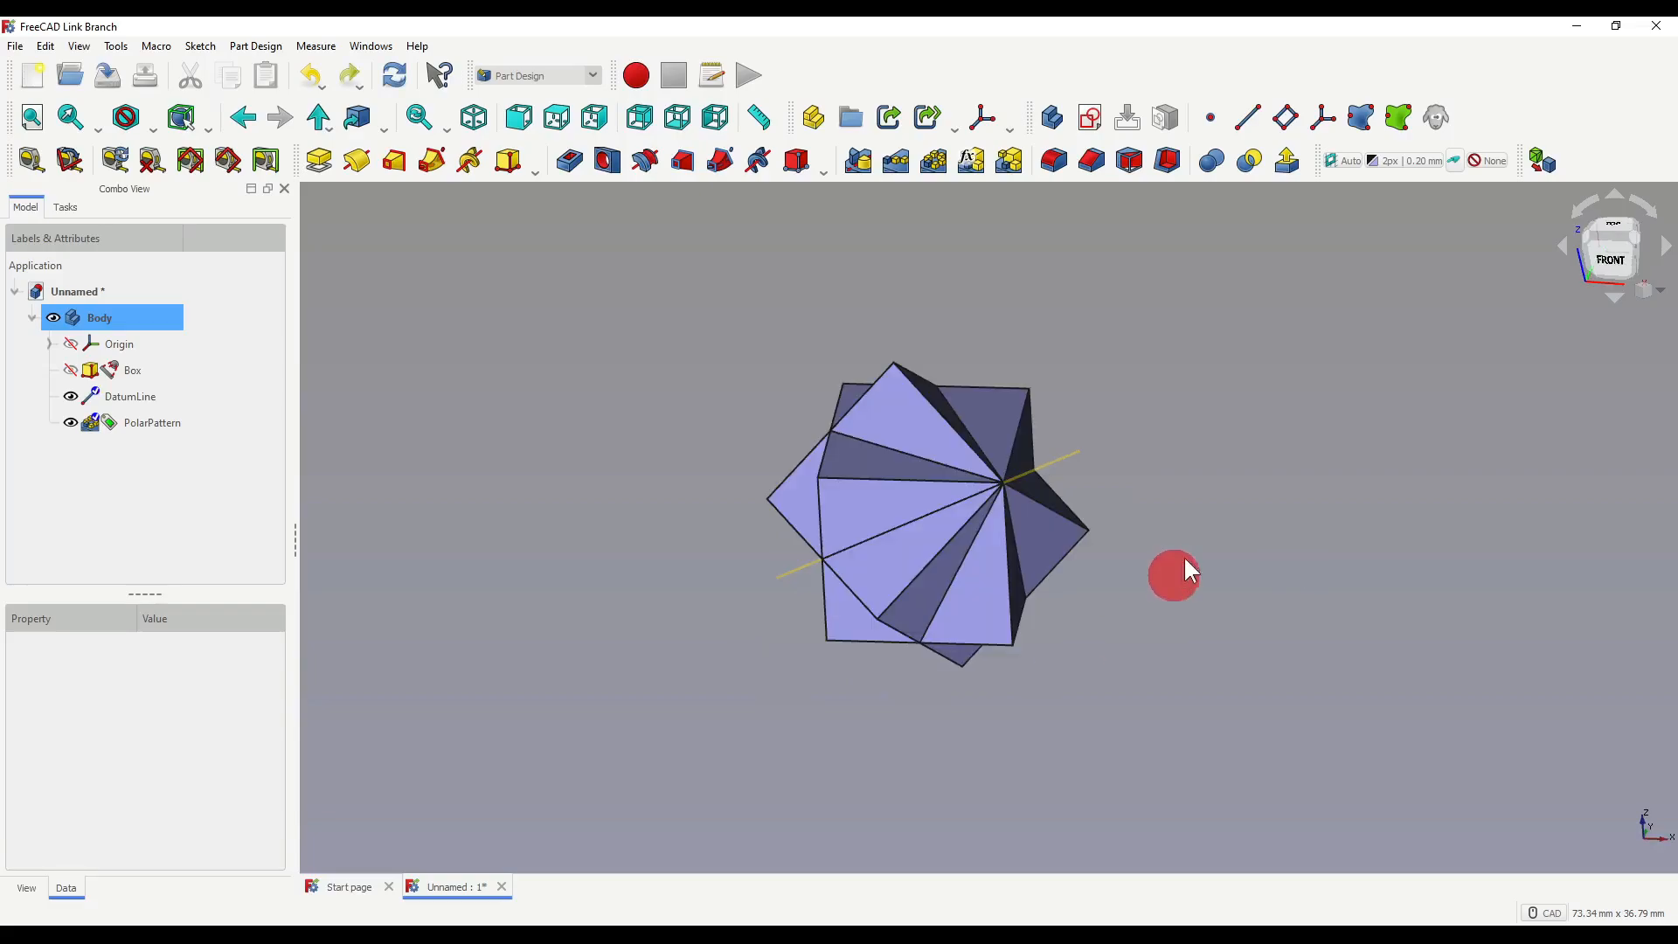
pyautogui.moveTo(479, 525)
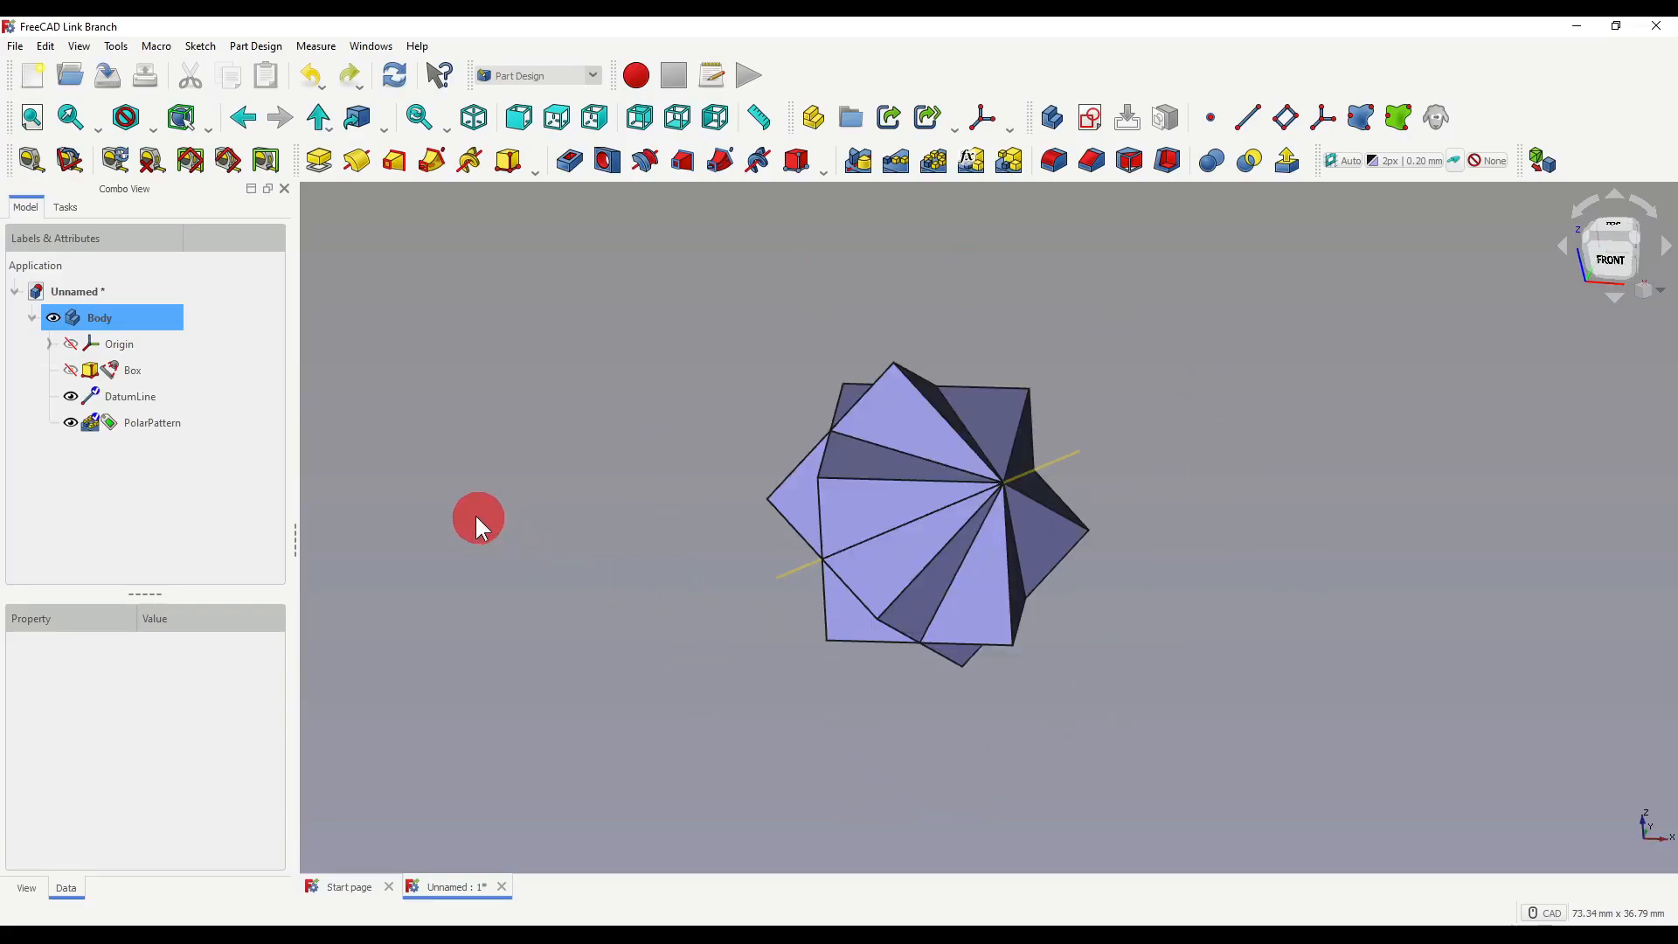
# - Rotate the datum line 10° around its x-axis, then switch to the Example 4 document
pyautogui.doubleClick(130, 396)
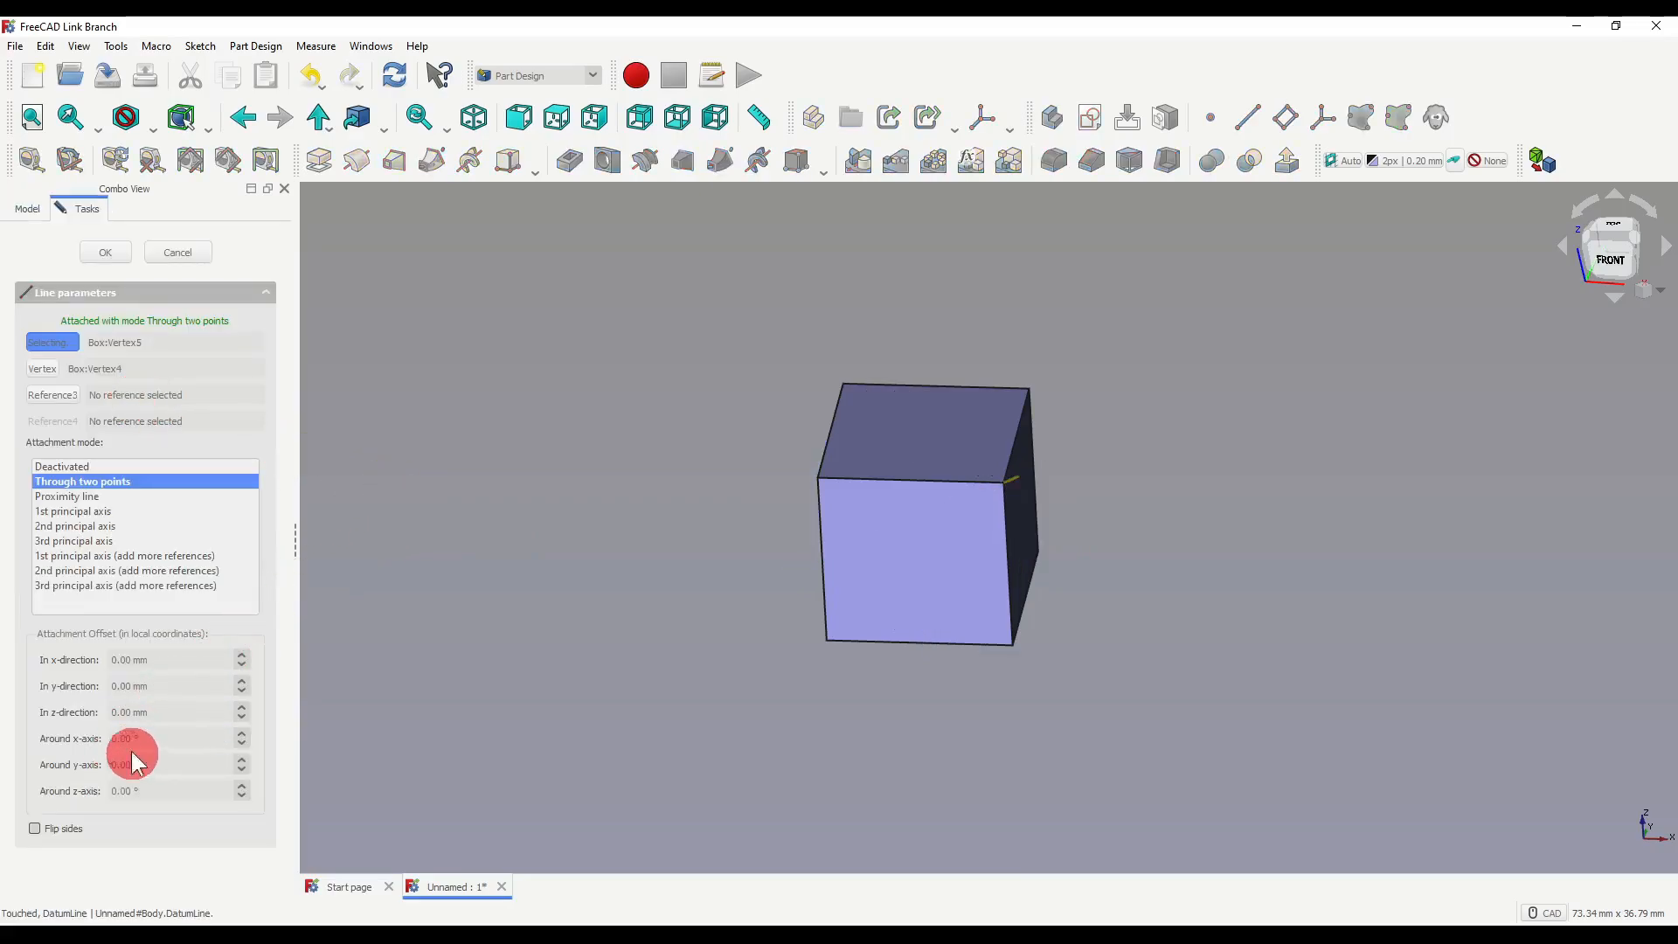
pyautogui.click(166, 737)
pyautogui.write('10')
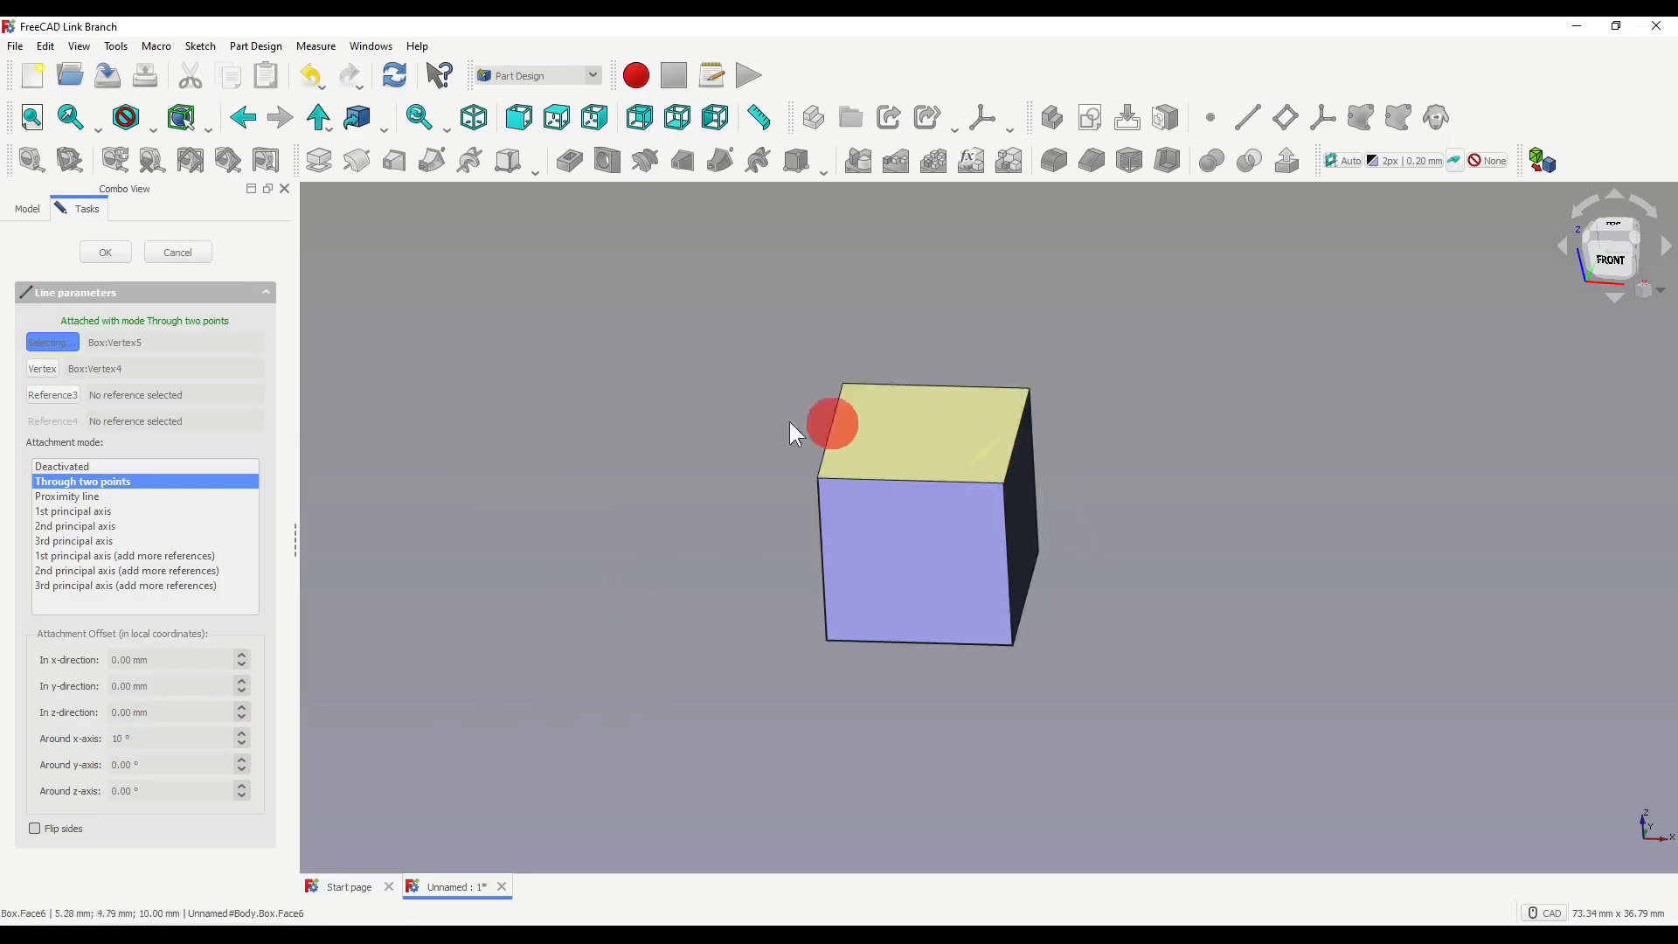
pyautogui.click(104, 252)
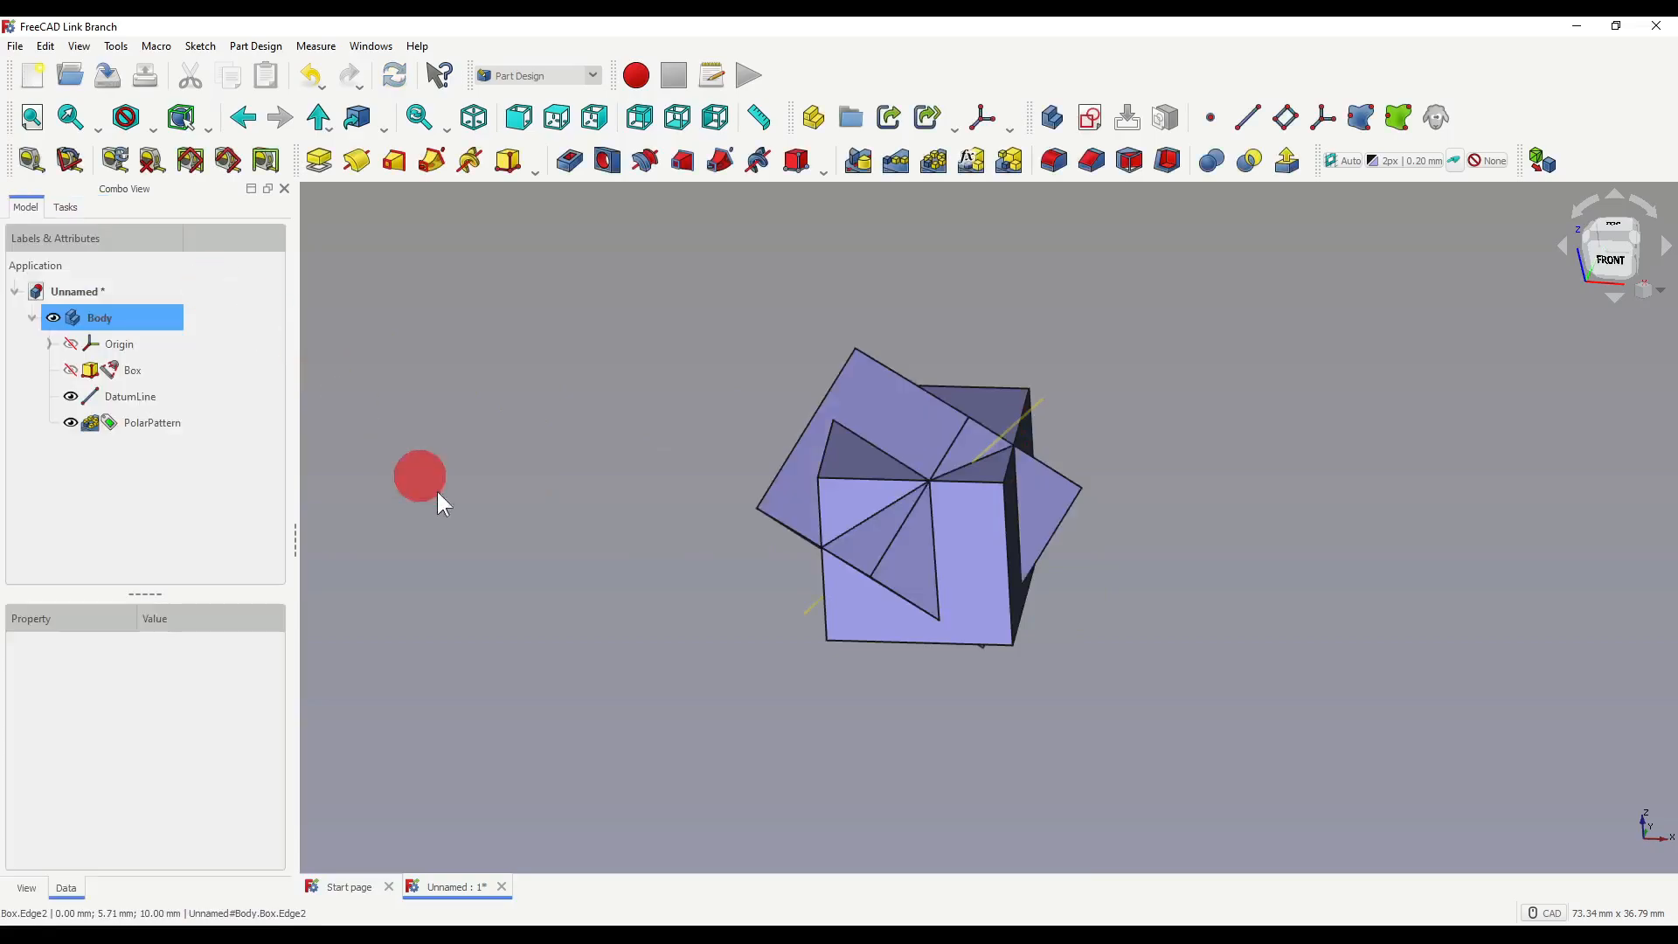
pyautogui.moveTo(419, 476); pyautogui.dragTo(1110, 626)
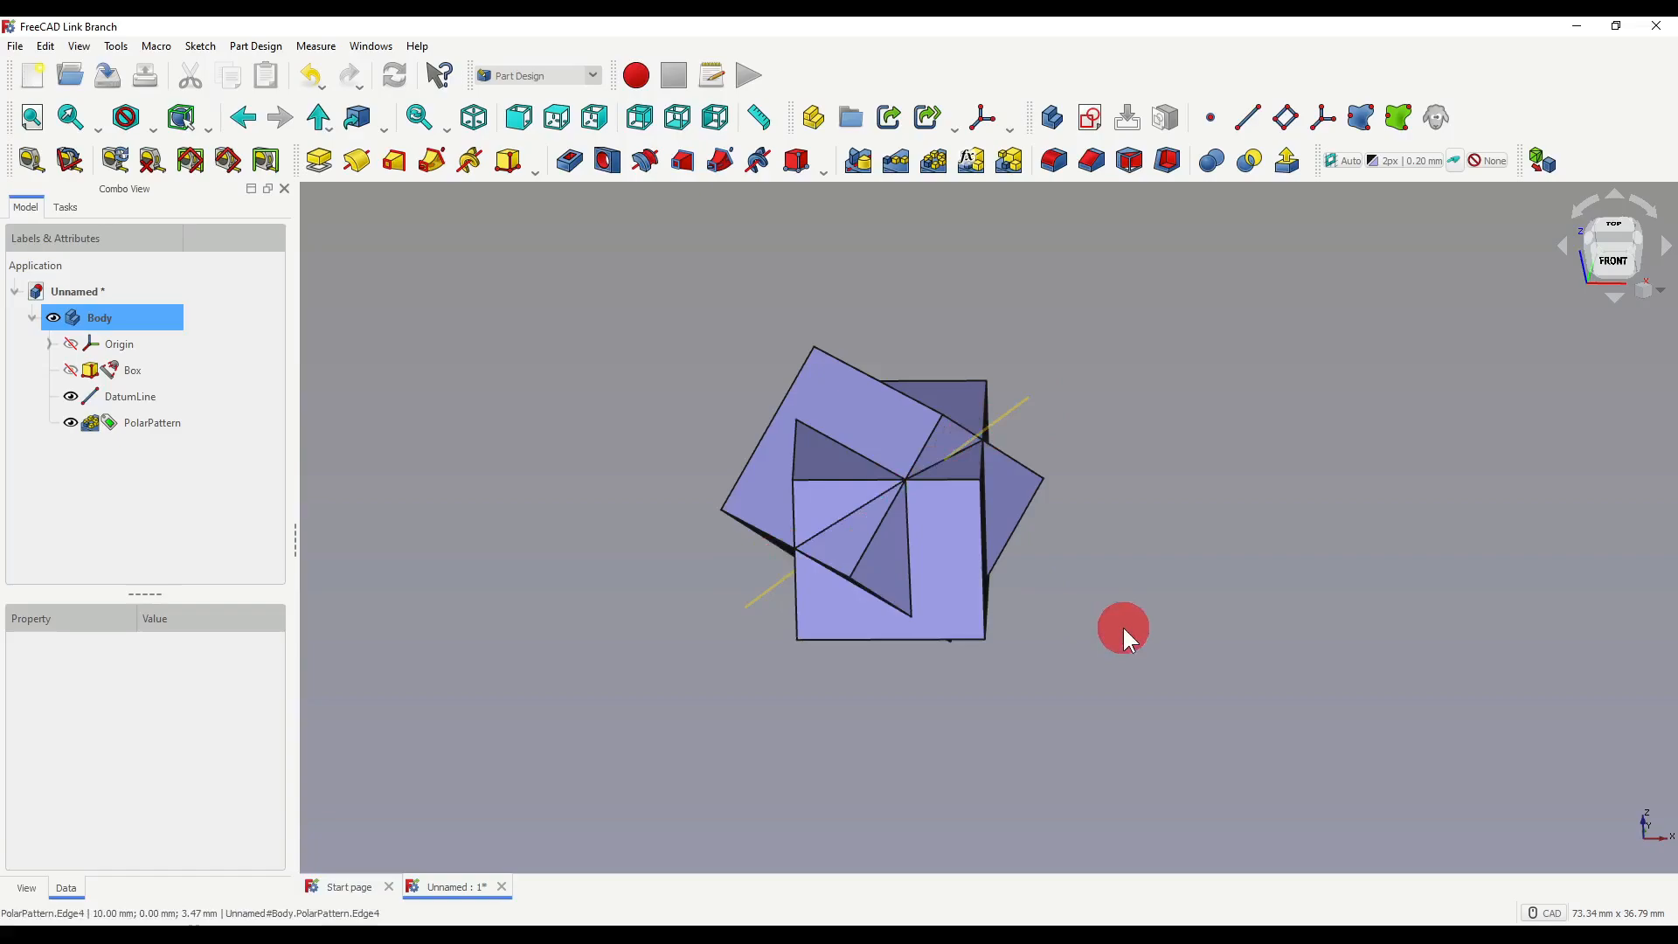
pyautogui.click(811, 886)
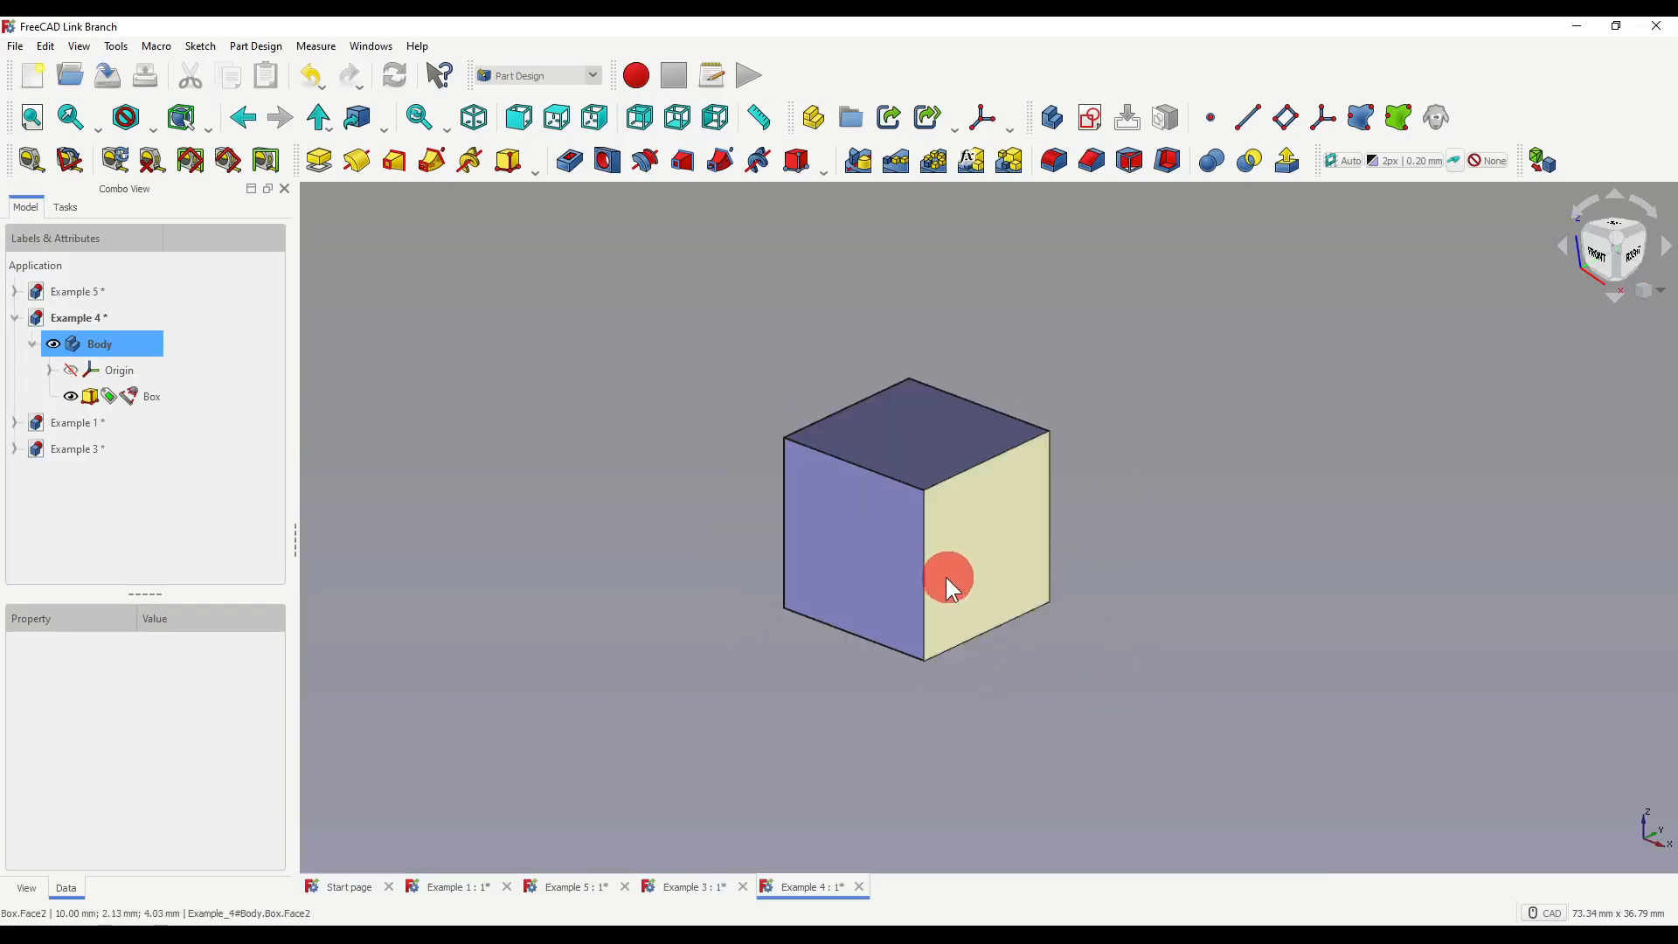
# - Attach a datum line to Box Edge5 and set its rotation around the x-axis to -30°
pyautogui.click(923, 566)
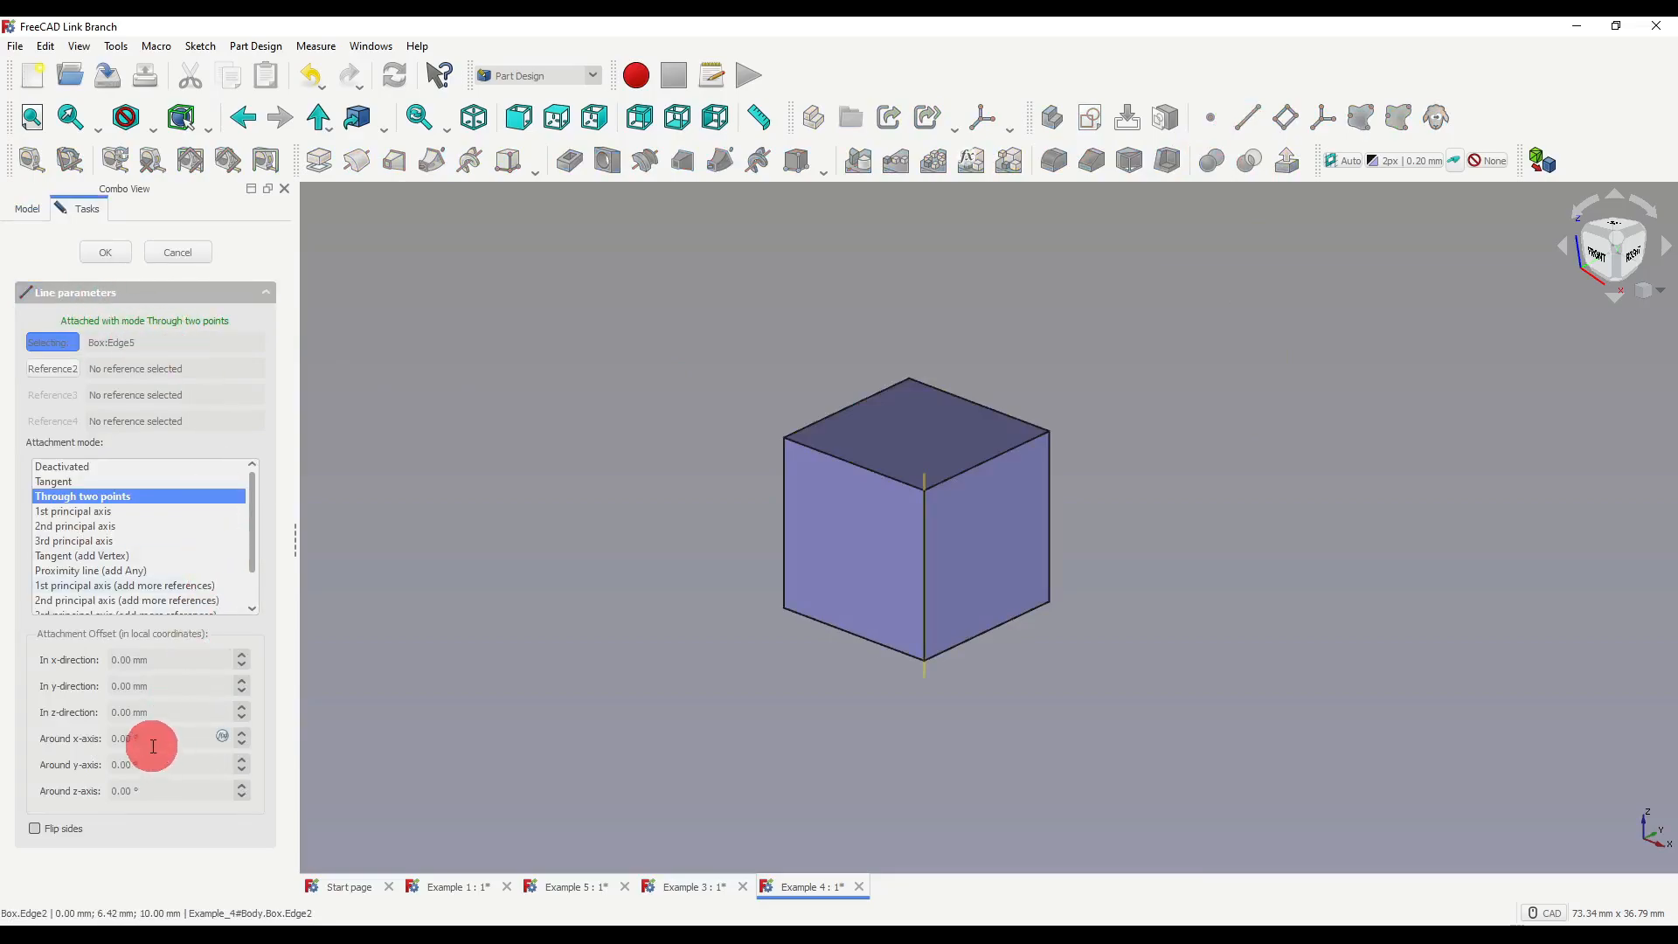
pyautogui.write('-30')
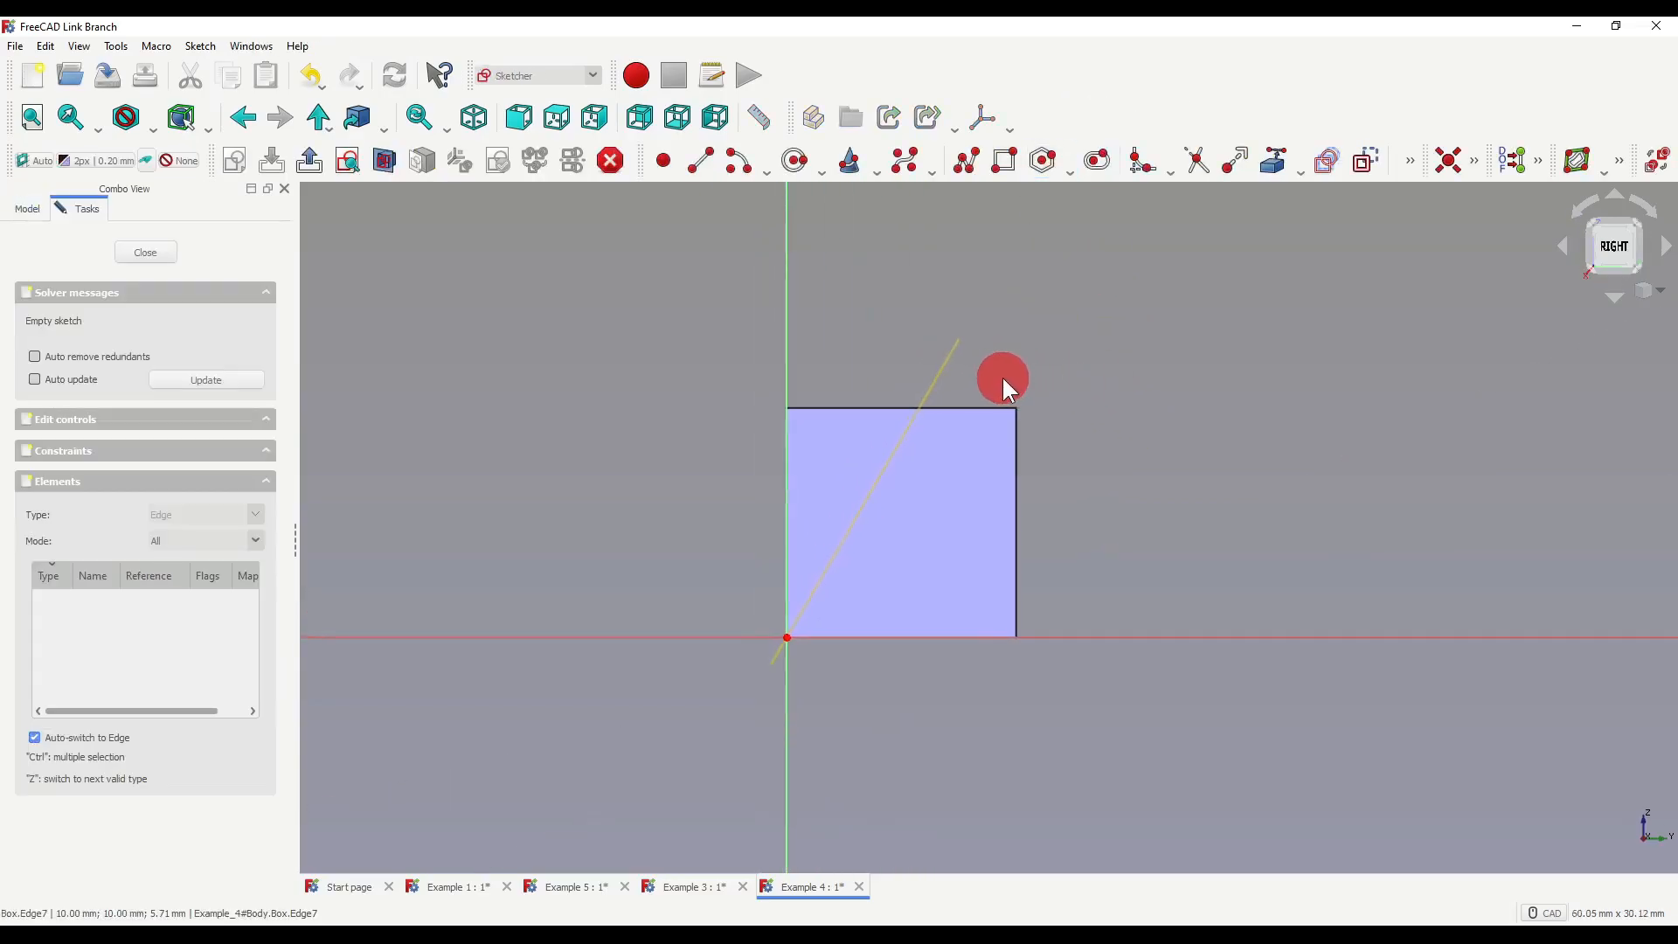
pyautogui.moveTo(914, 385)
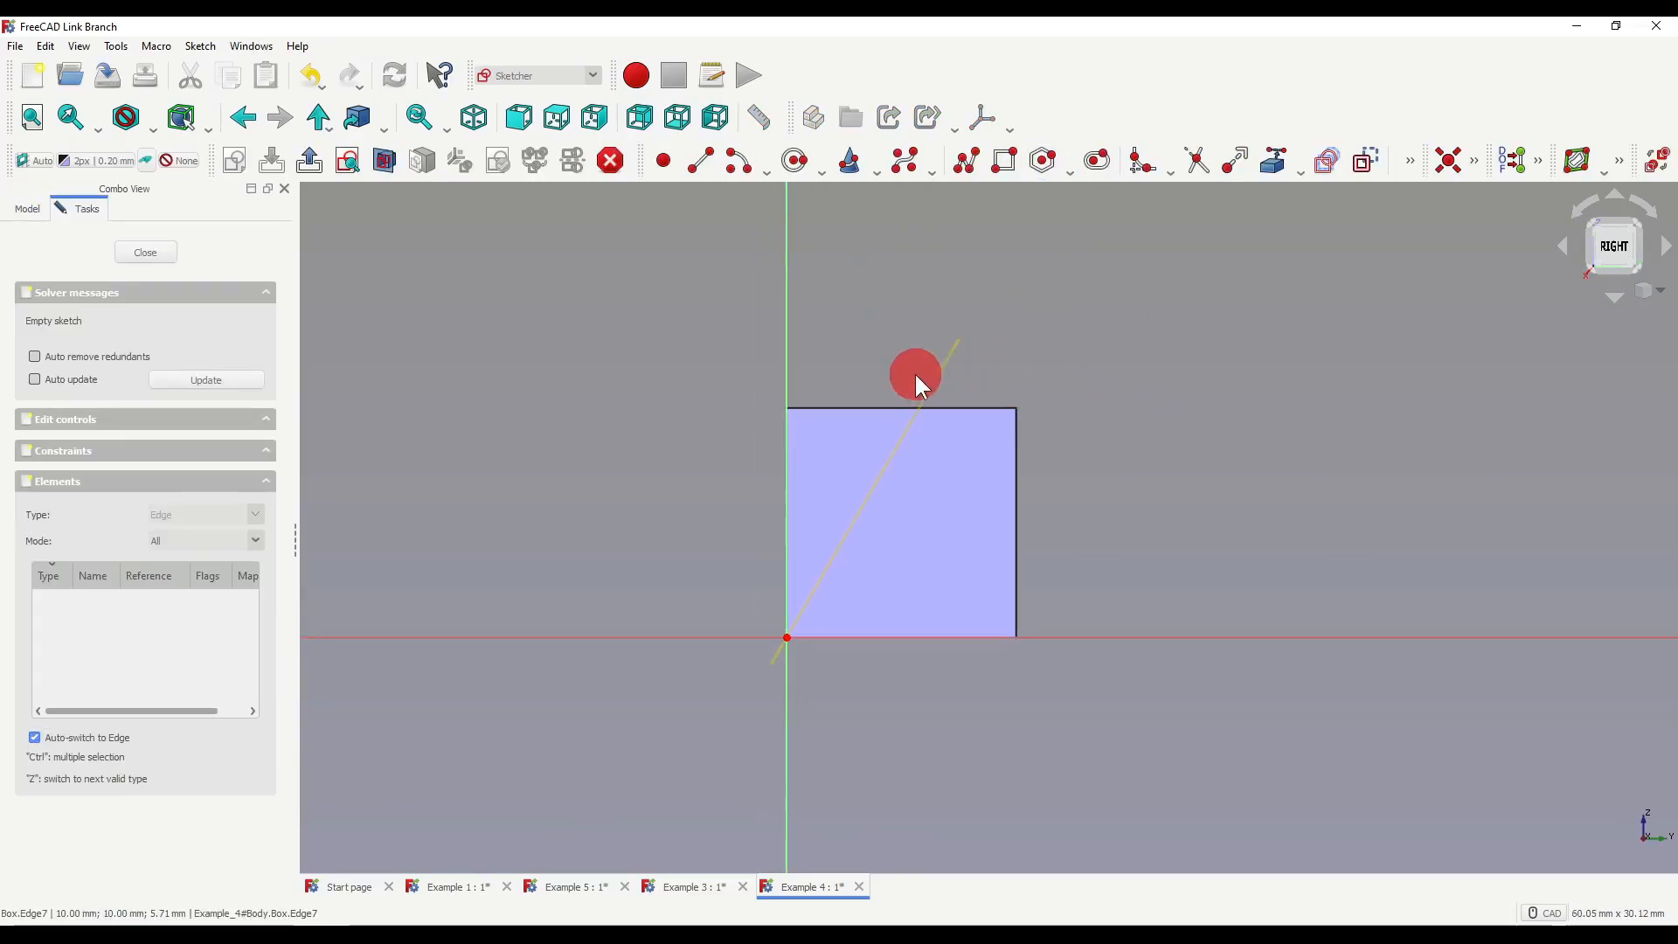
pyautogui.moveTo(1271, 161)
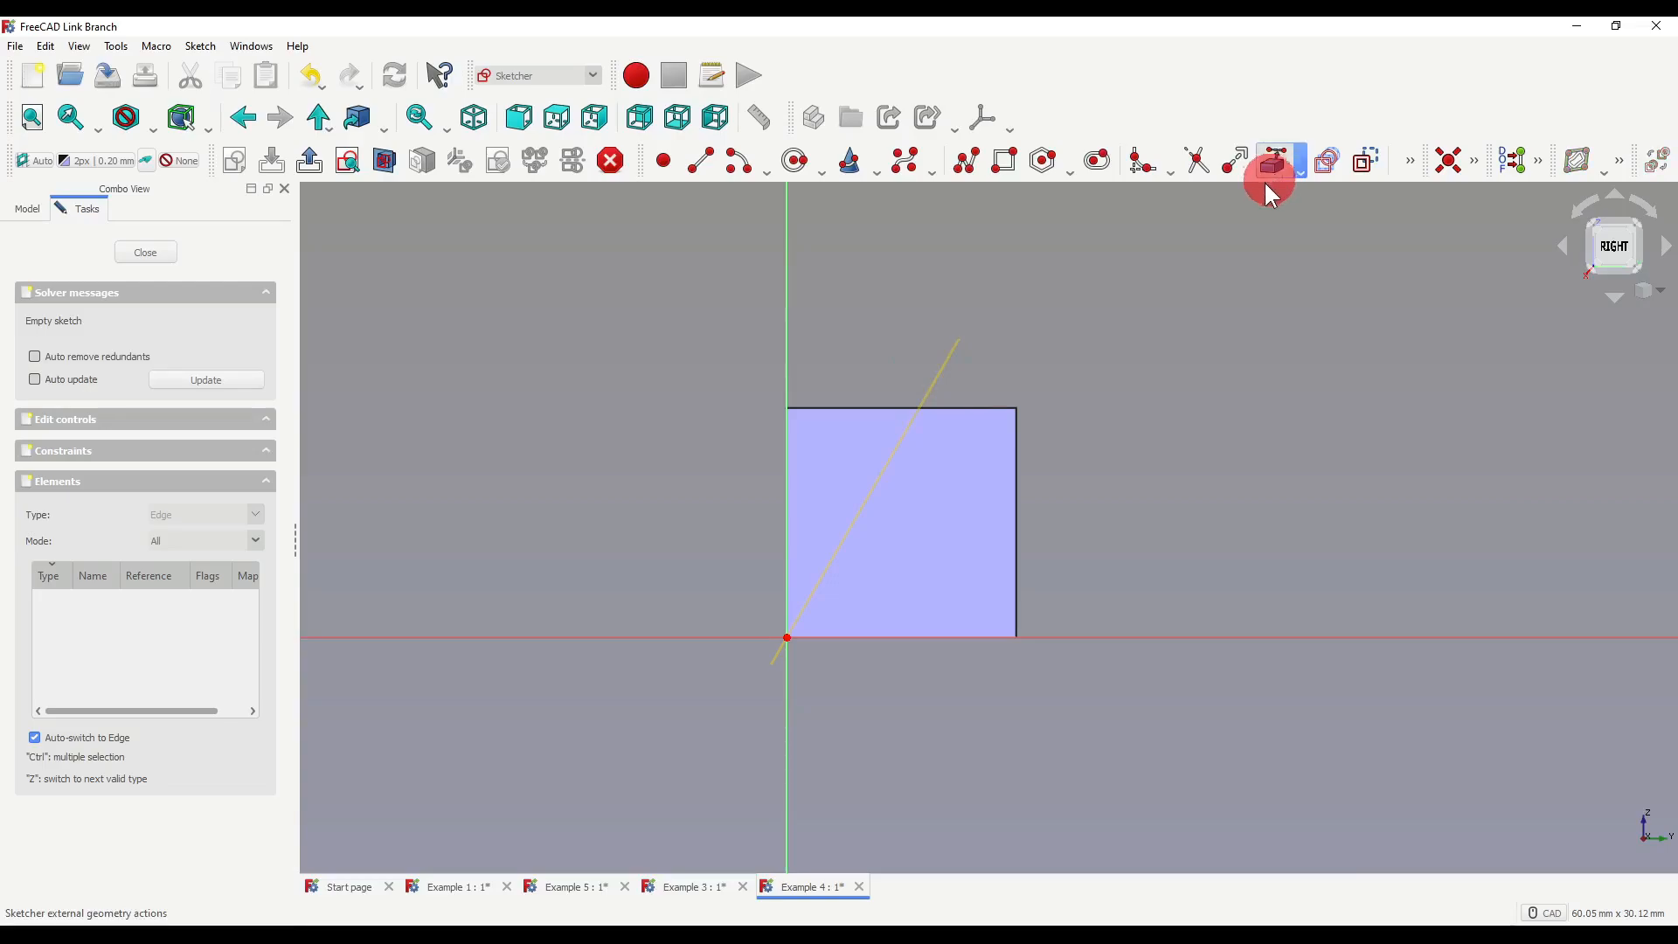
# - Constrain the slanted edge to the external DatumLine geometry and close the sketch
pyautogui.click(951, 397)
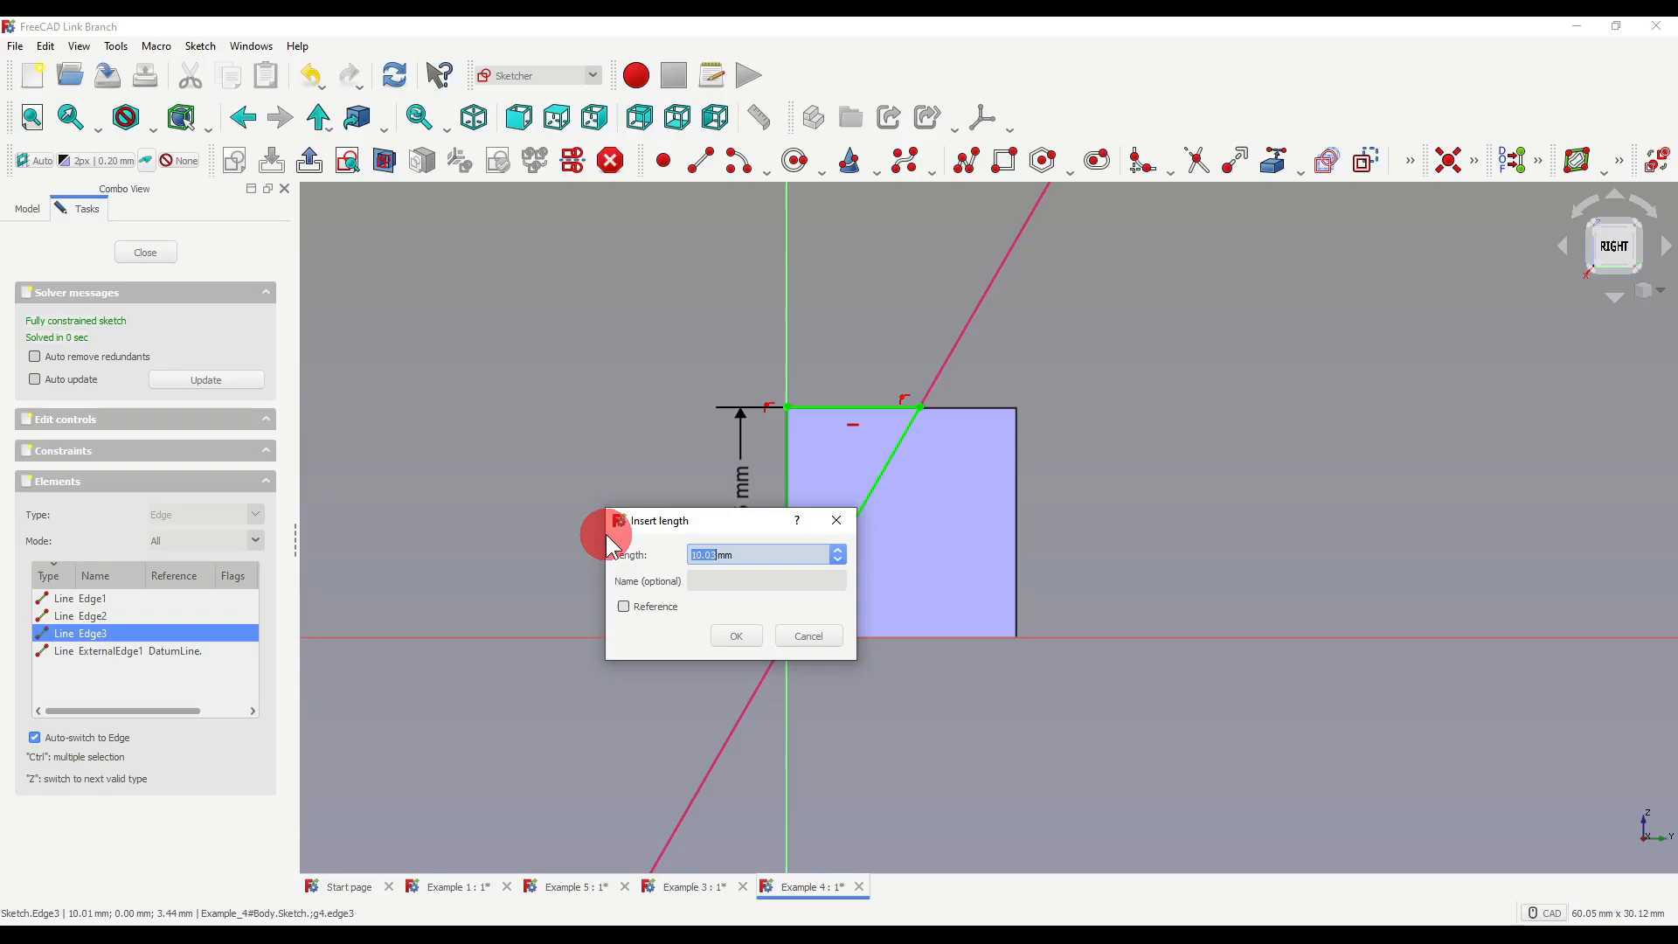
pyautogui.click(736, 634)
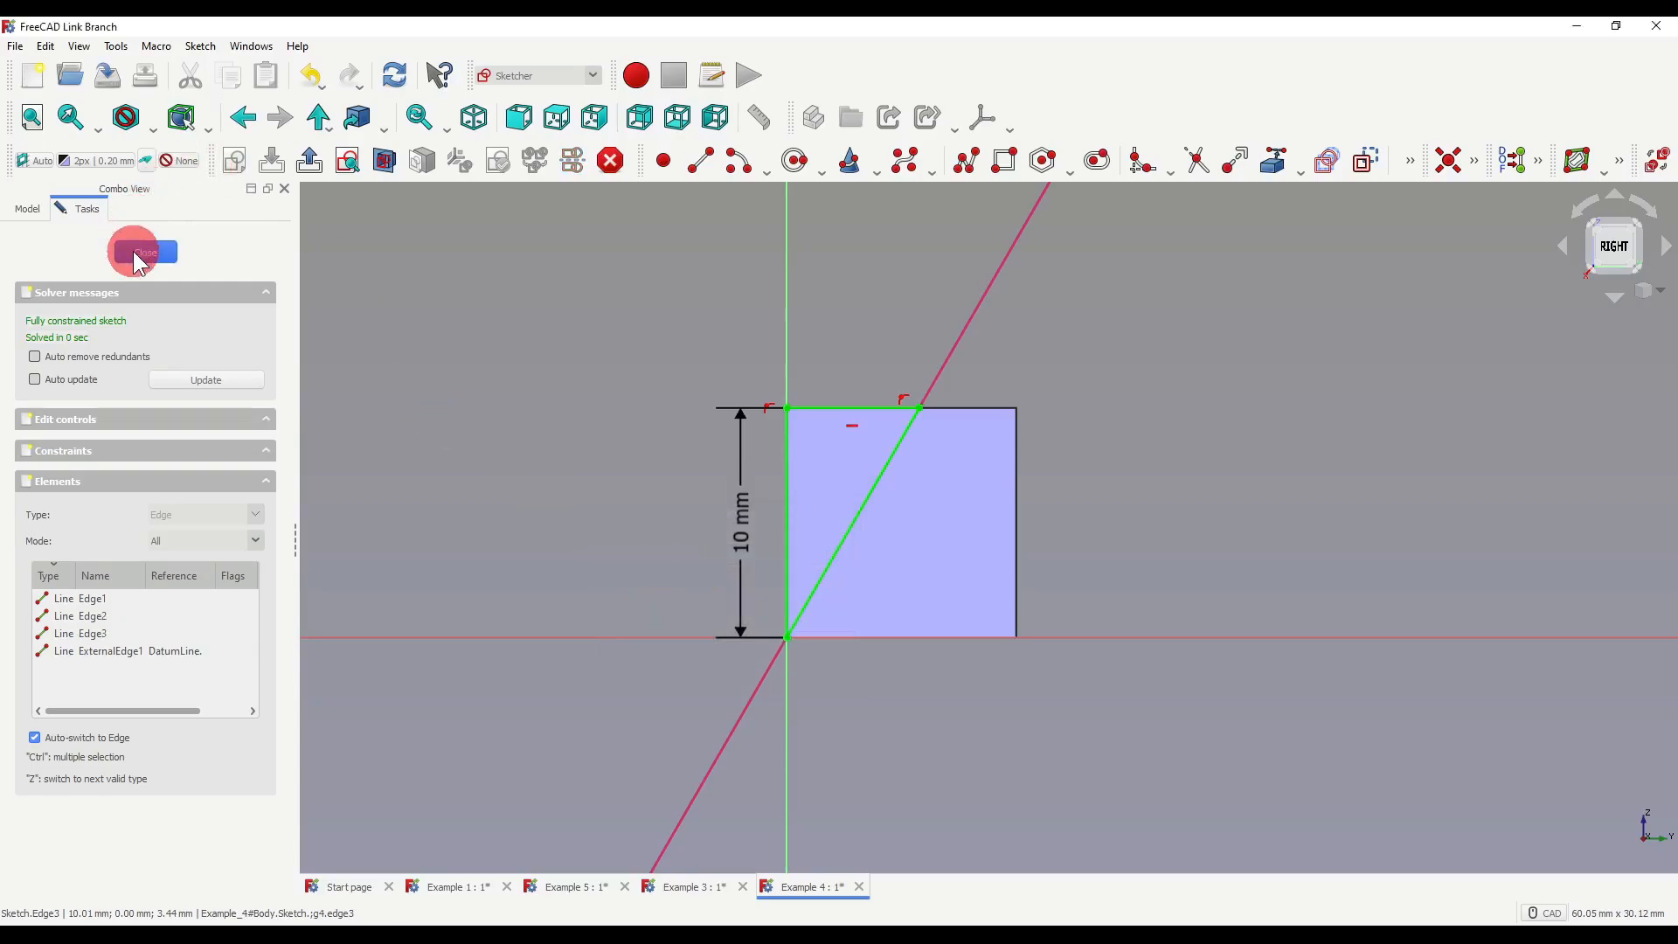
pyautogui.click(136, 252)
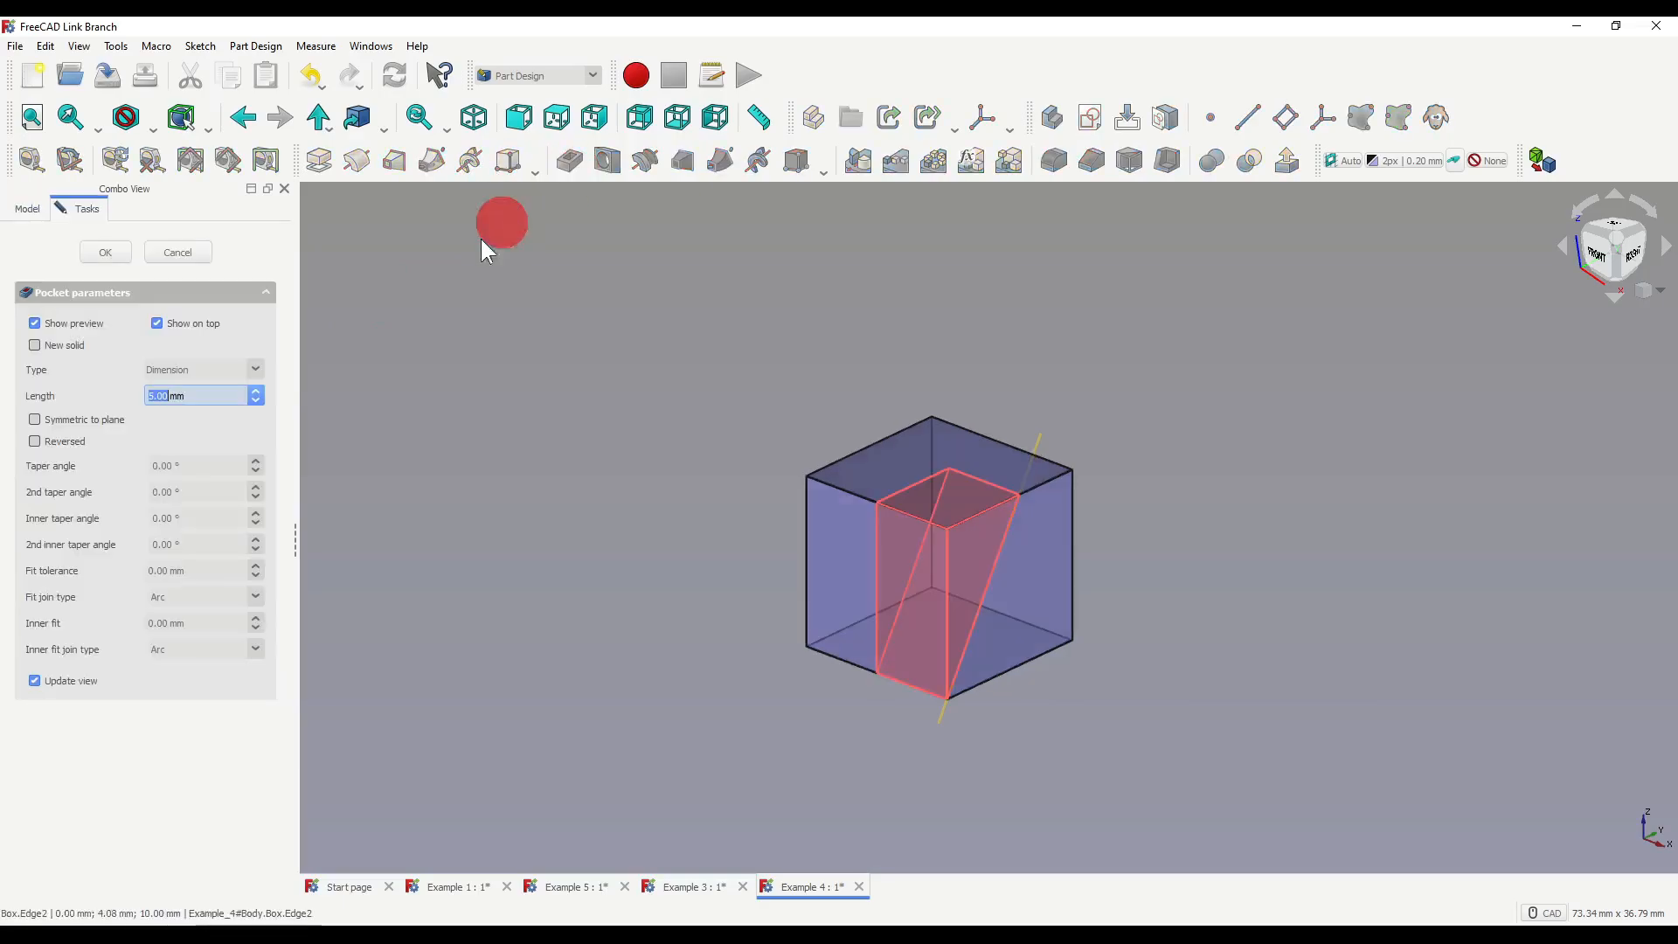
# - Confirm the pocket, then set the DatumLine attachment angle to 45° so the cut follows it
pyautogui.click(103, 251)
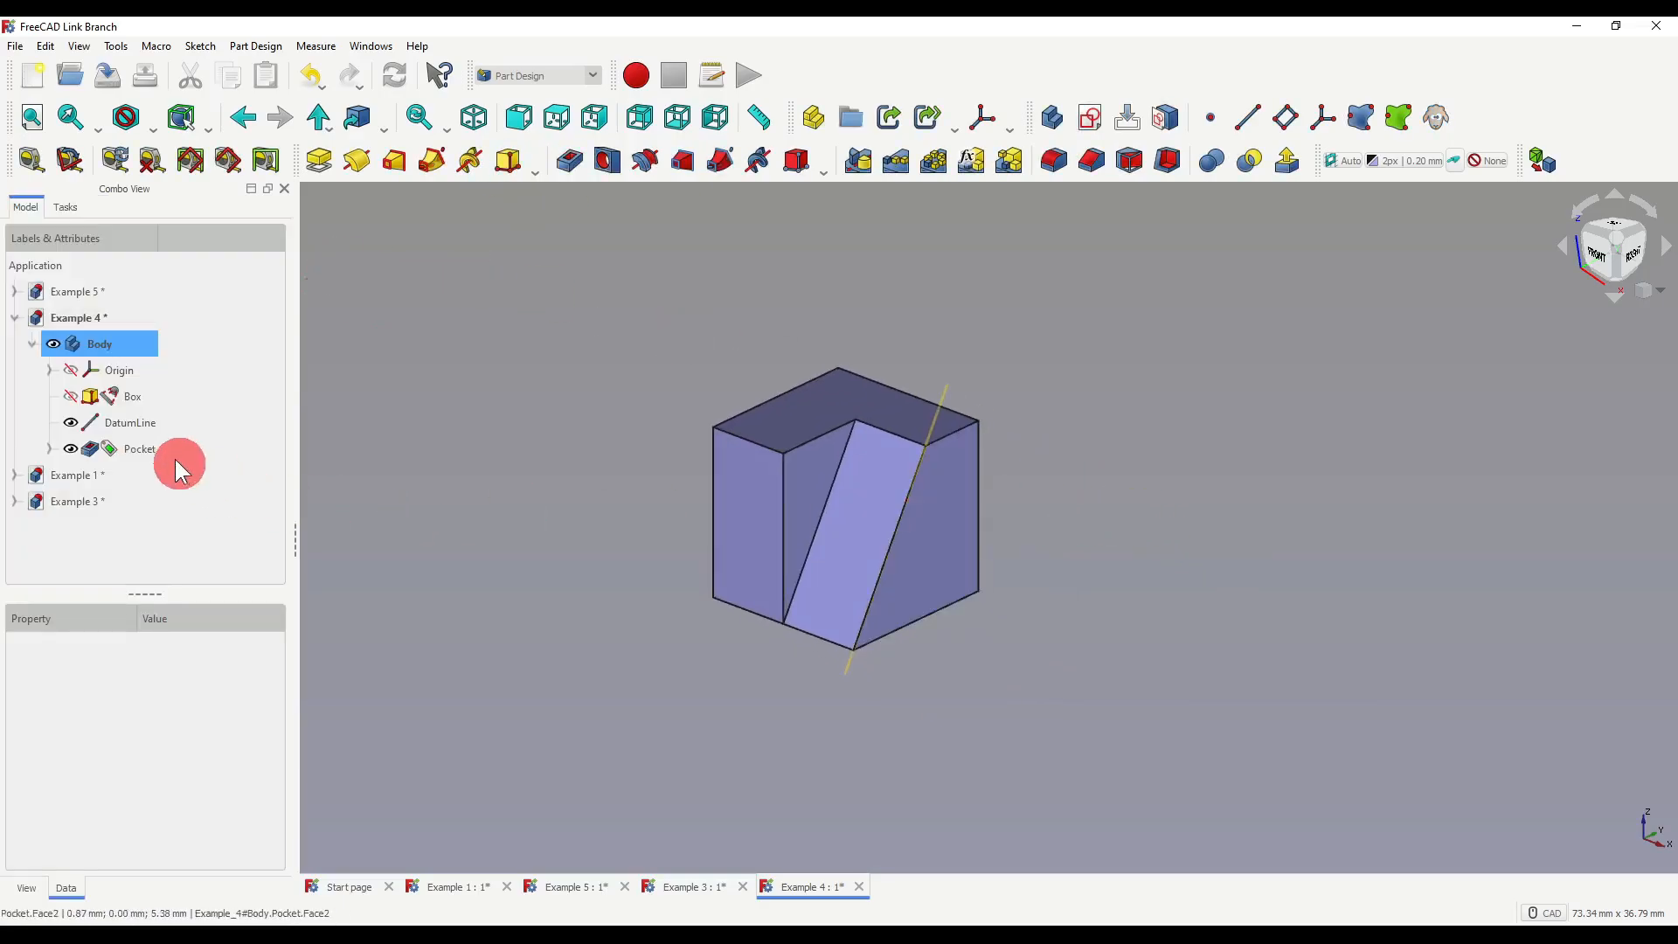
pyautogui.click(130, 421)
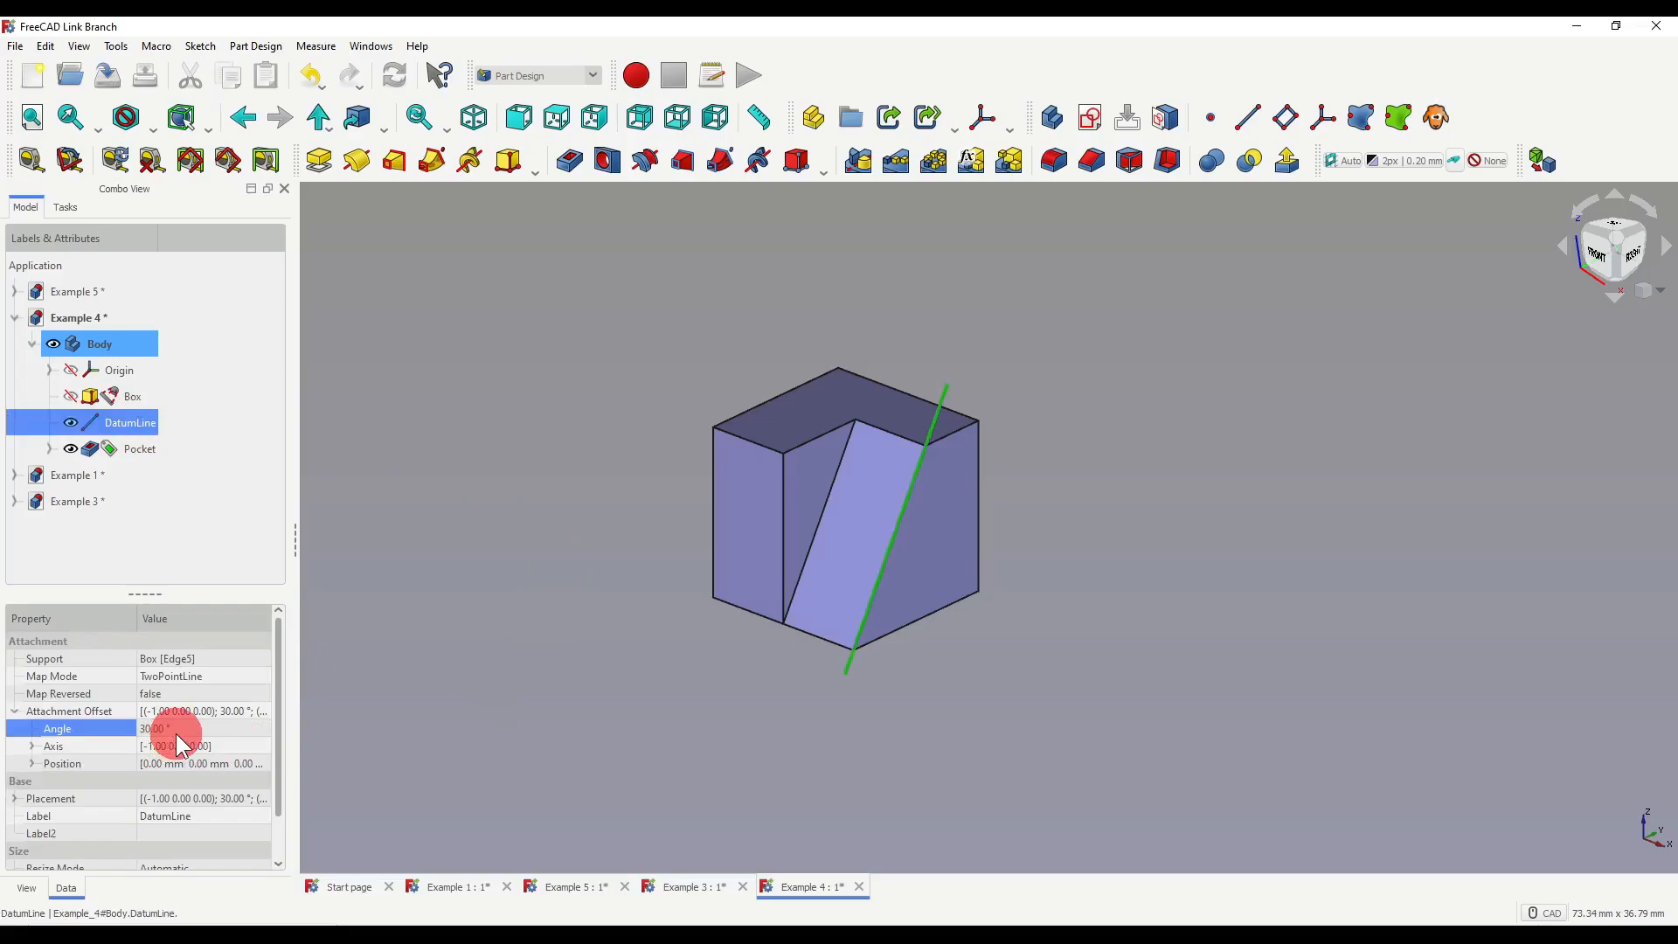
pyautogui.write('45')
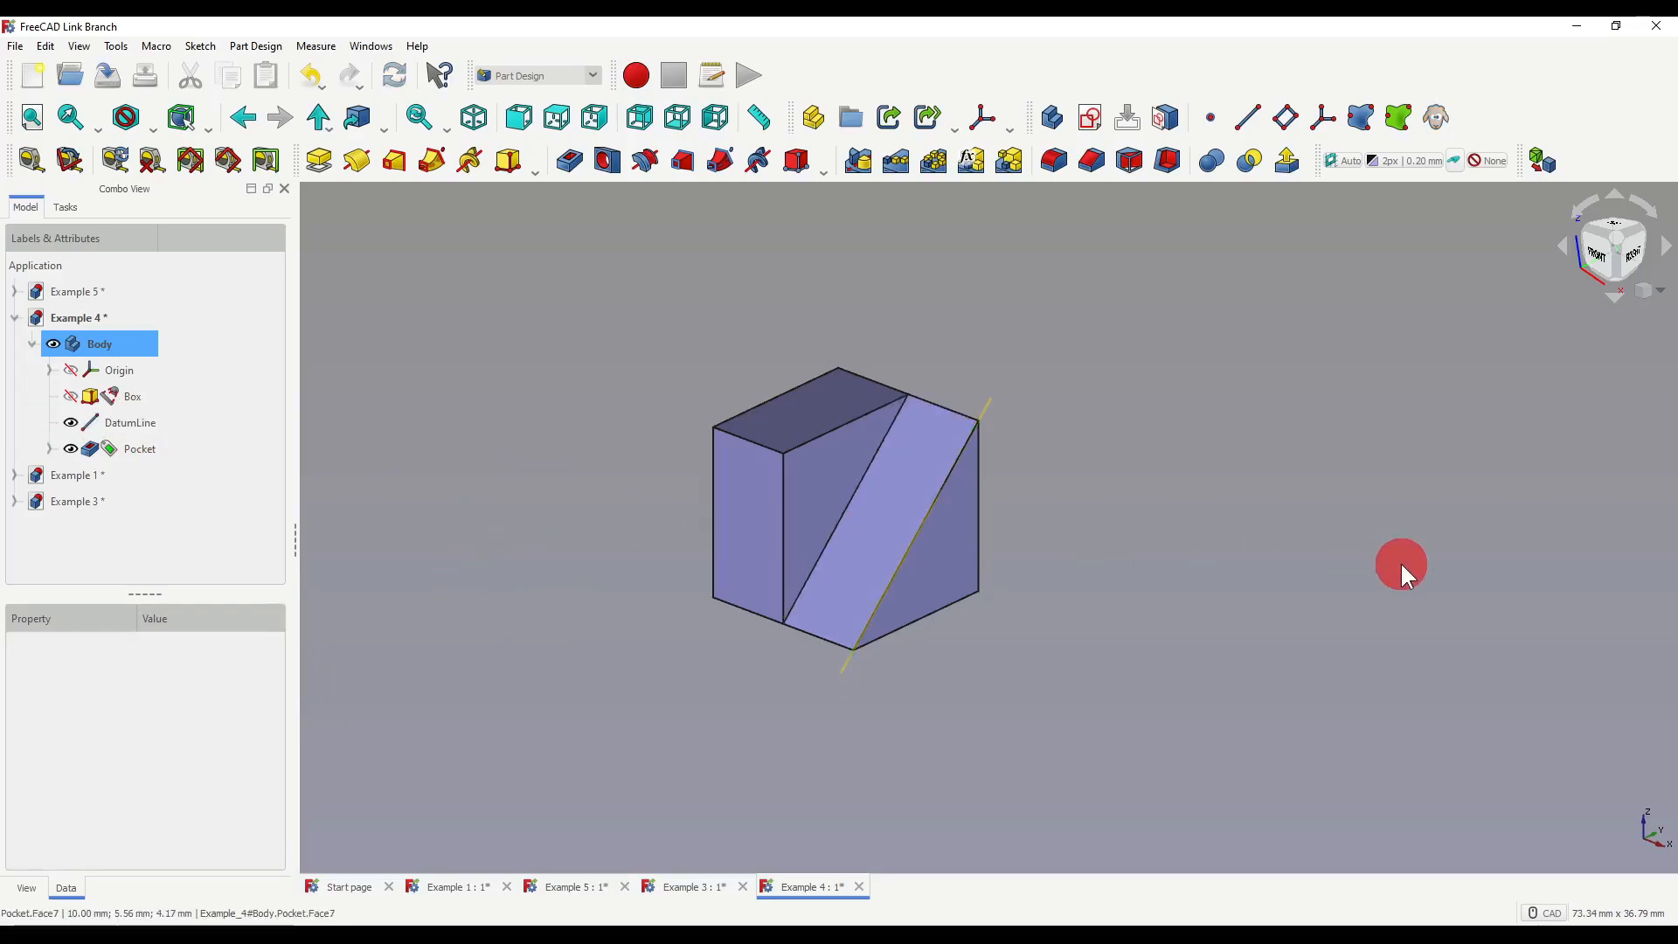
pyautogui.click(458, 887)
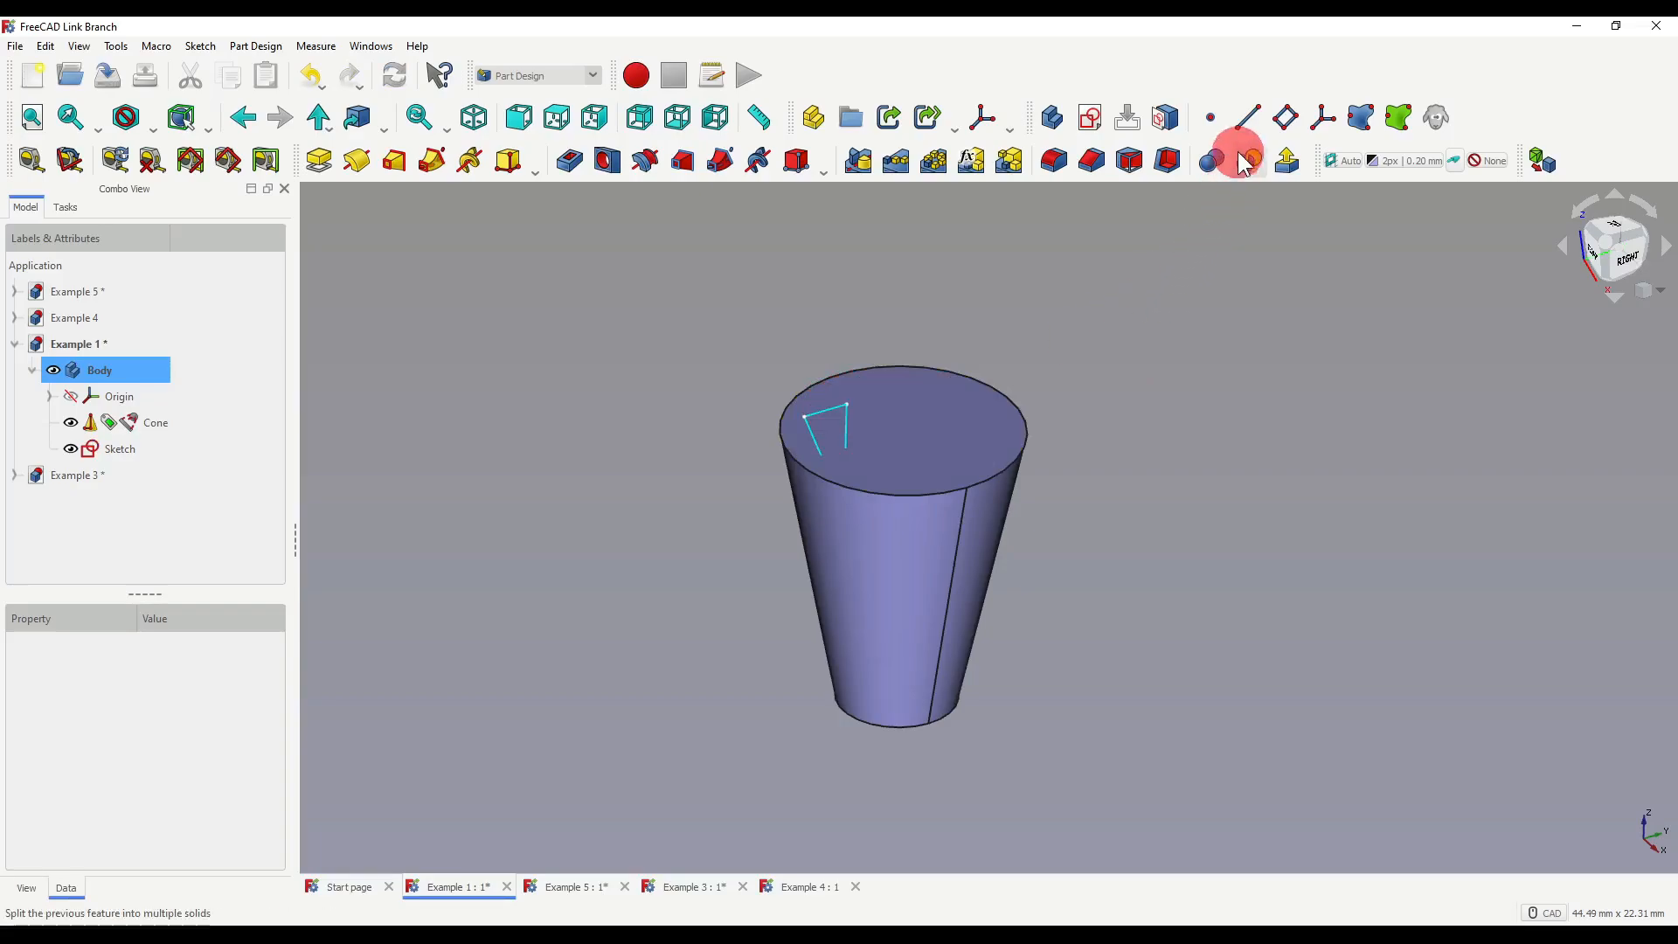
# - Create a datum line through two points of the cone's sketch edge
pyautogui.click(1244, 117)
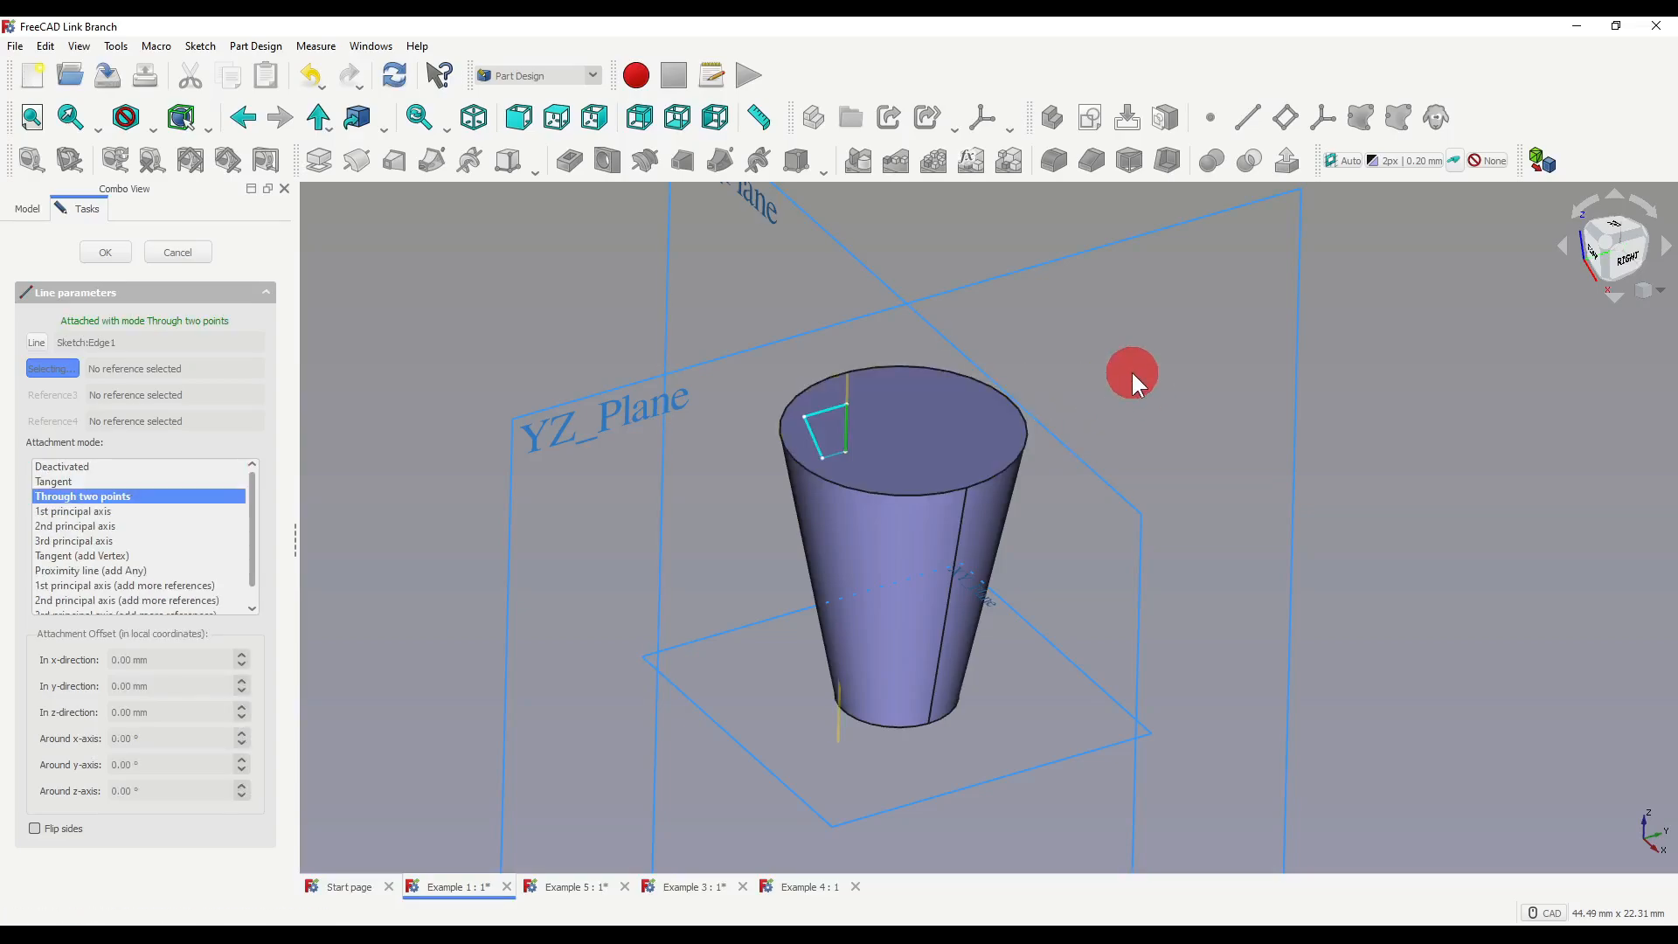
pyautogui.click(103, 251)
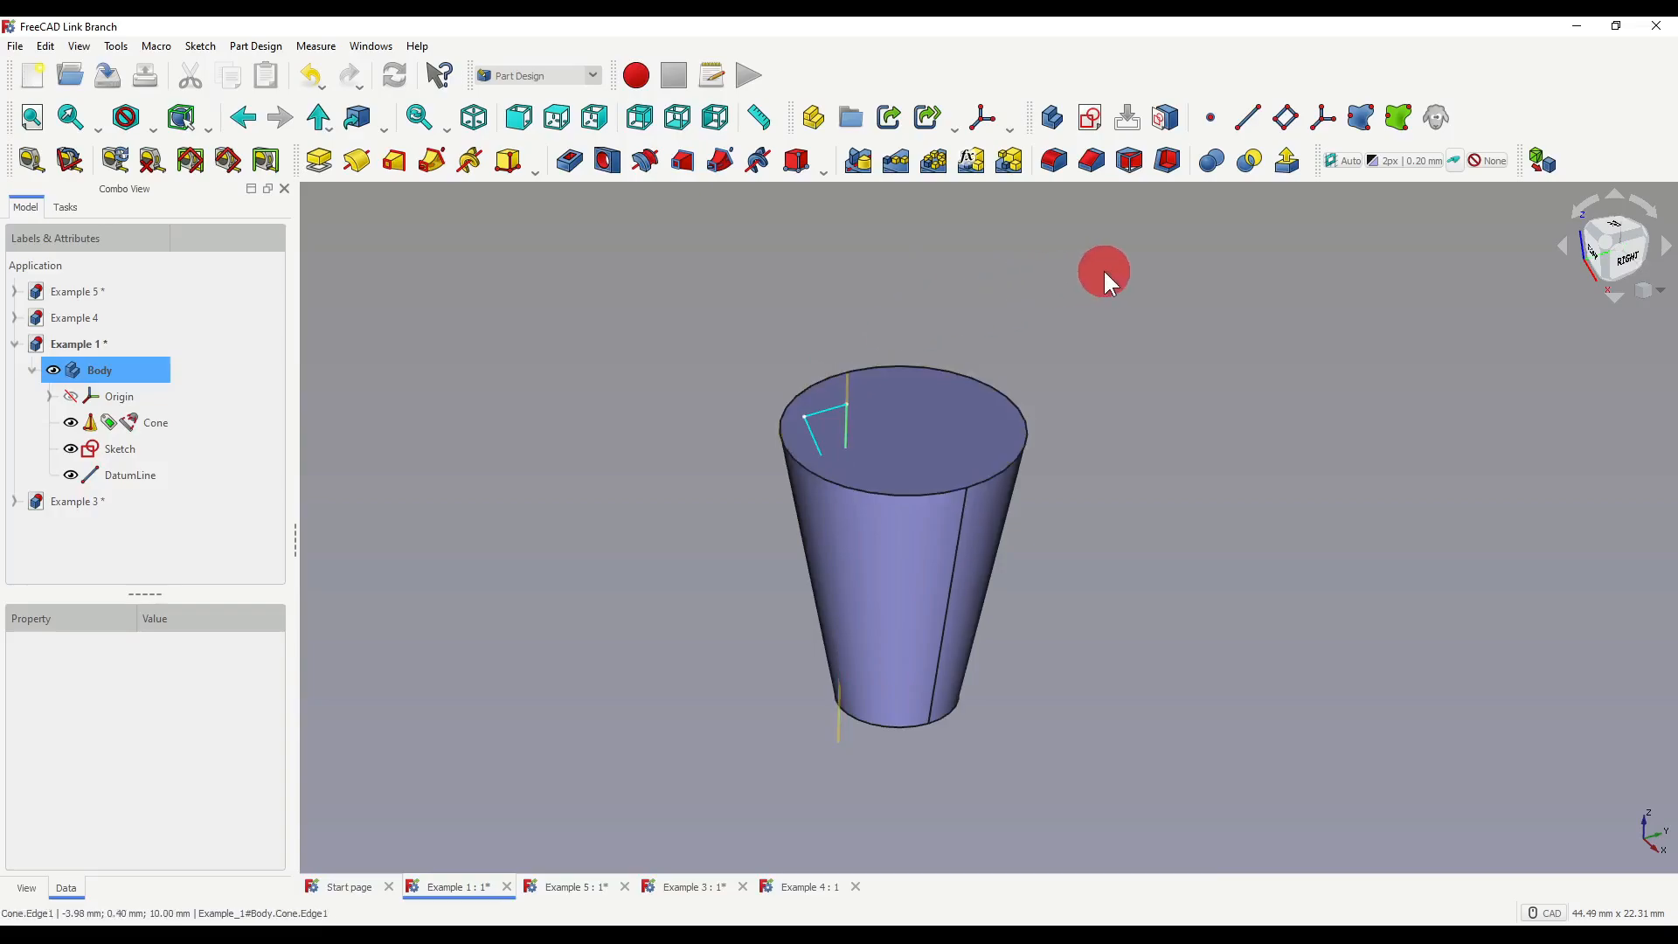
# - Revolve the sketch using the DatumLine picked from the model as its reference axis
pyautogui.click(121, 450)
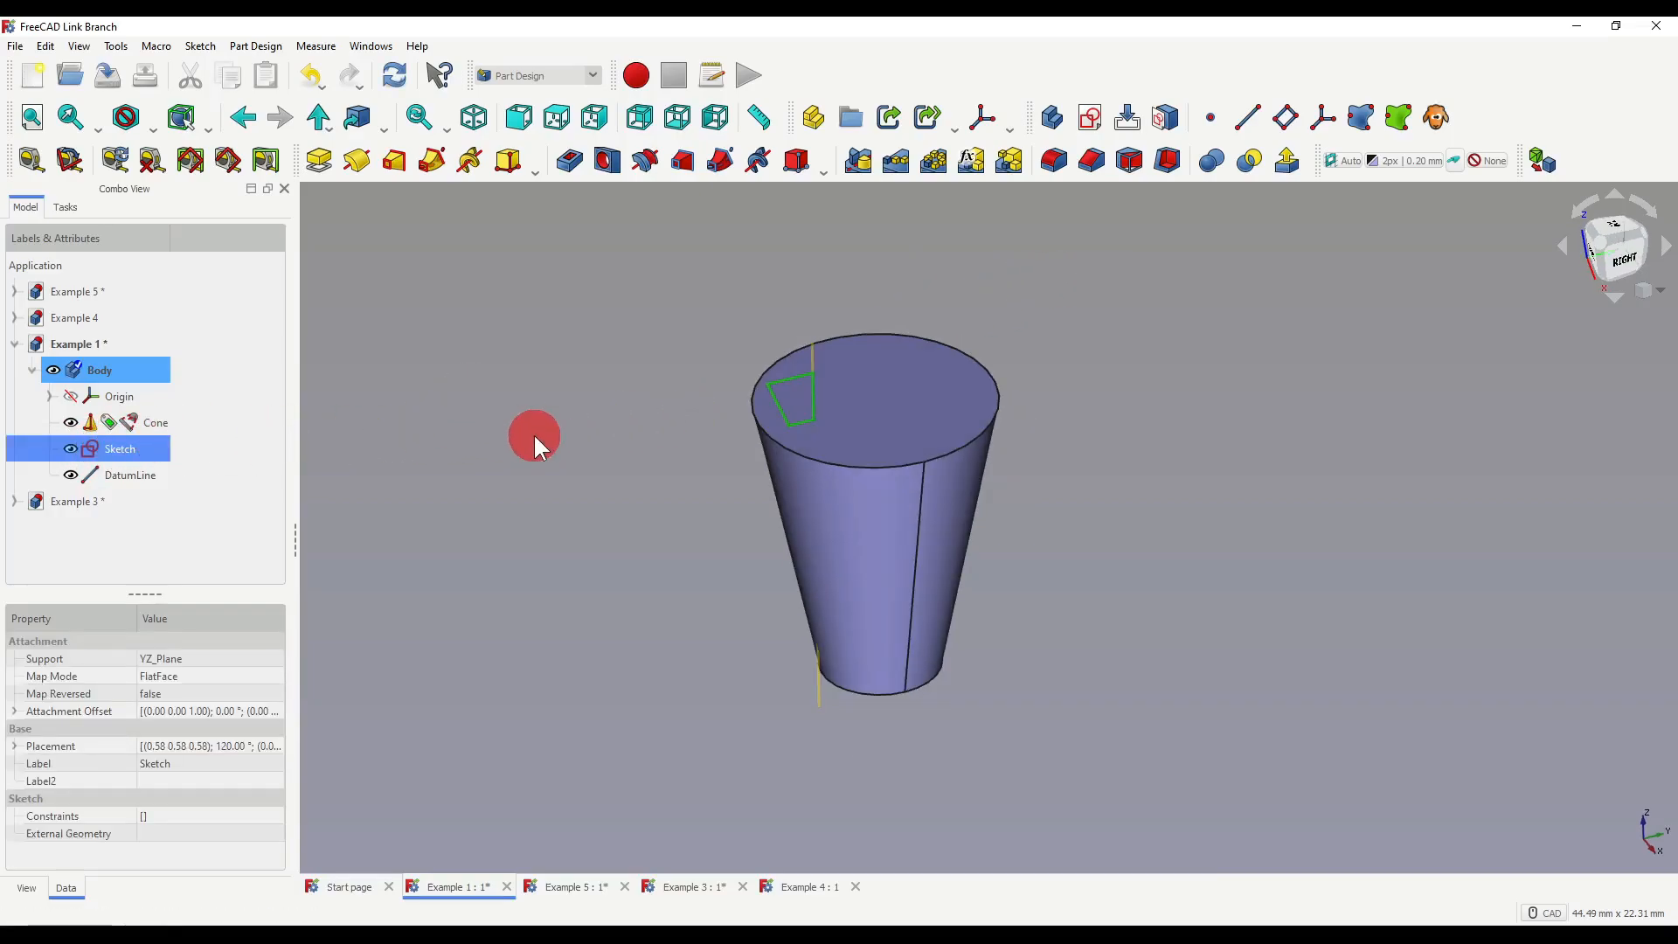
pyautogui.click(357, 161)
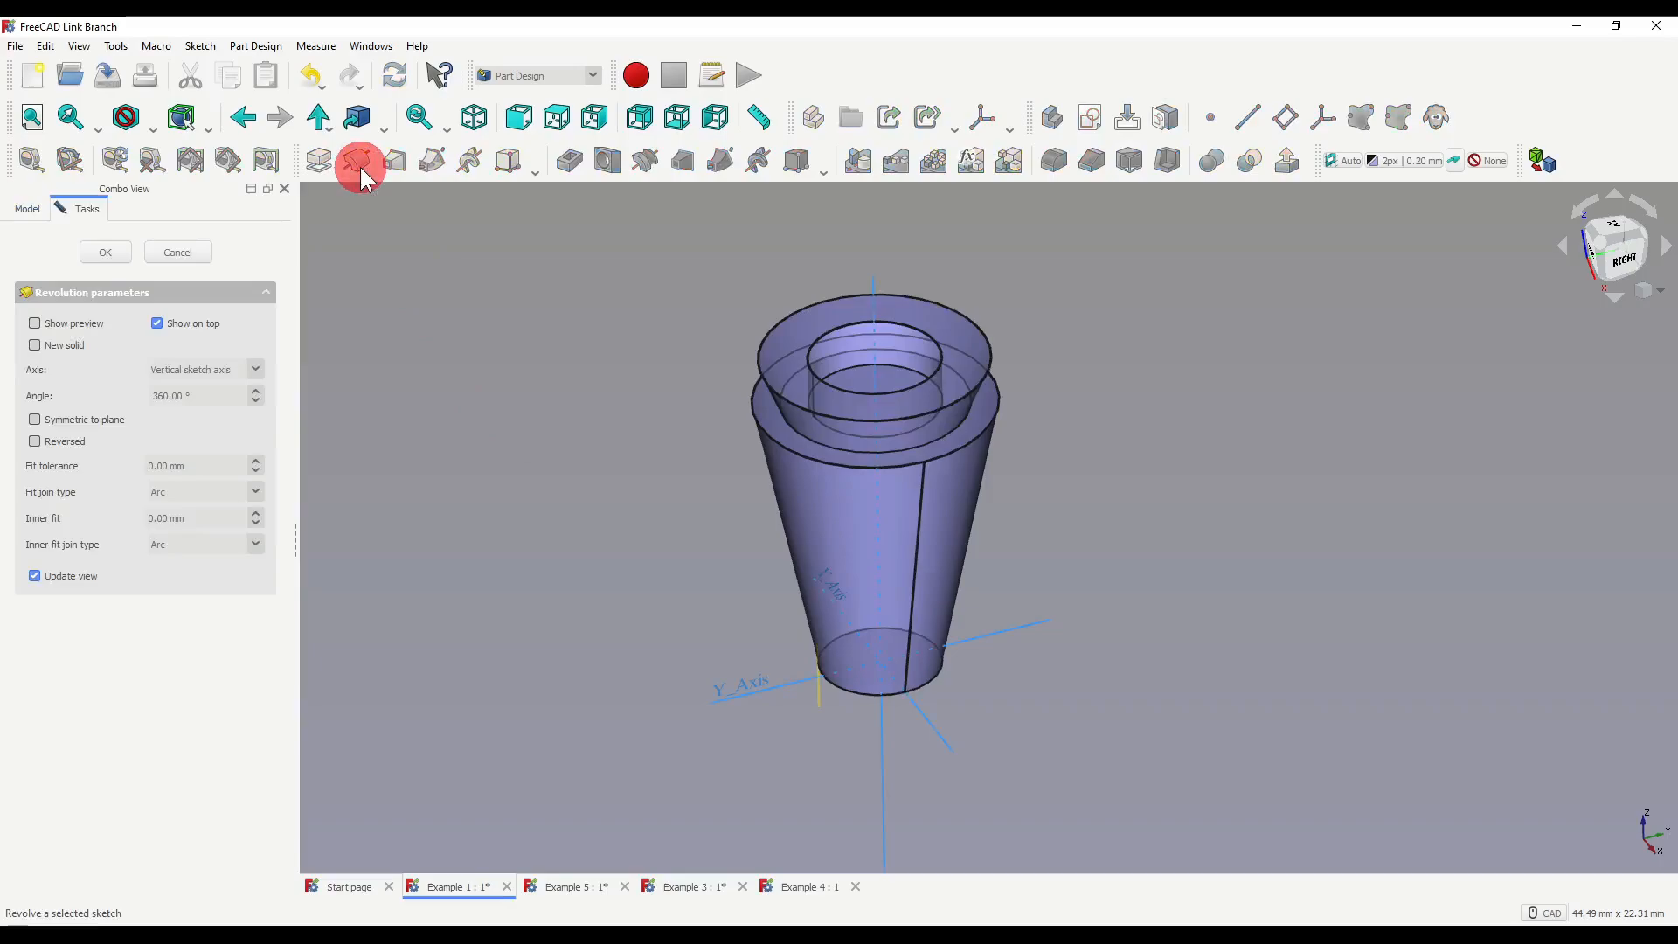
pyautogui.moveTo(369, 332)
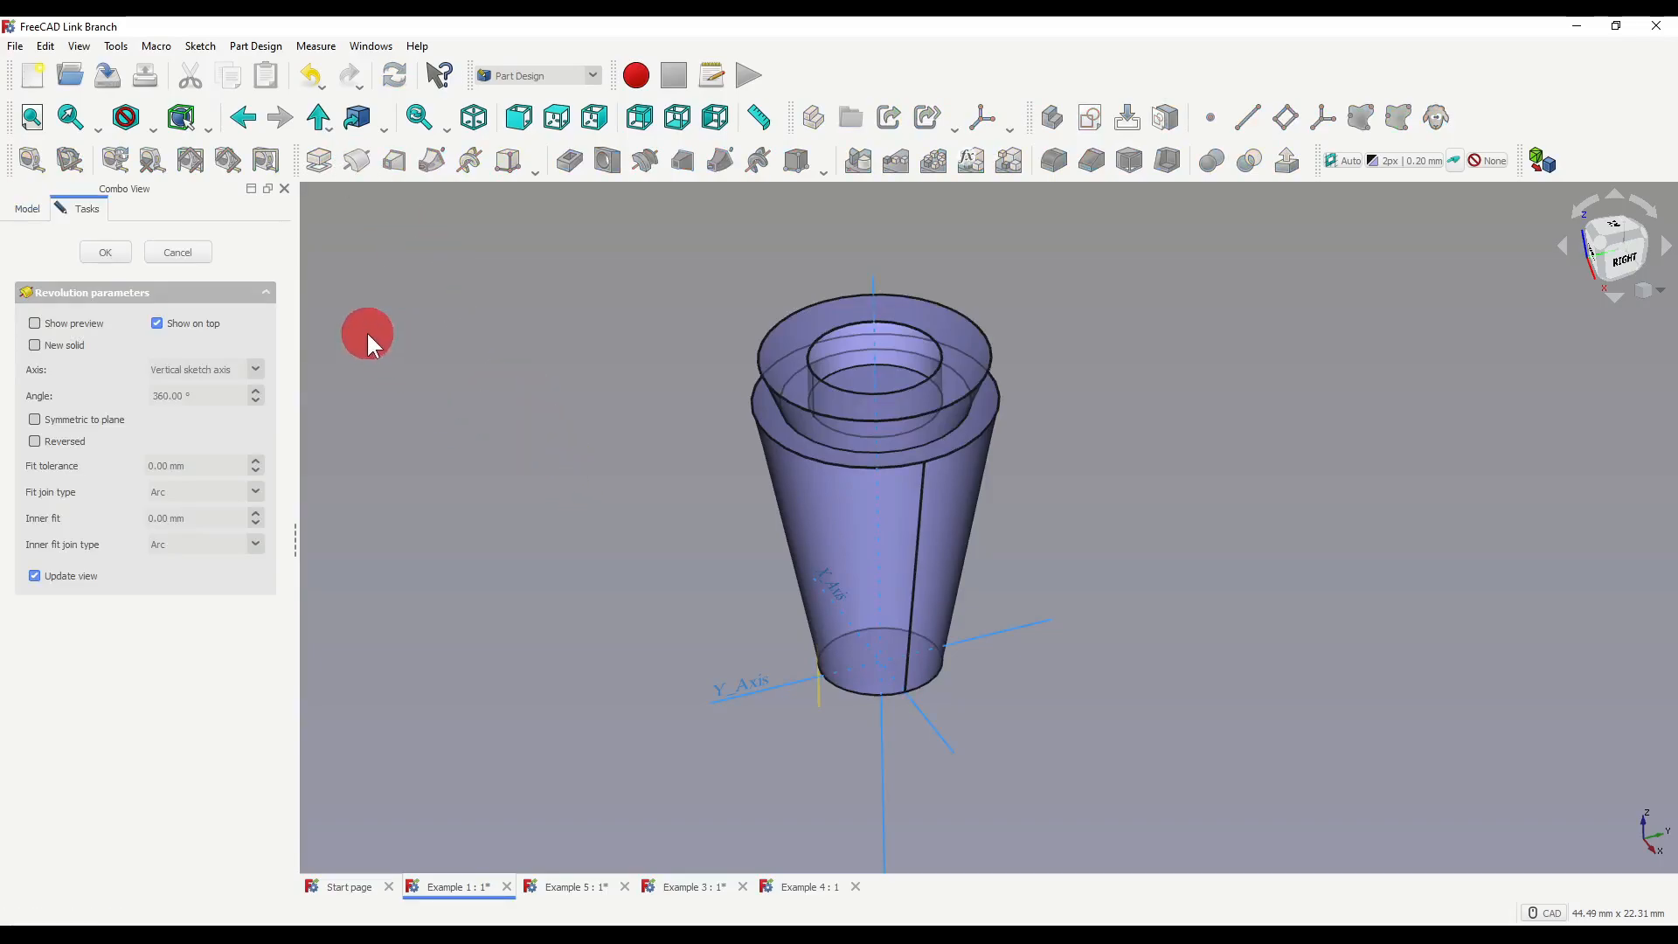
pyautogui.moveTo(246, 622)
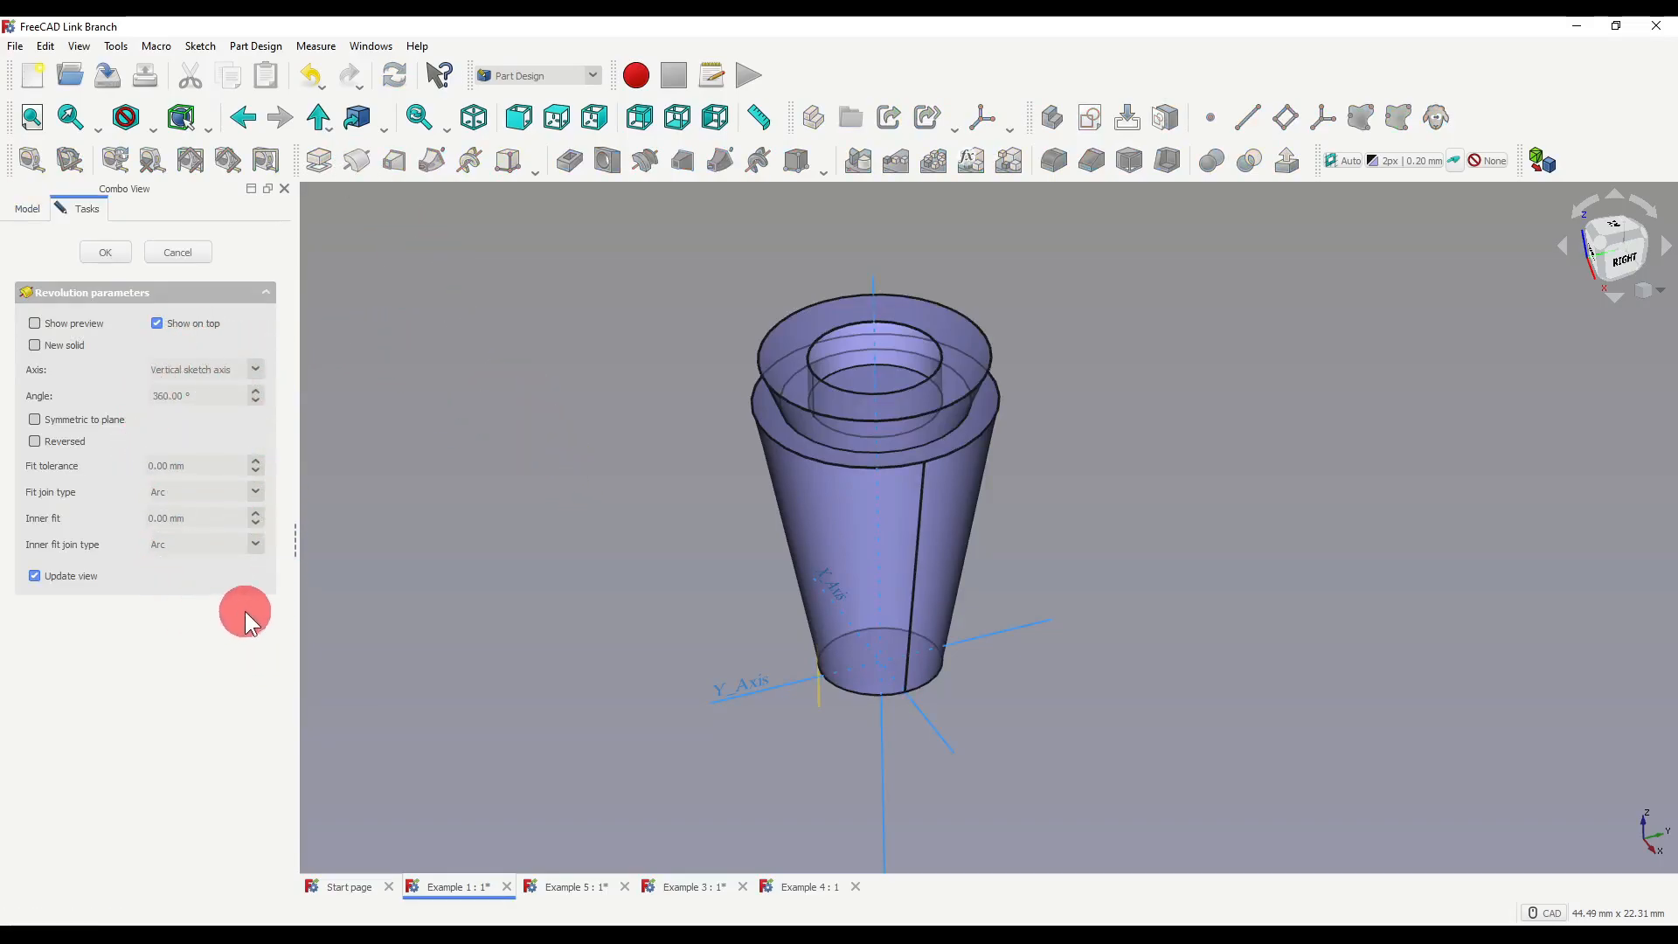
pyautogui.click(255, 369)
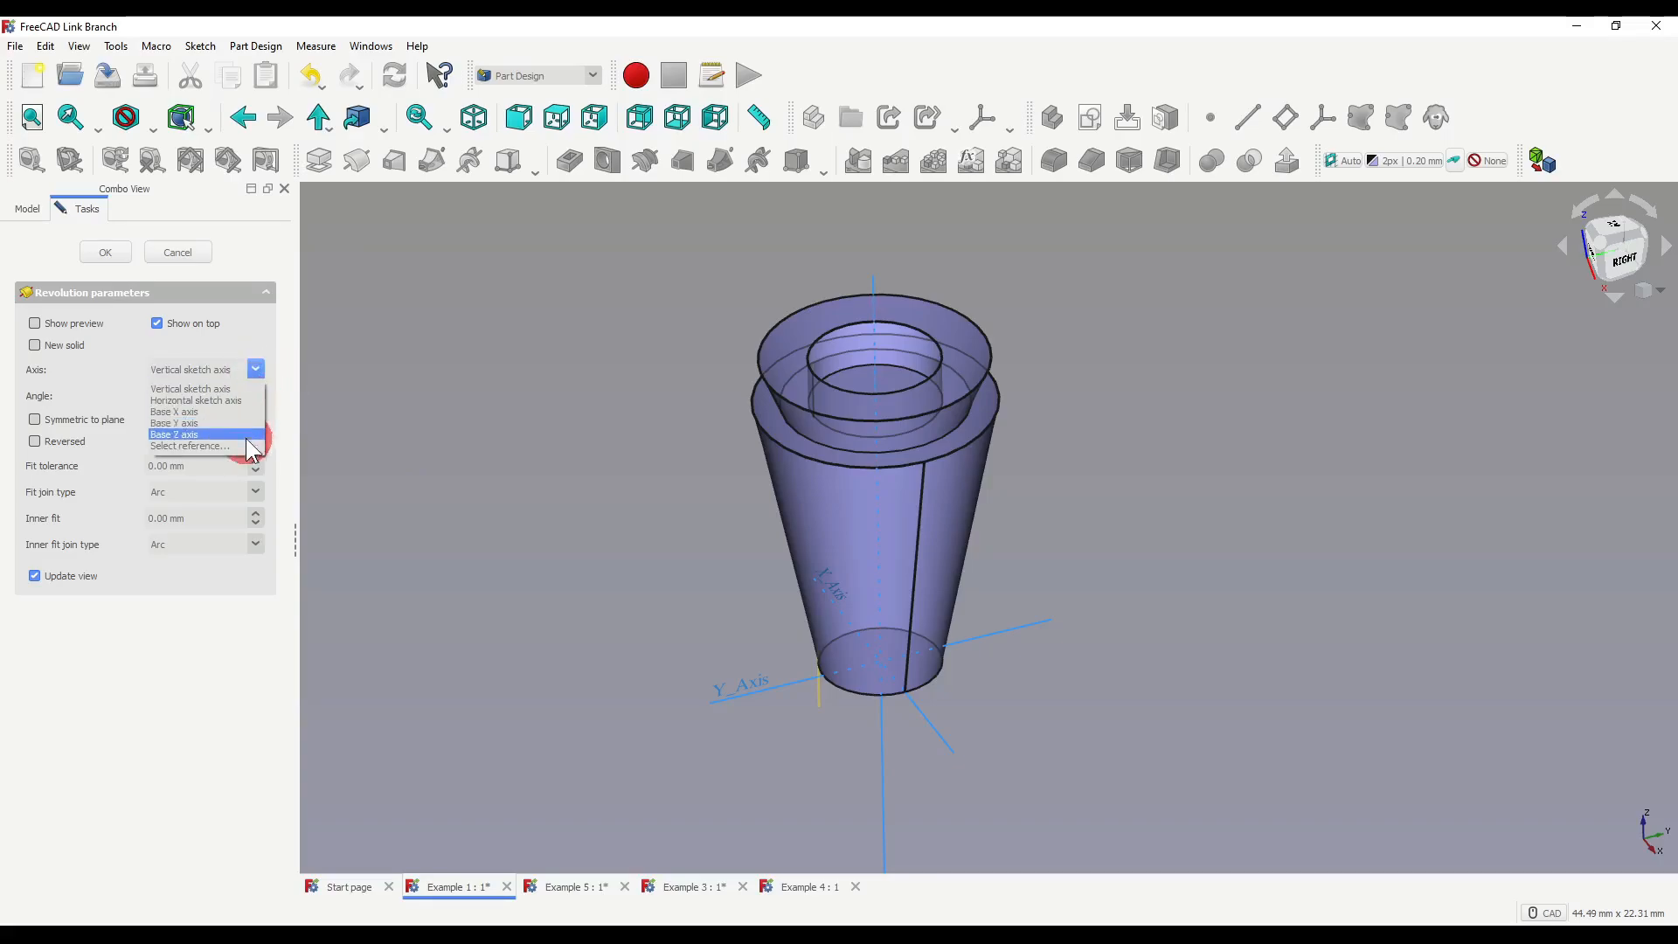
pyautogui.click(189, 446)
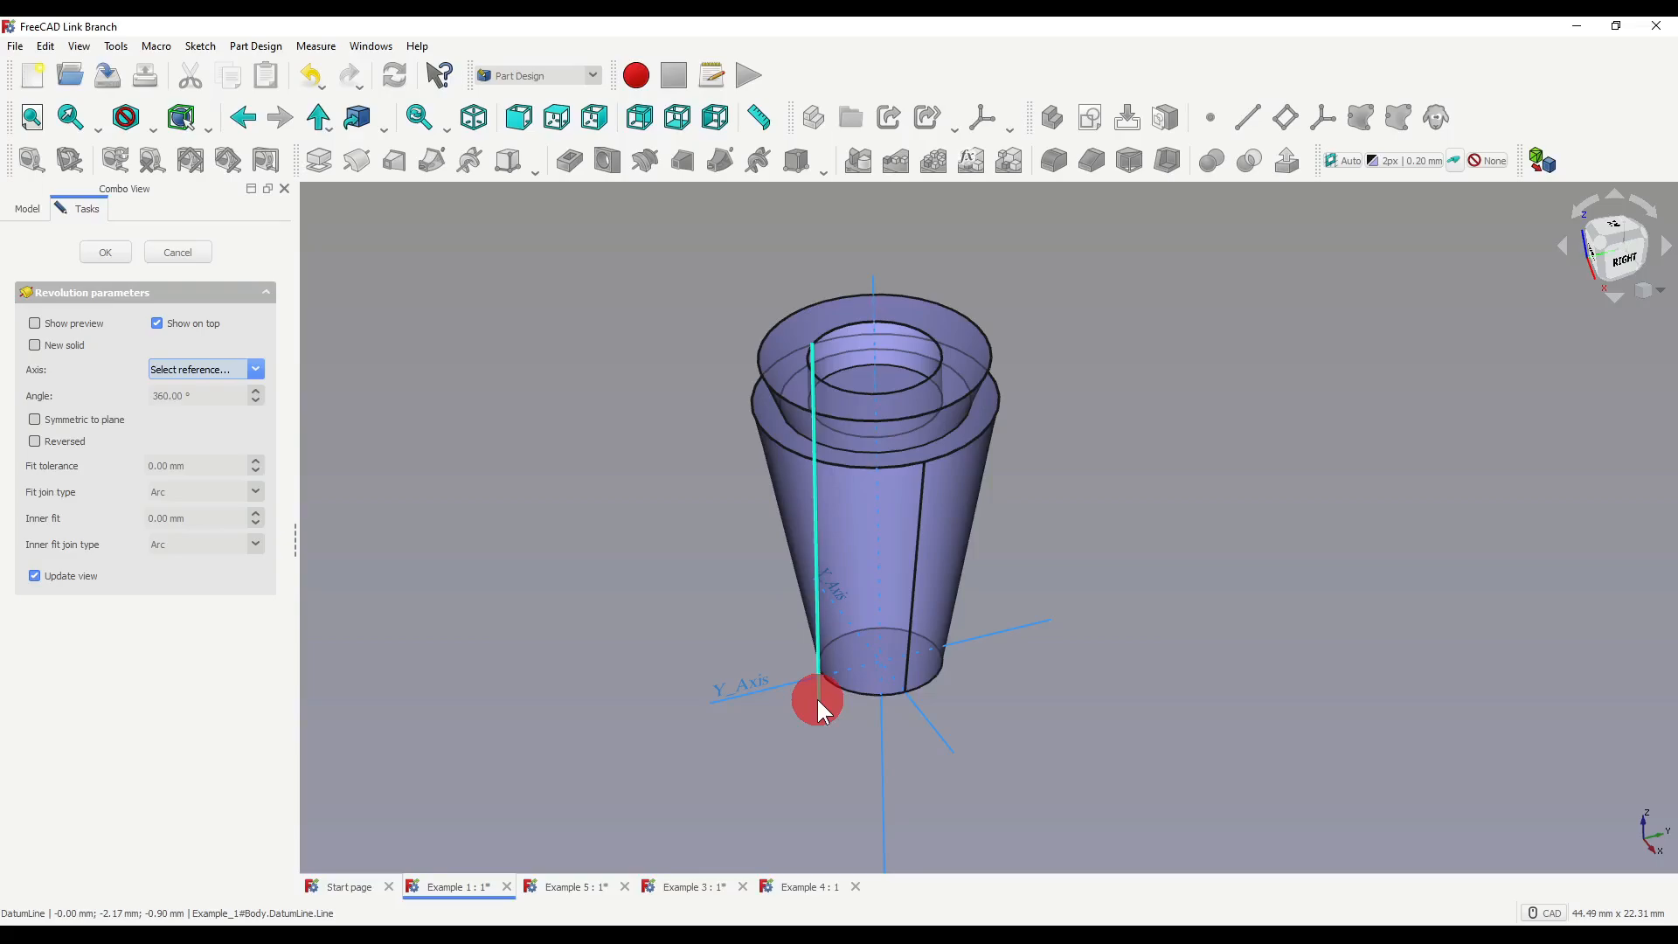
pyautogui.click(816, 701)
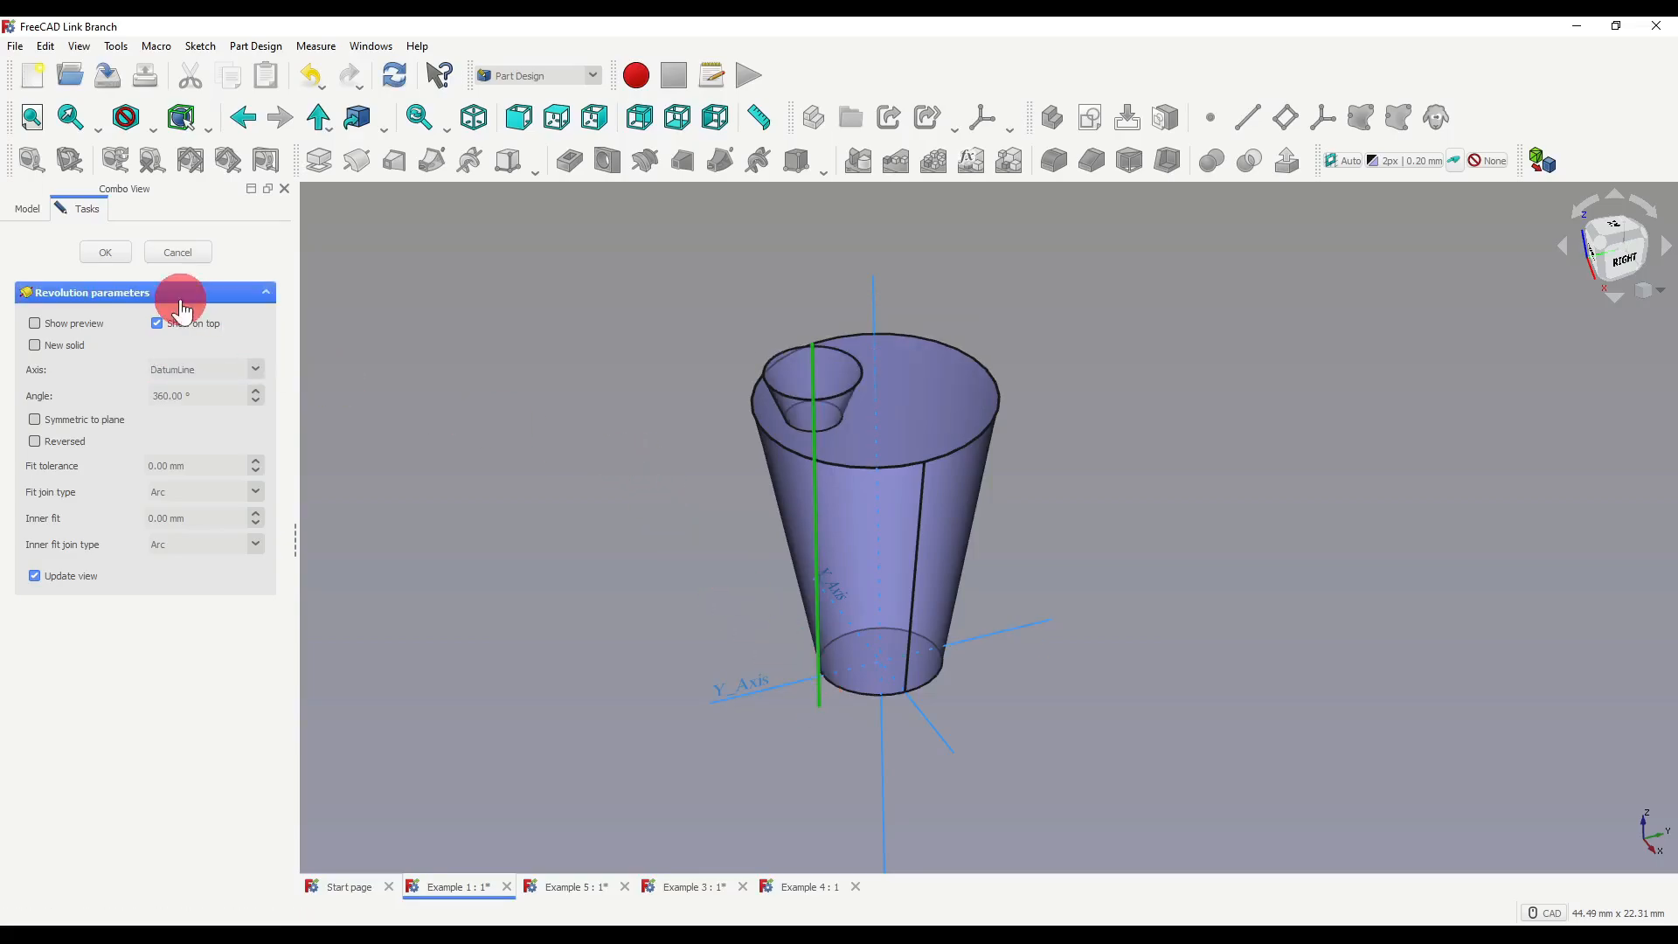
pyautogui.click(104, 252)
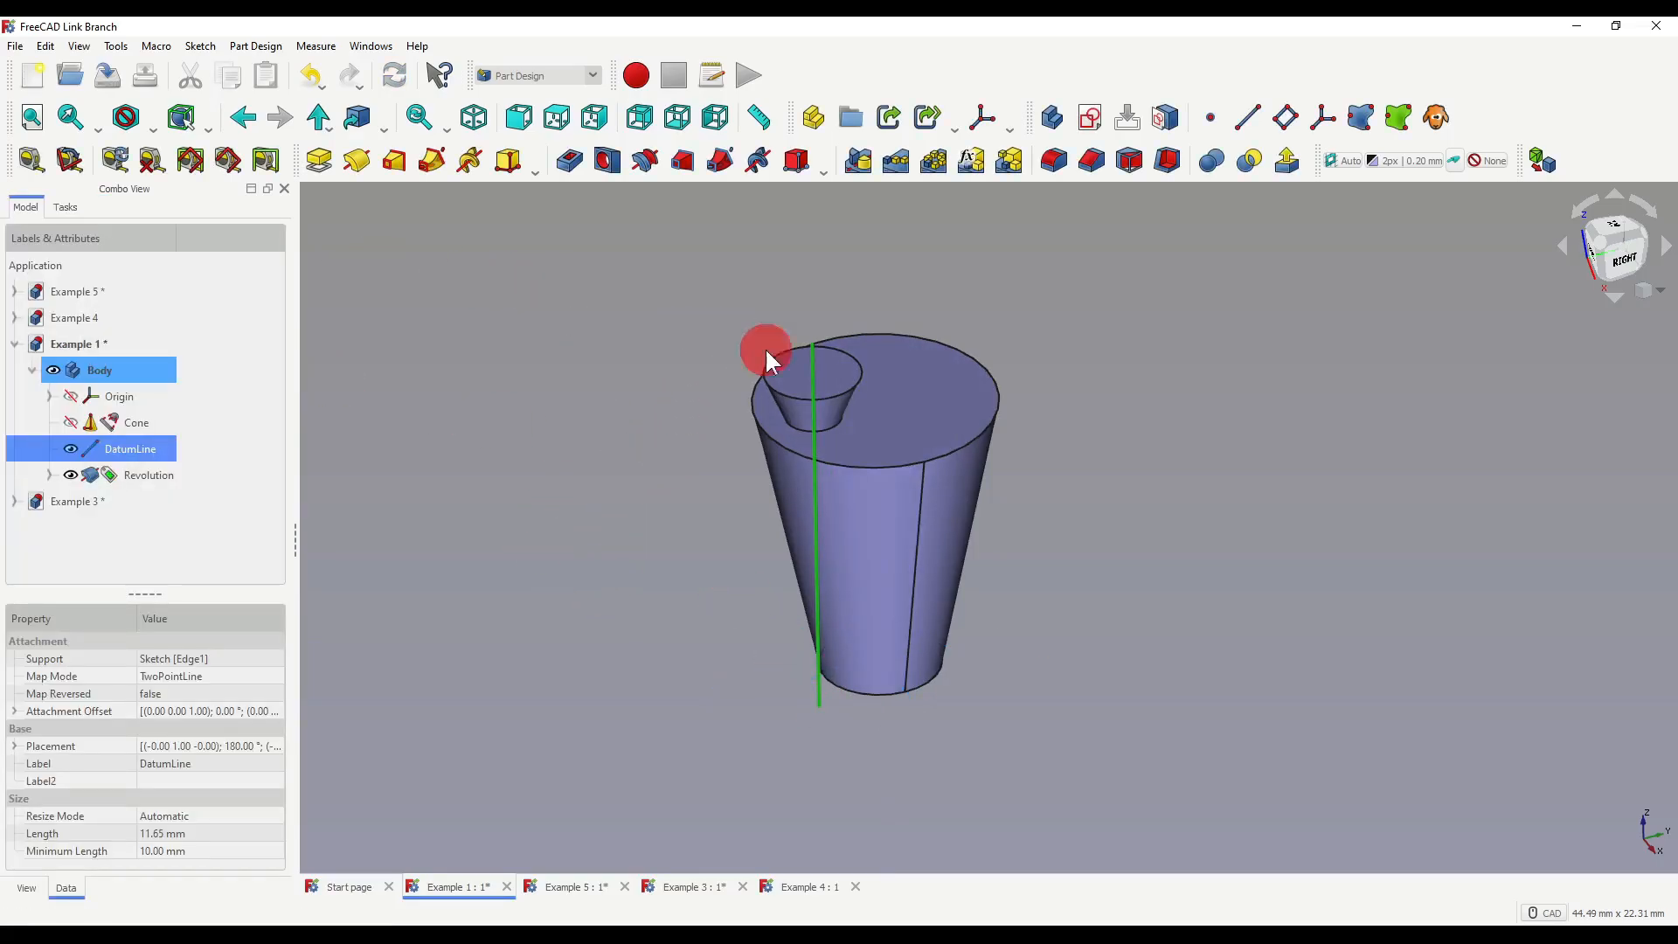
pyautogui.click(49, 476)
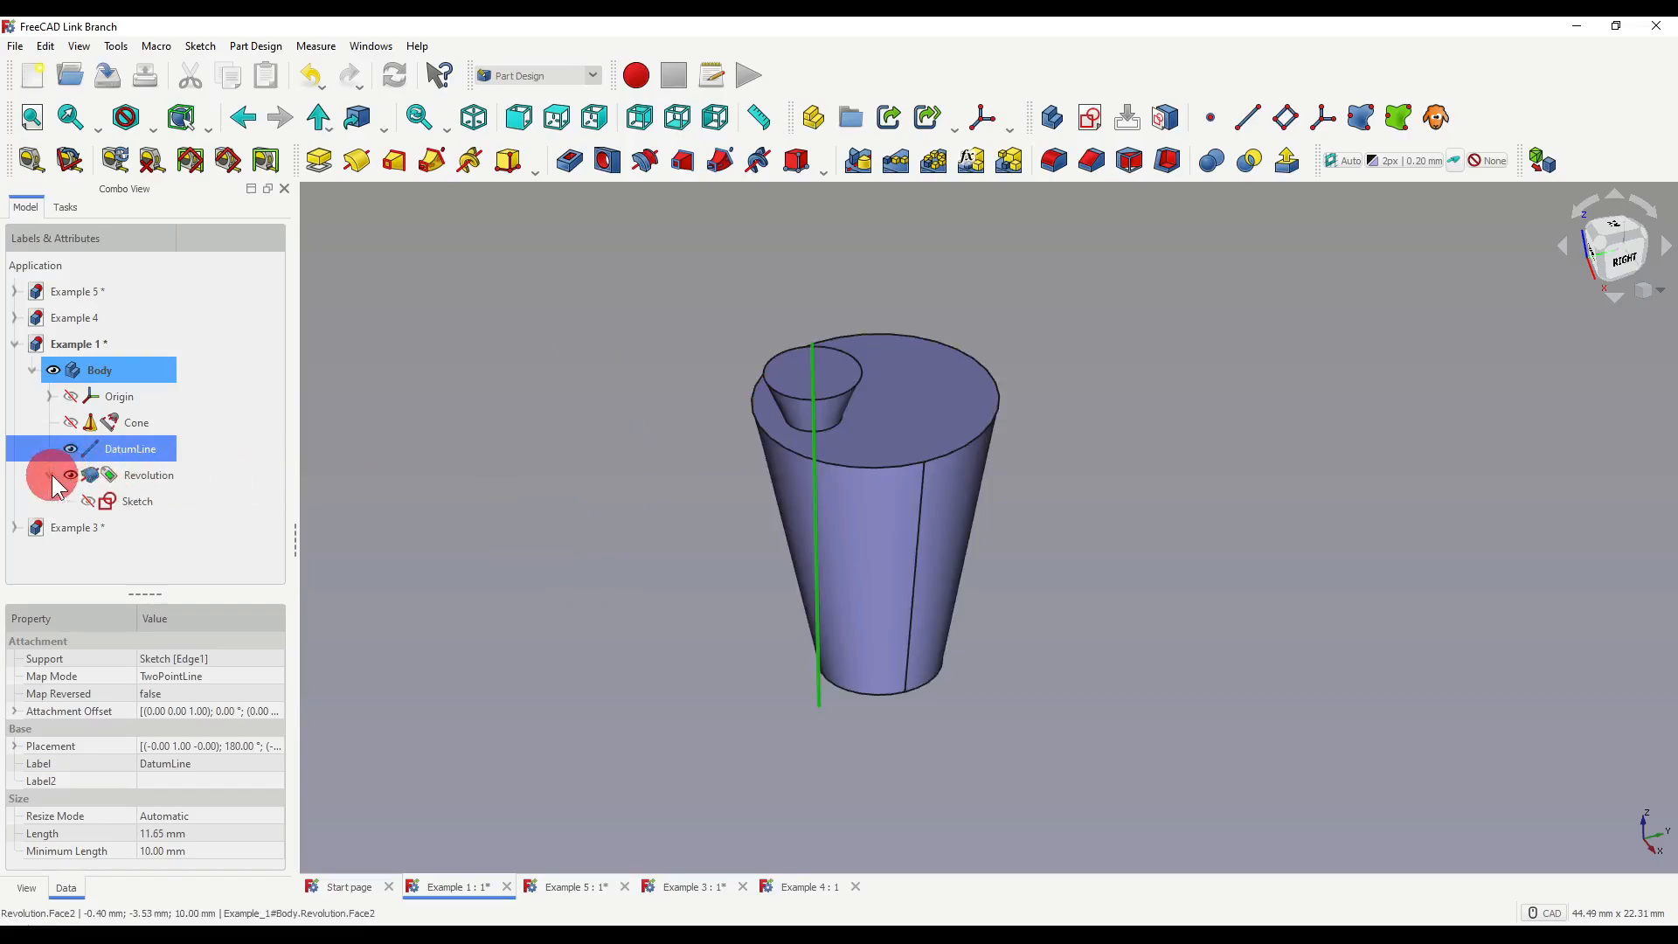
pyautogui.doubleClick(137, 502)
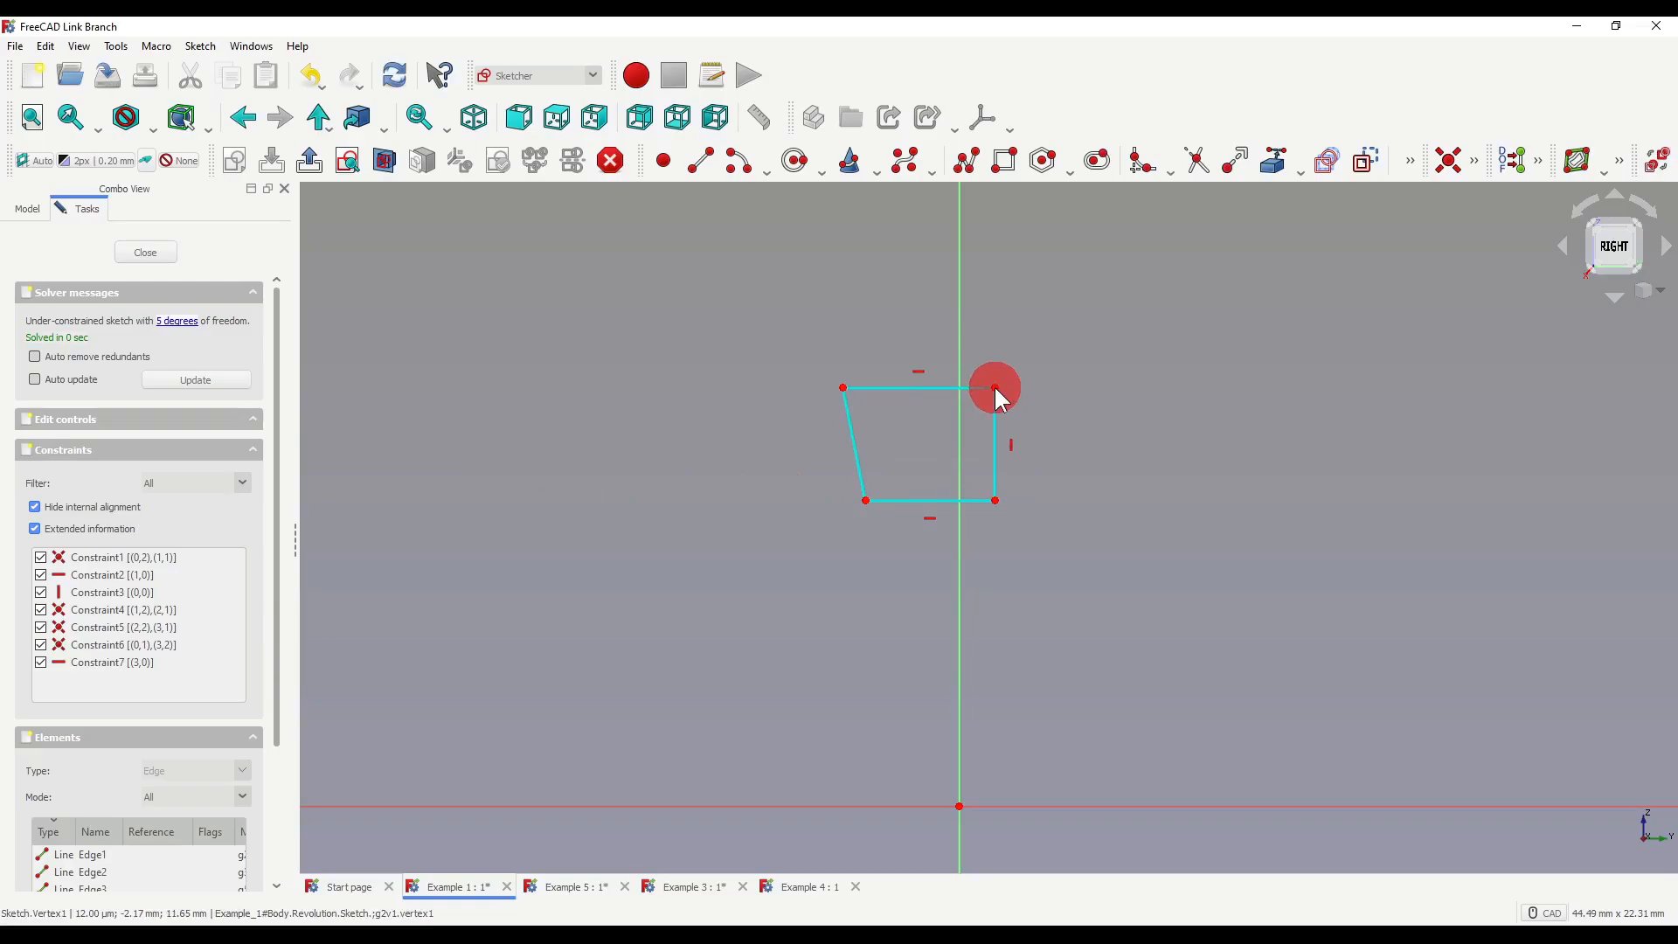
pyautogui.click(145, 252)
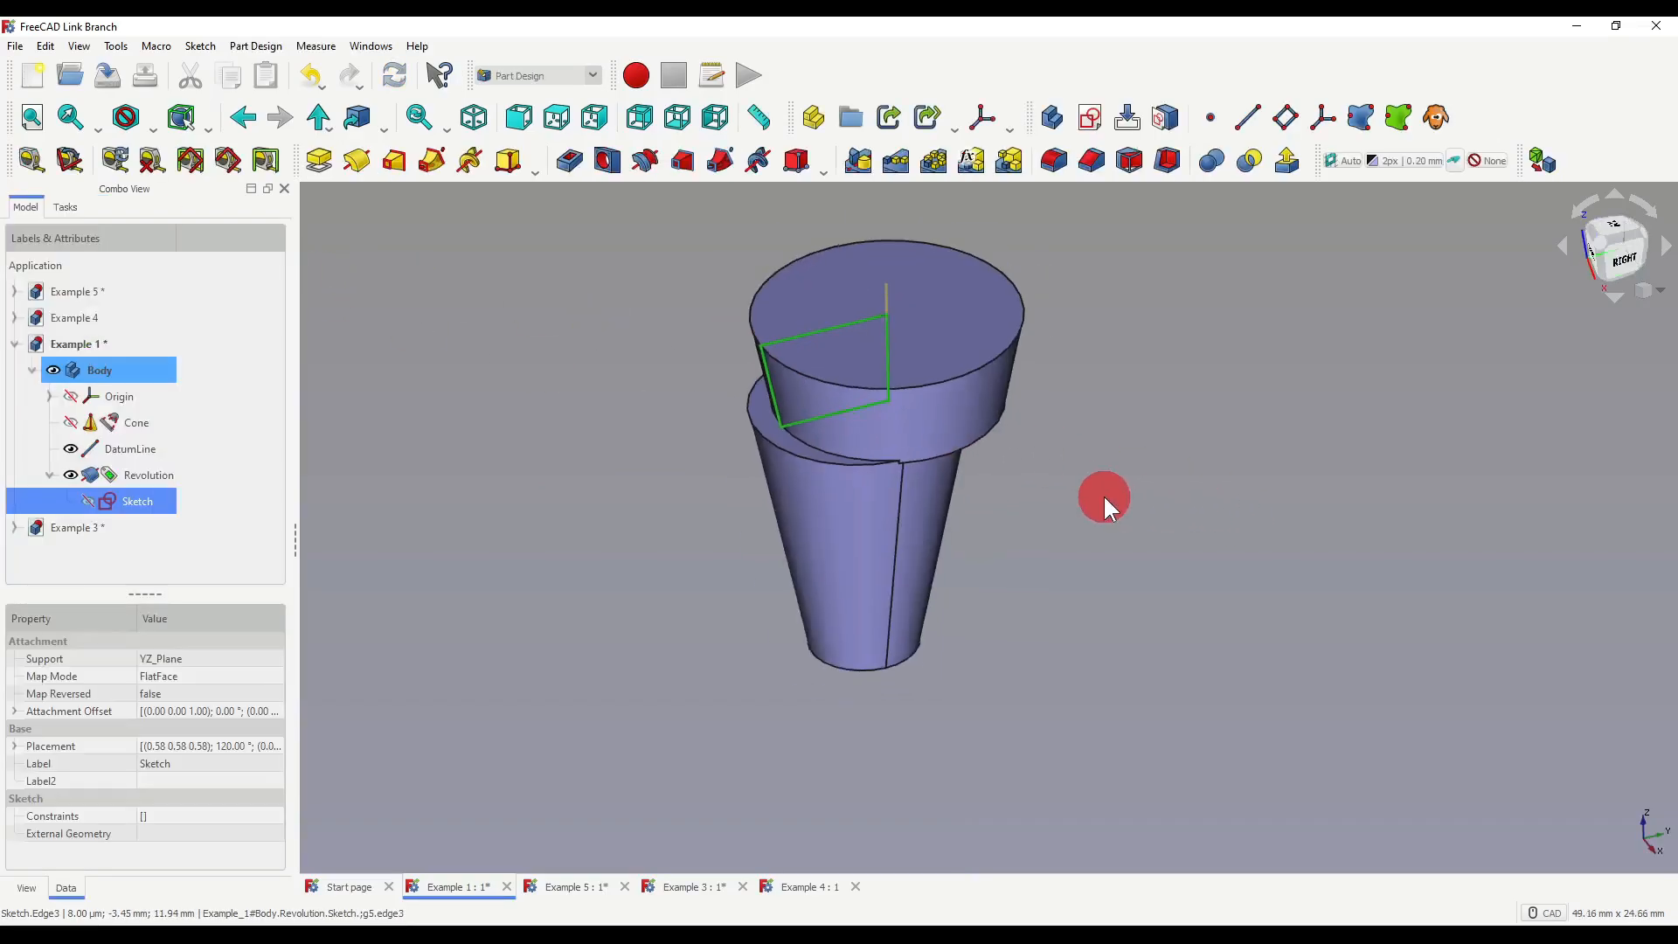
pyautogui.click(575, 887)
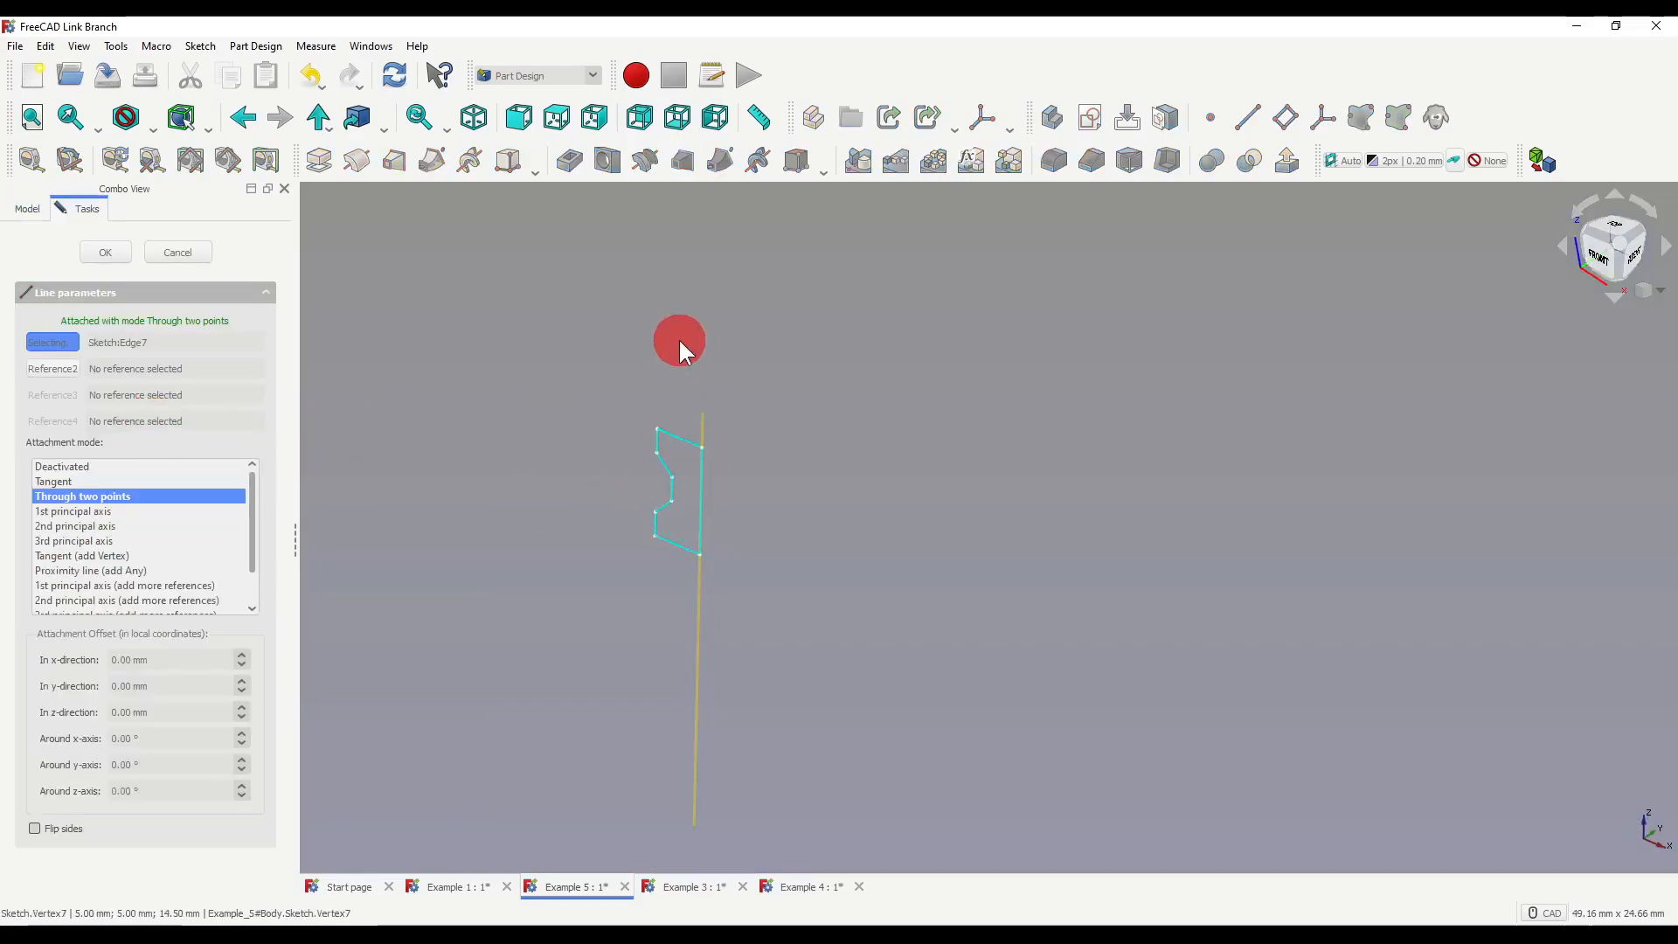
# - Confirm the datum line on the peg sketch and offset DatumPlane -10 mm in z-direction
pyautogui.click(103, 251)
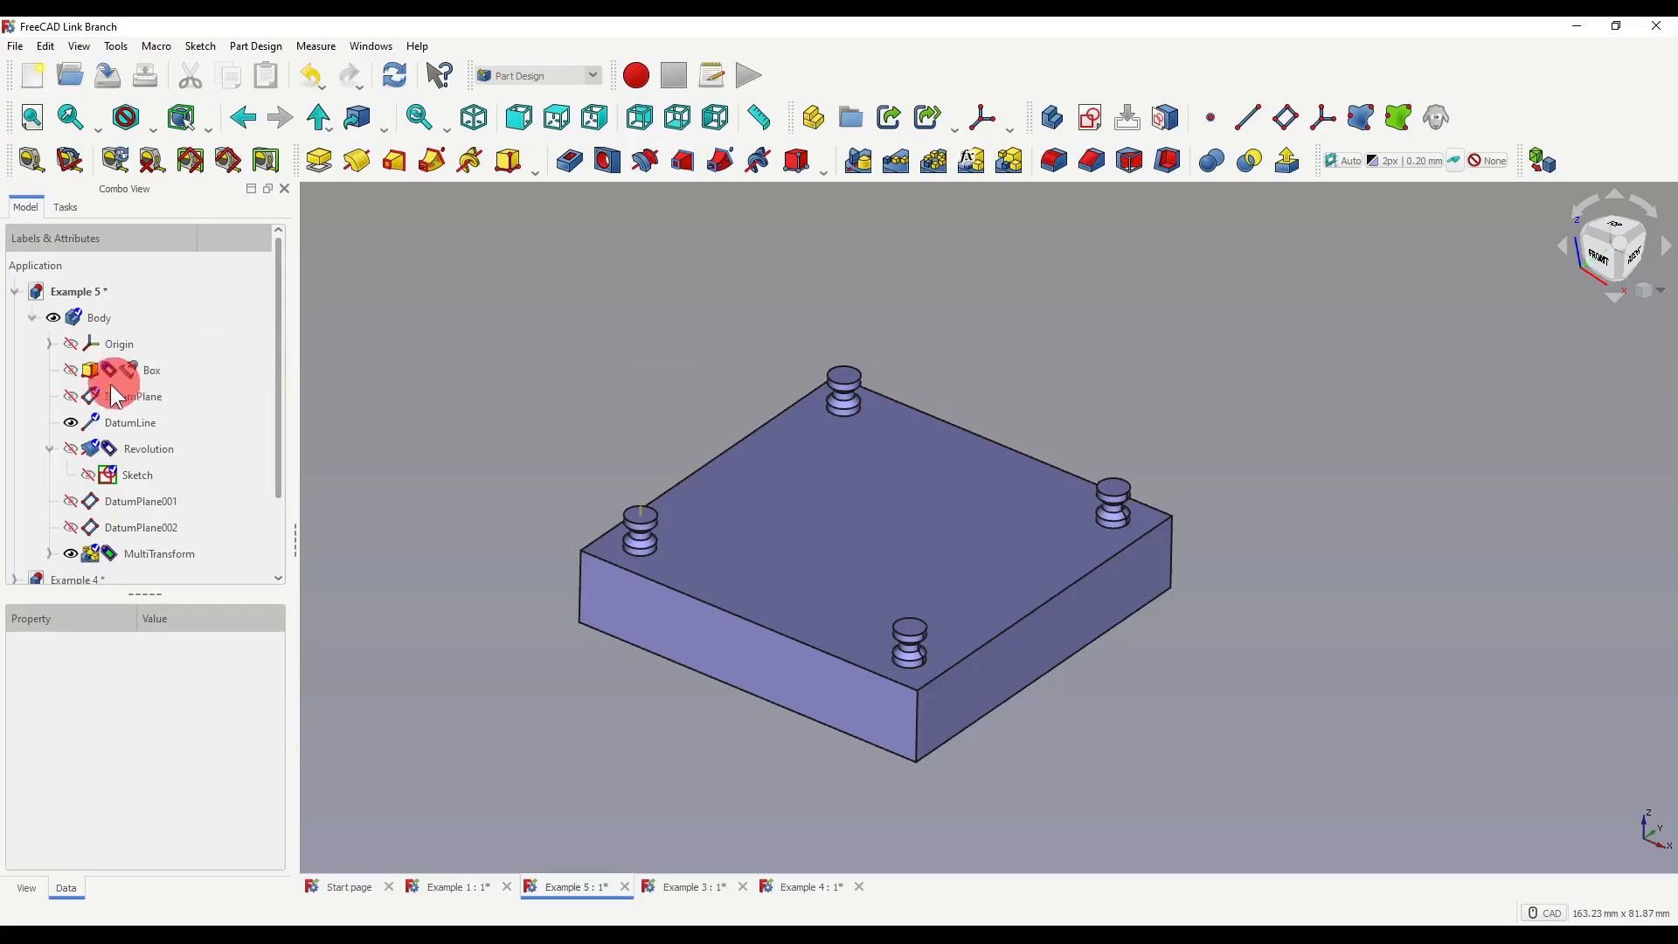
pyautogui.doubleClick(140, 397)
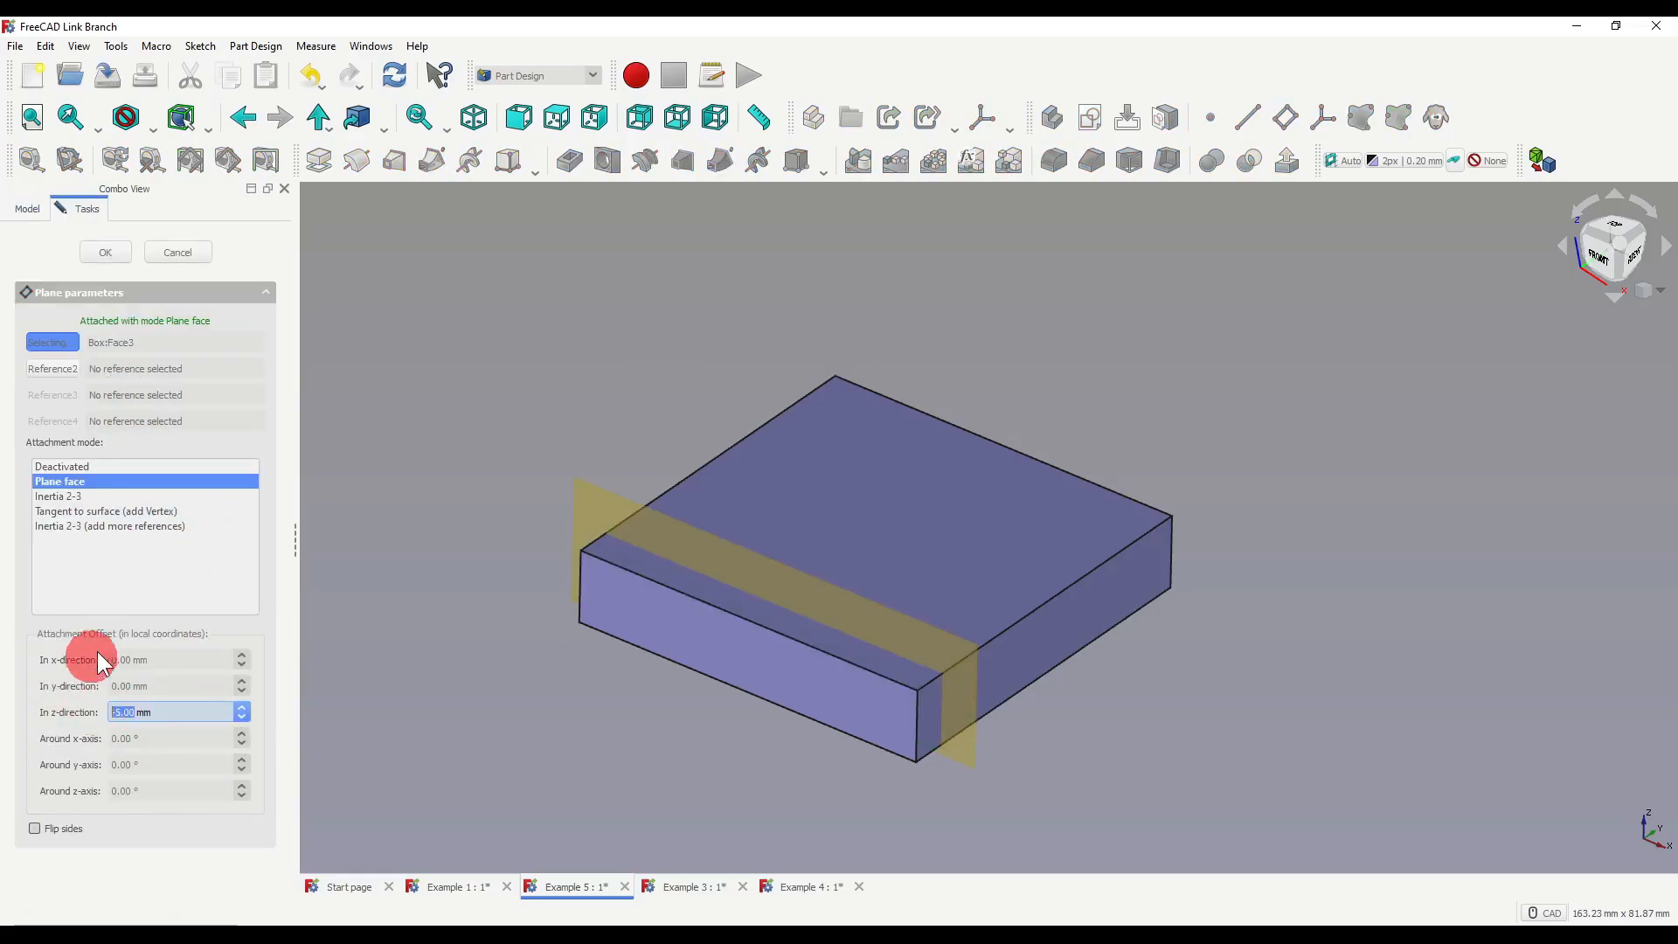
pyautogui.write('-10')
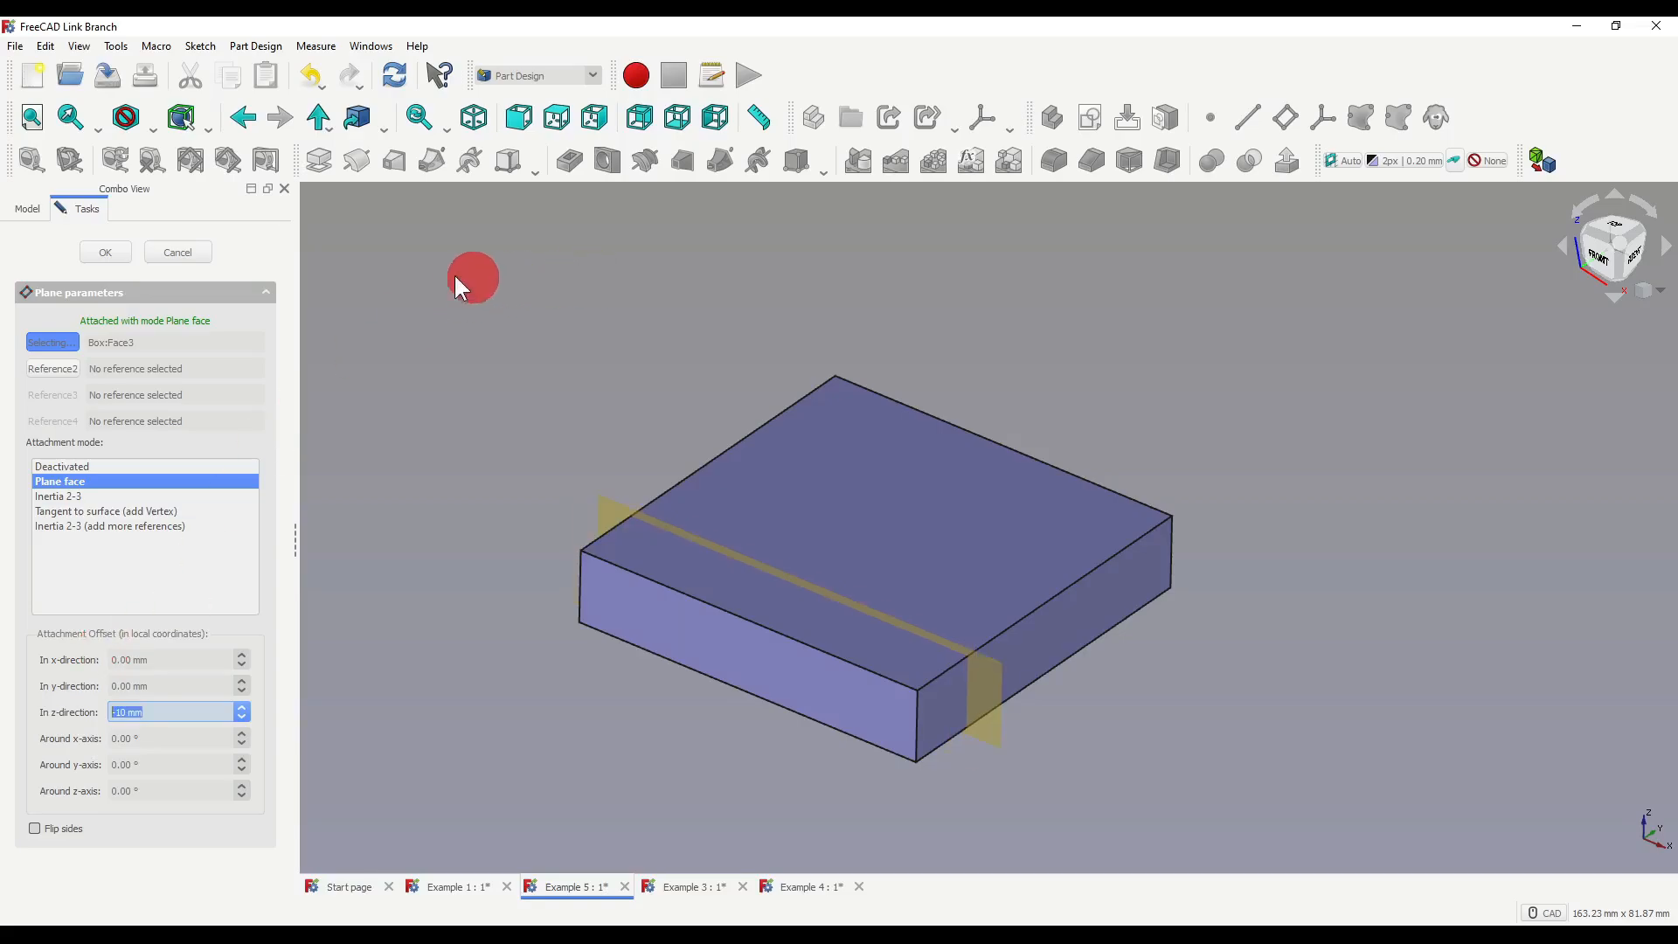
pyautogui.click(103, 252)
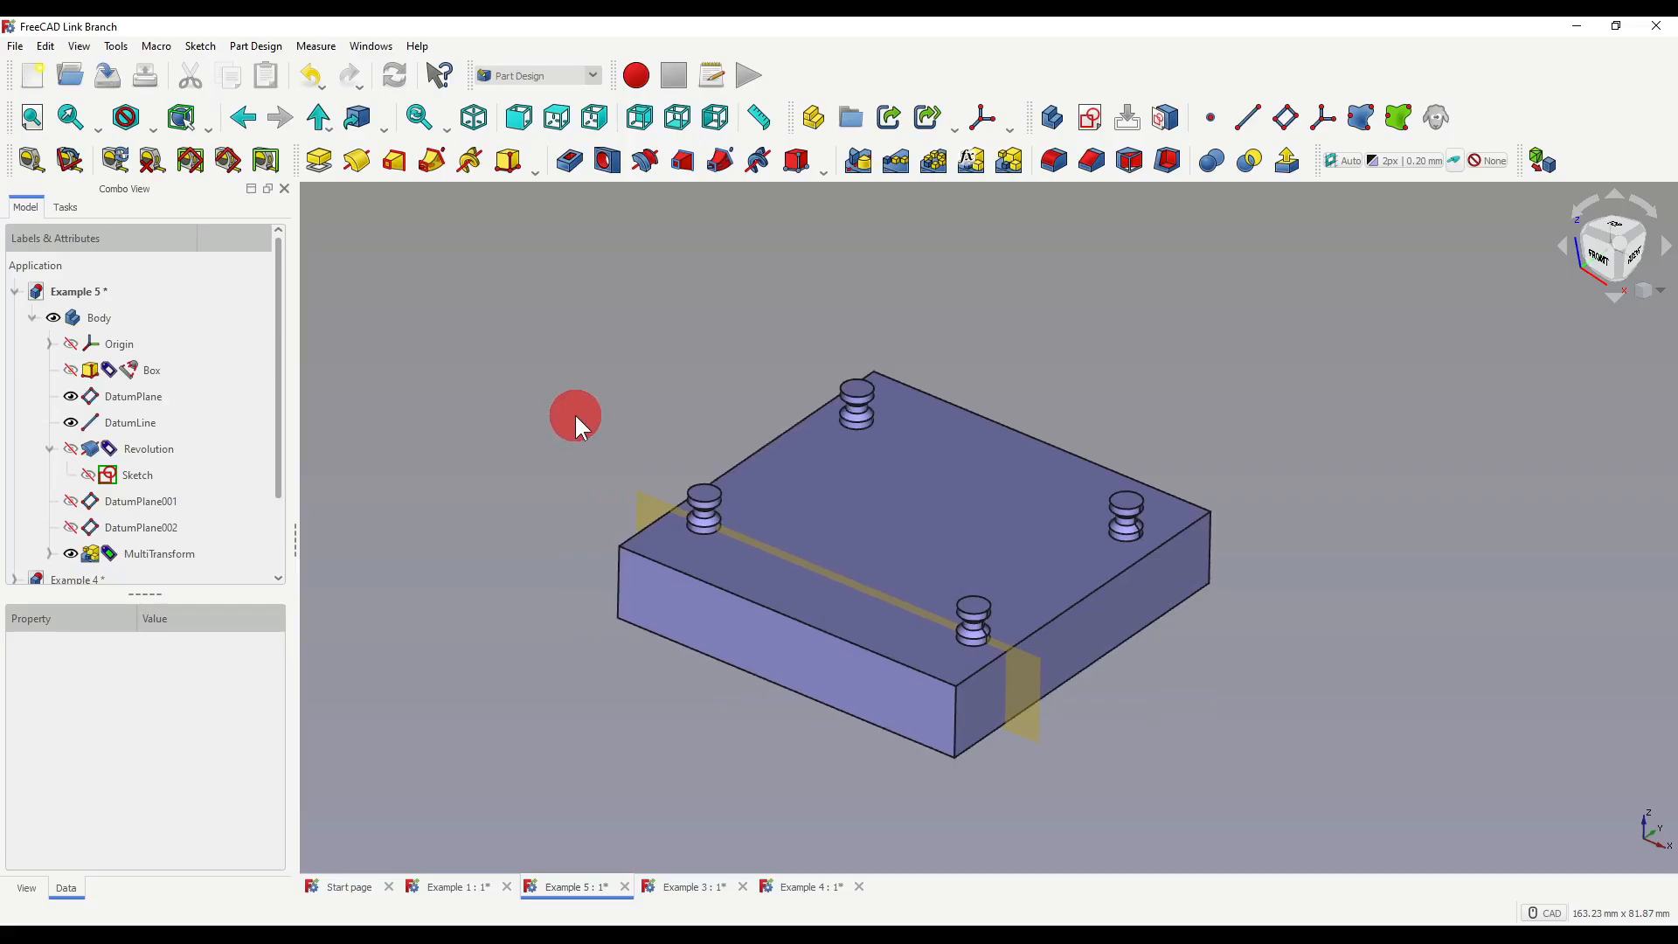
# - Select the DatumLine to inspect it, then clear the selection
pyautogui.click(129, 422)
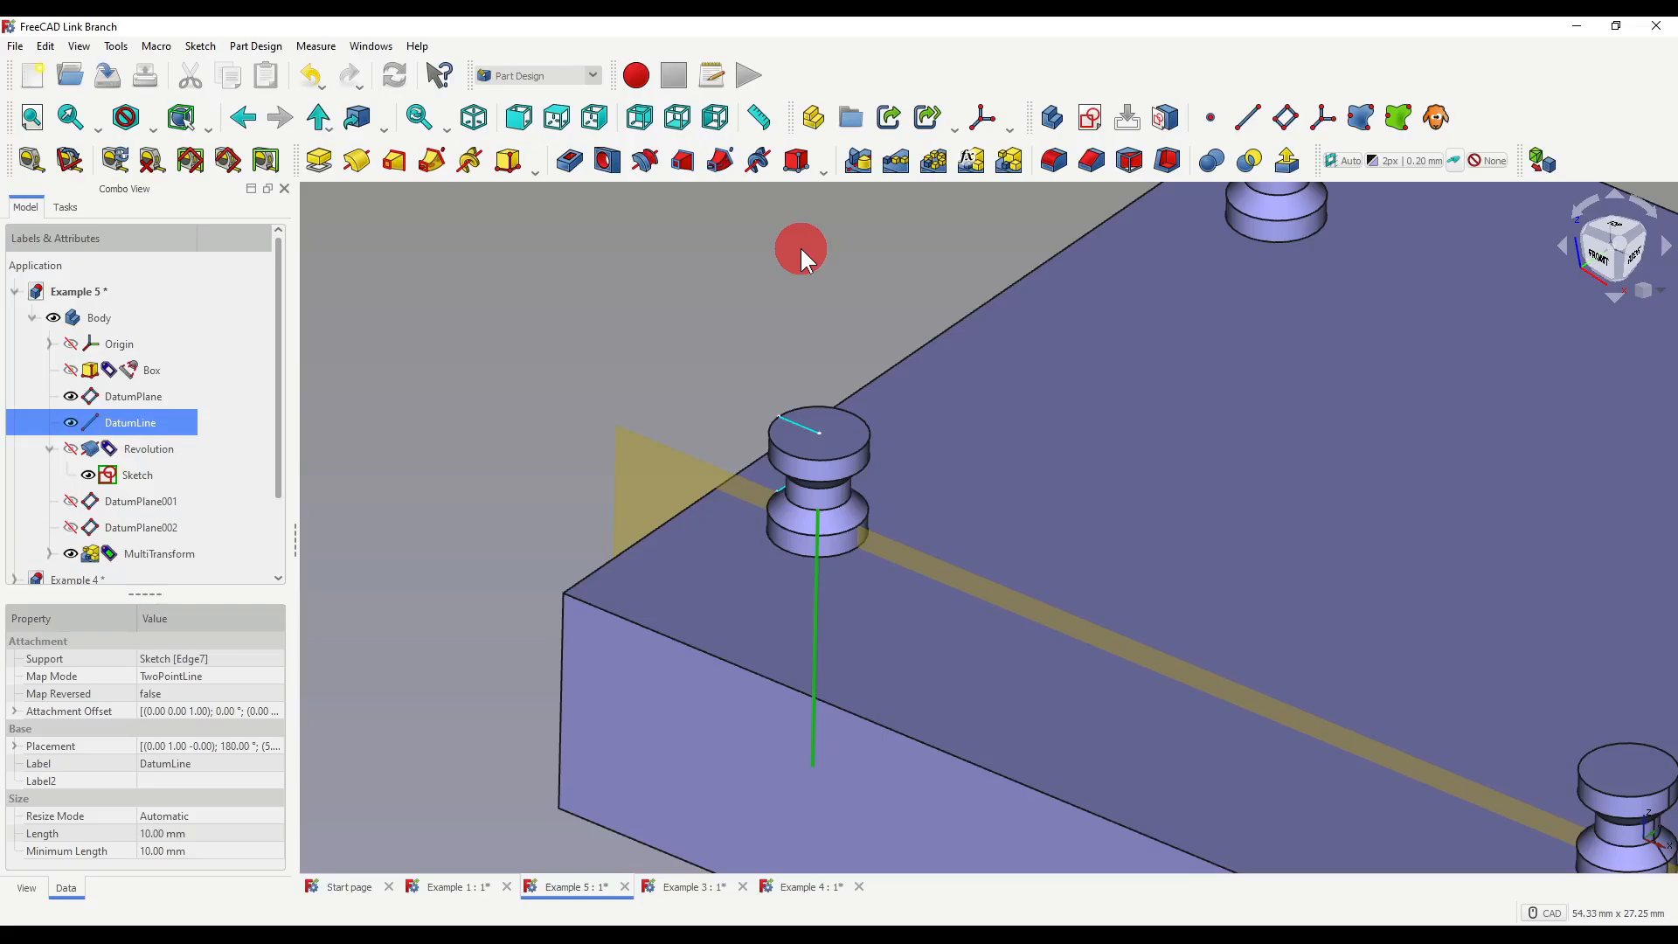
pyautogui.click(694, 886)
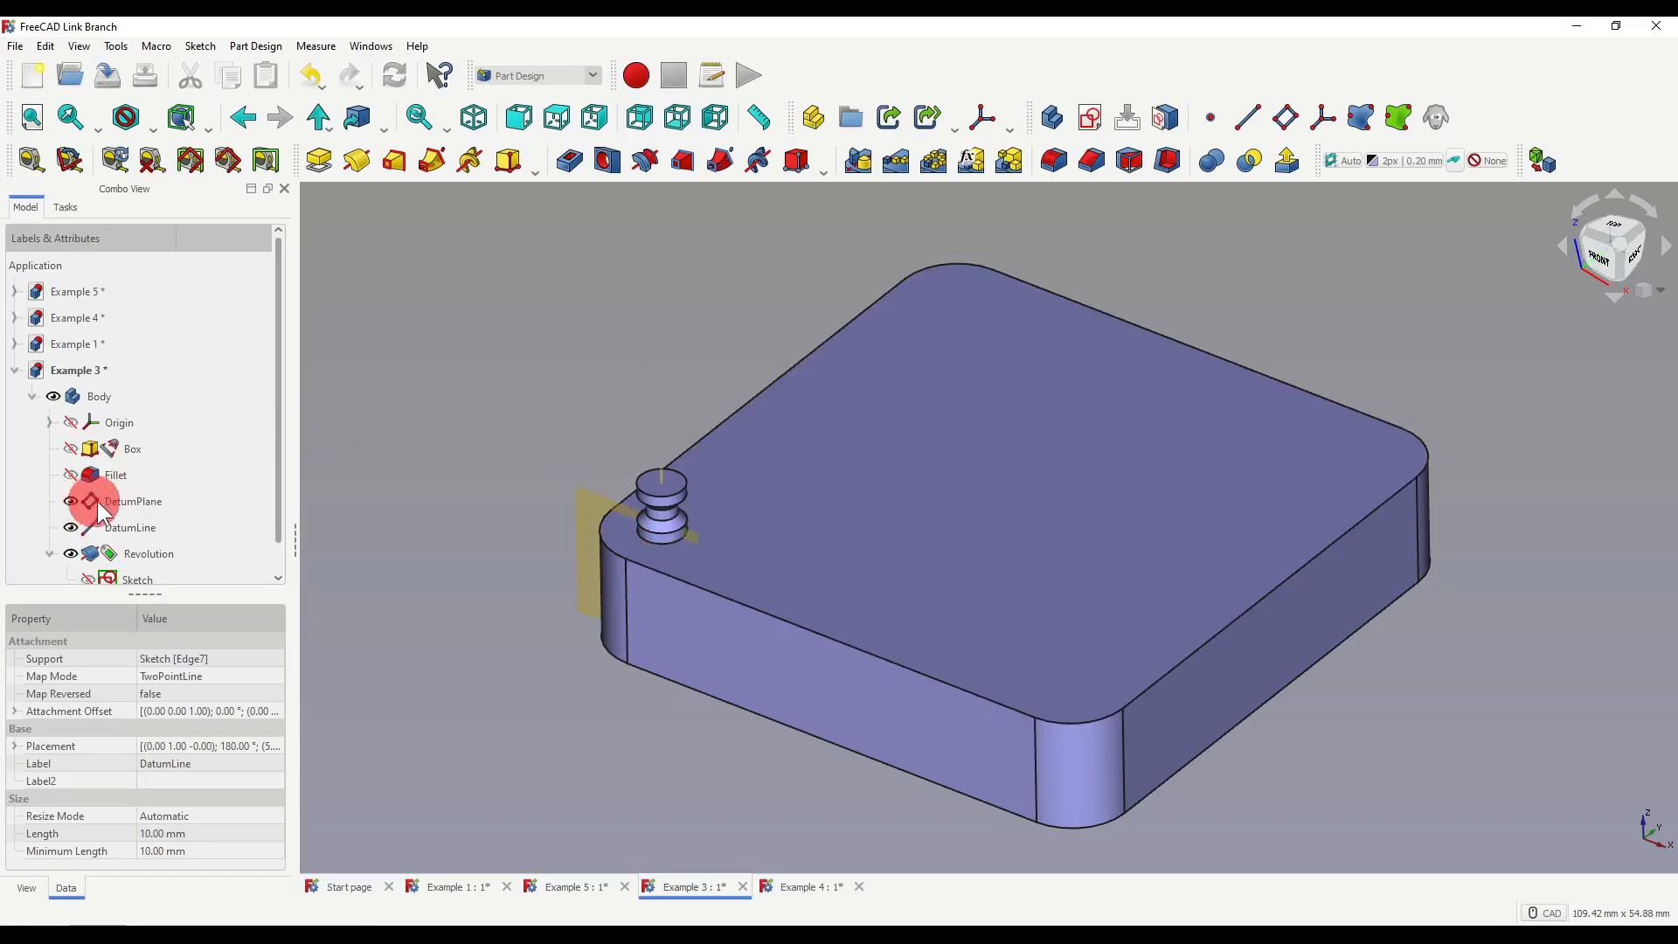
# - Offset DatumPlane by -10 mm in z-direction, turning the corner peg into a ringed cylinder
pyautogui.doubleClick(133, 501)
pyautogui.write('-10')
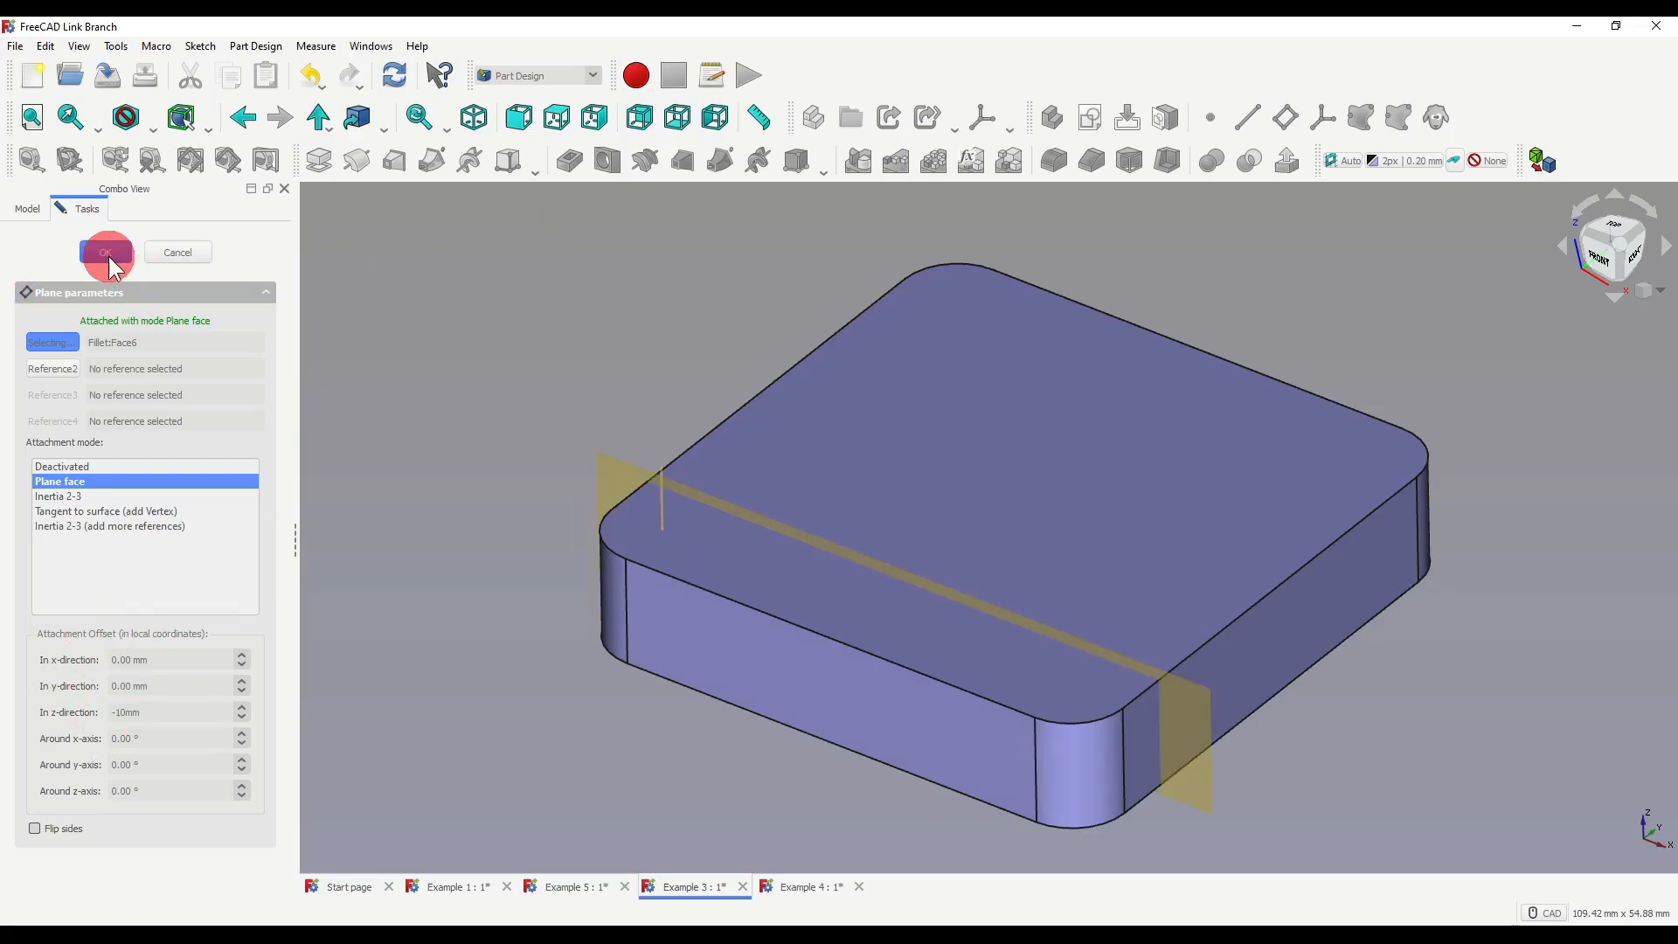
pyautogui.click(105, 252)
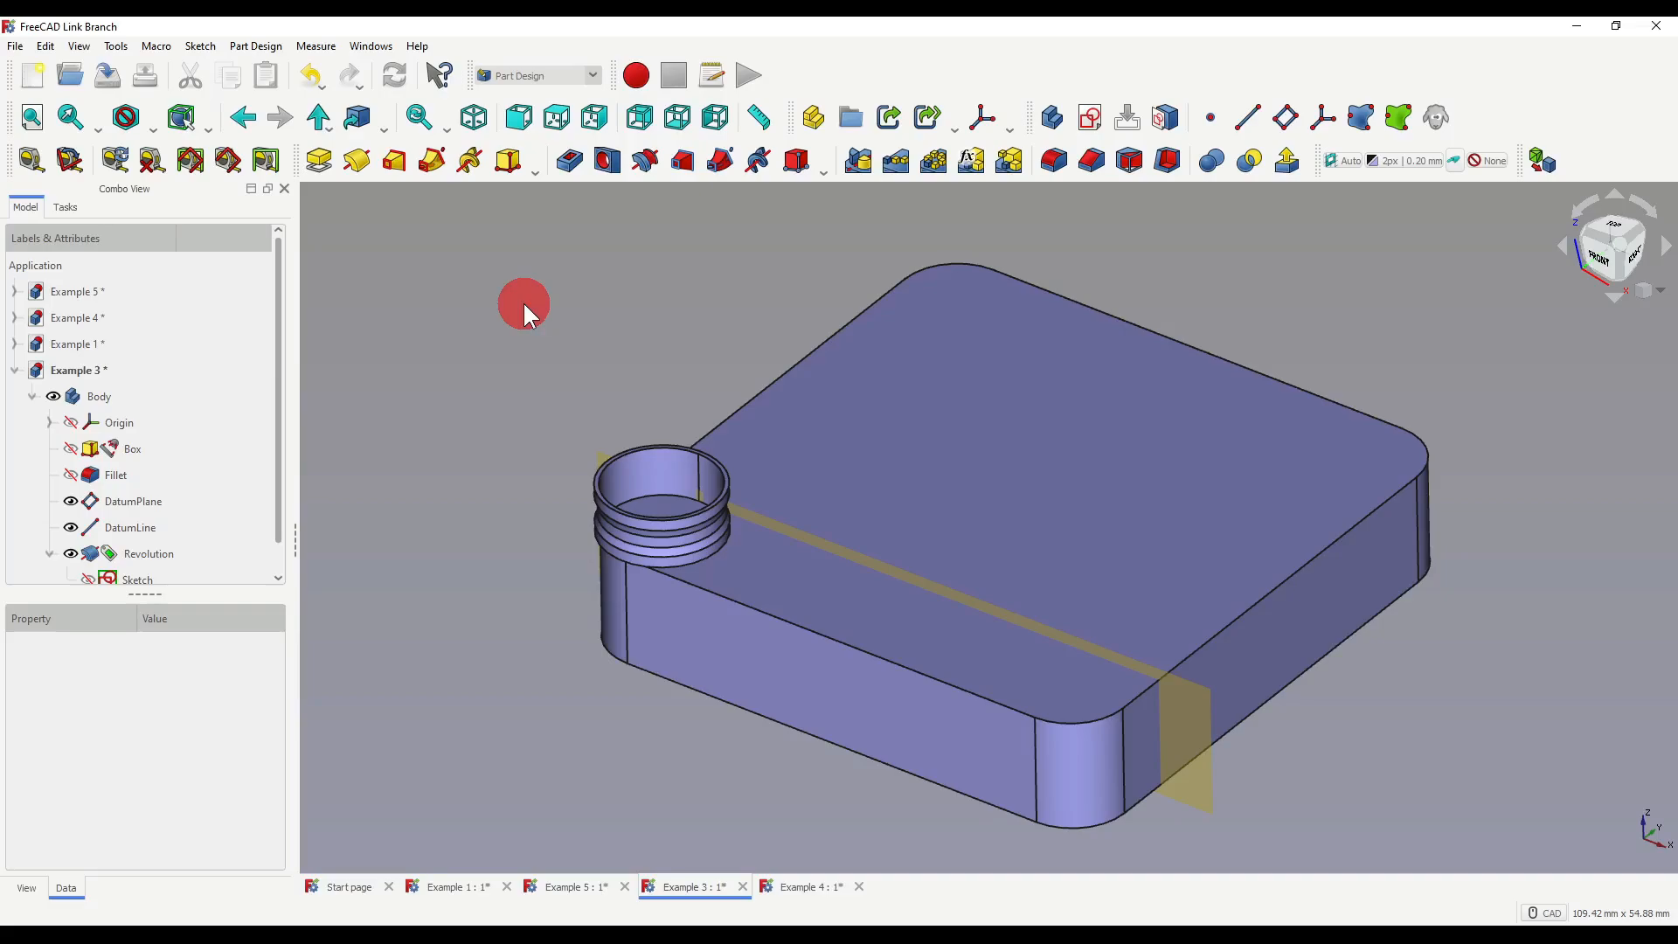
pyautogui.moveTo(570, 245)
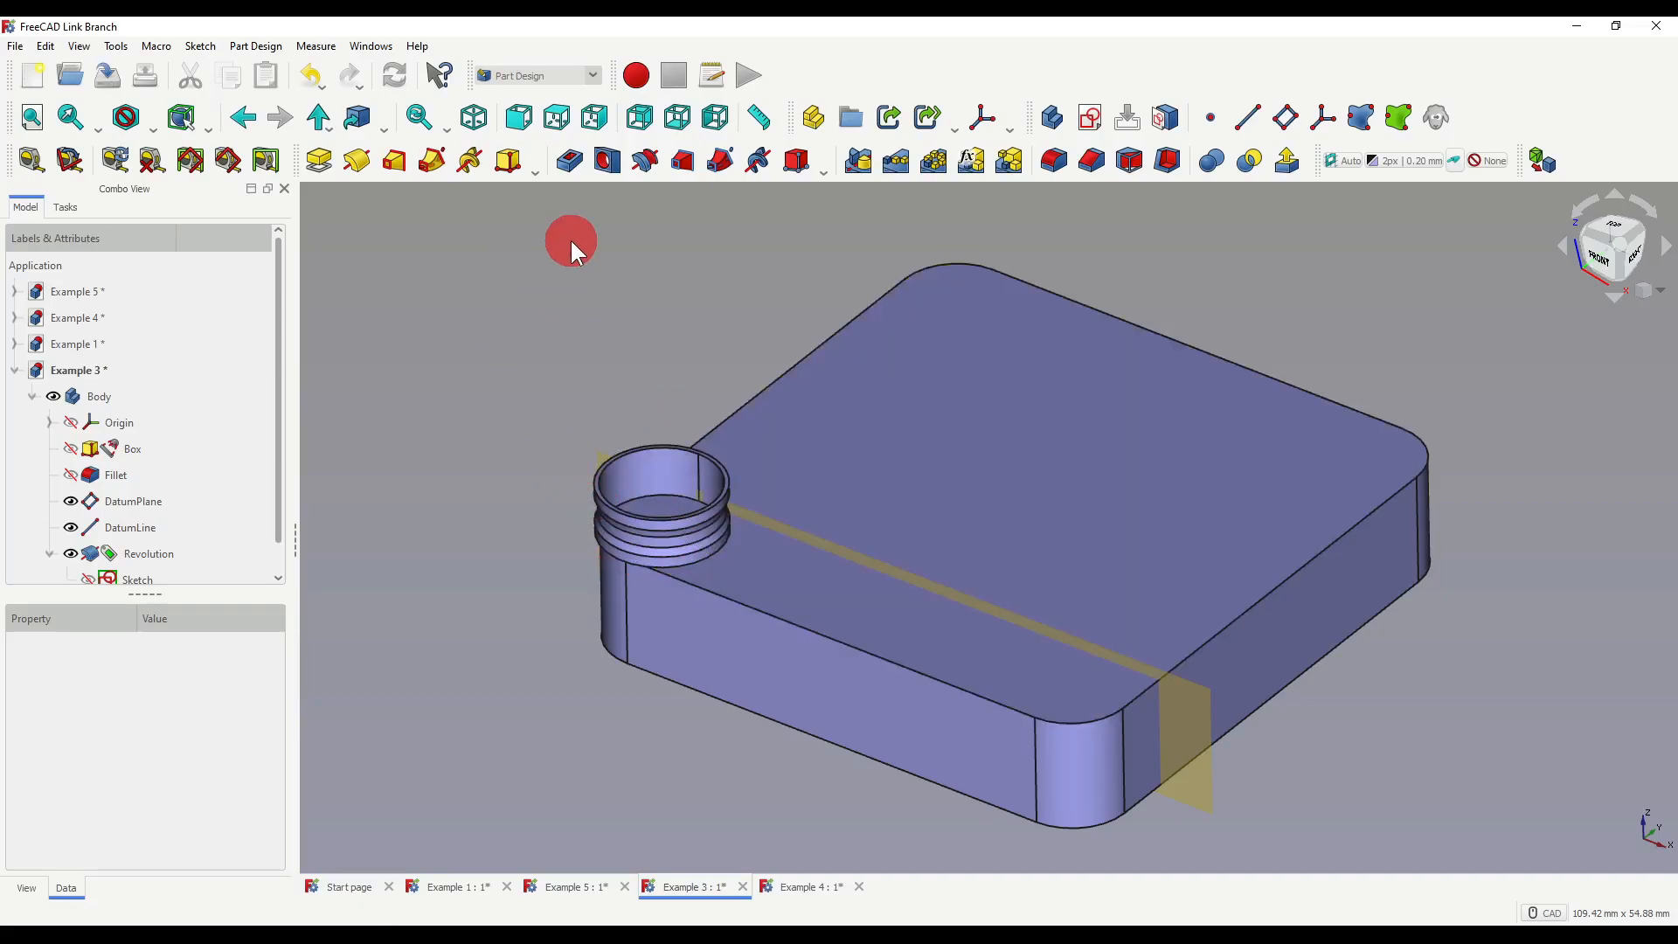